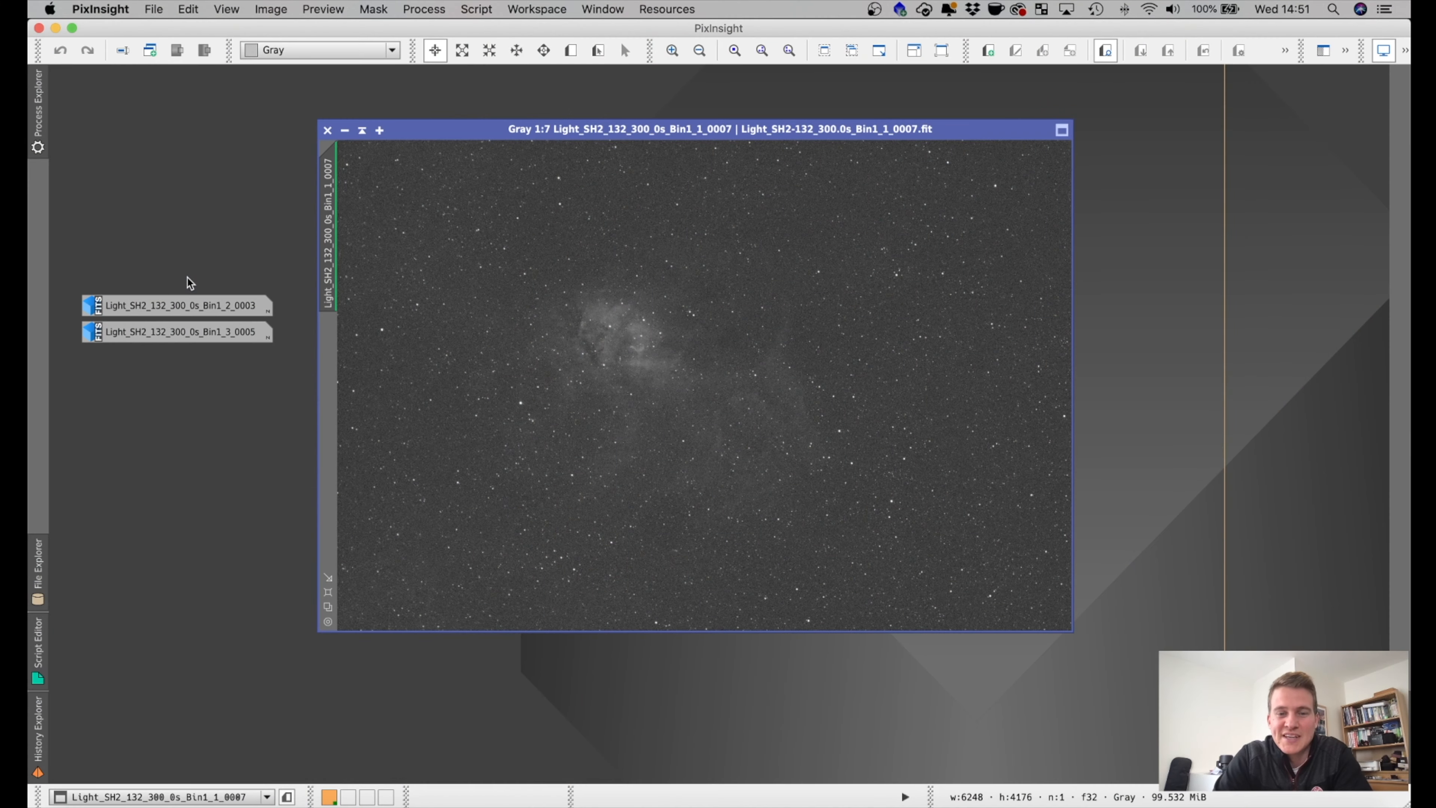
mouse_move(635, 298)
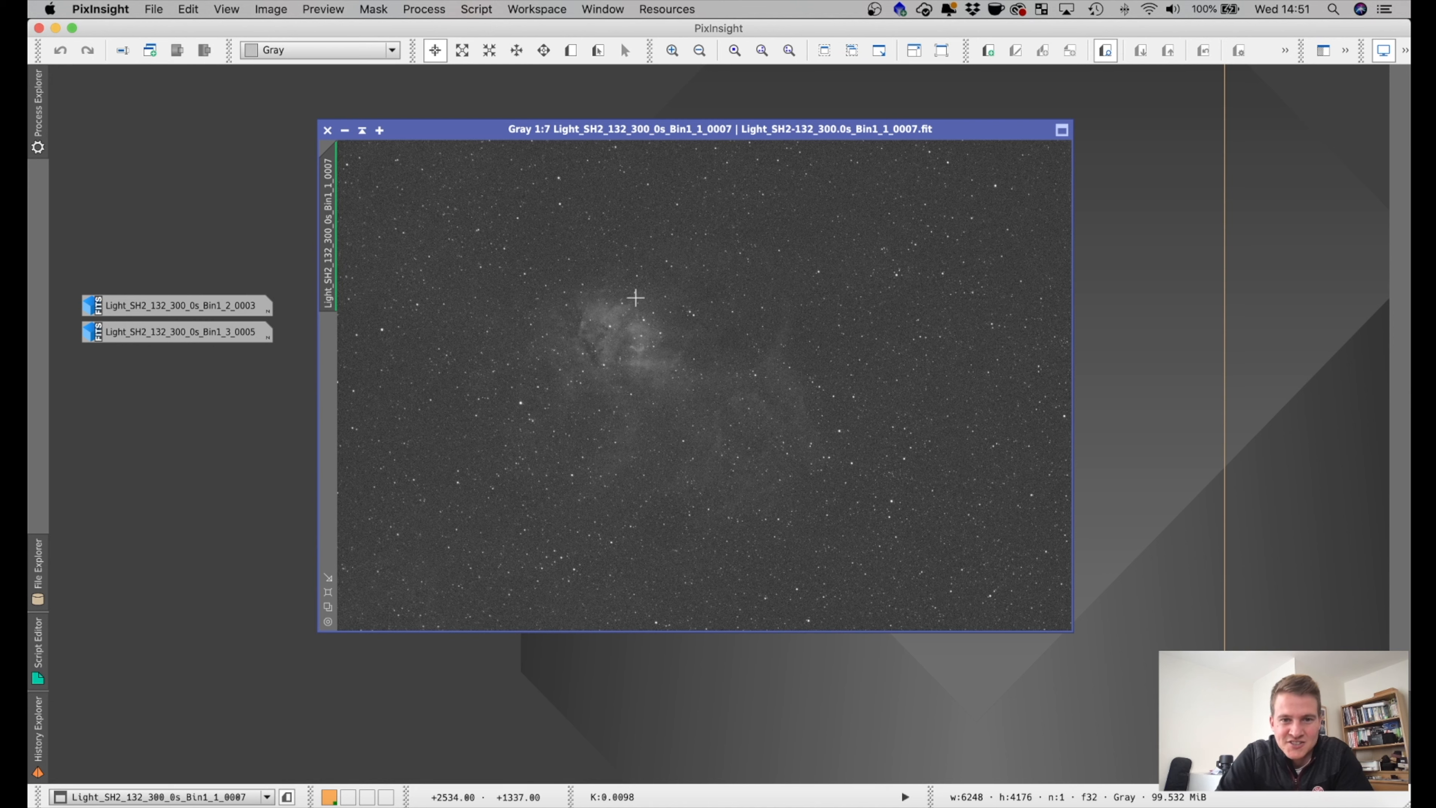
mouse_move(730, 398)
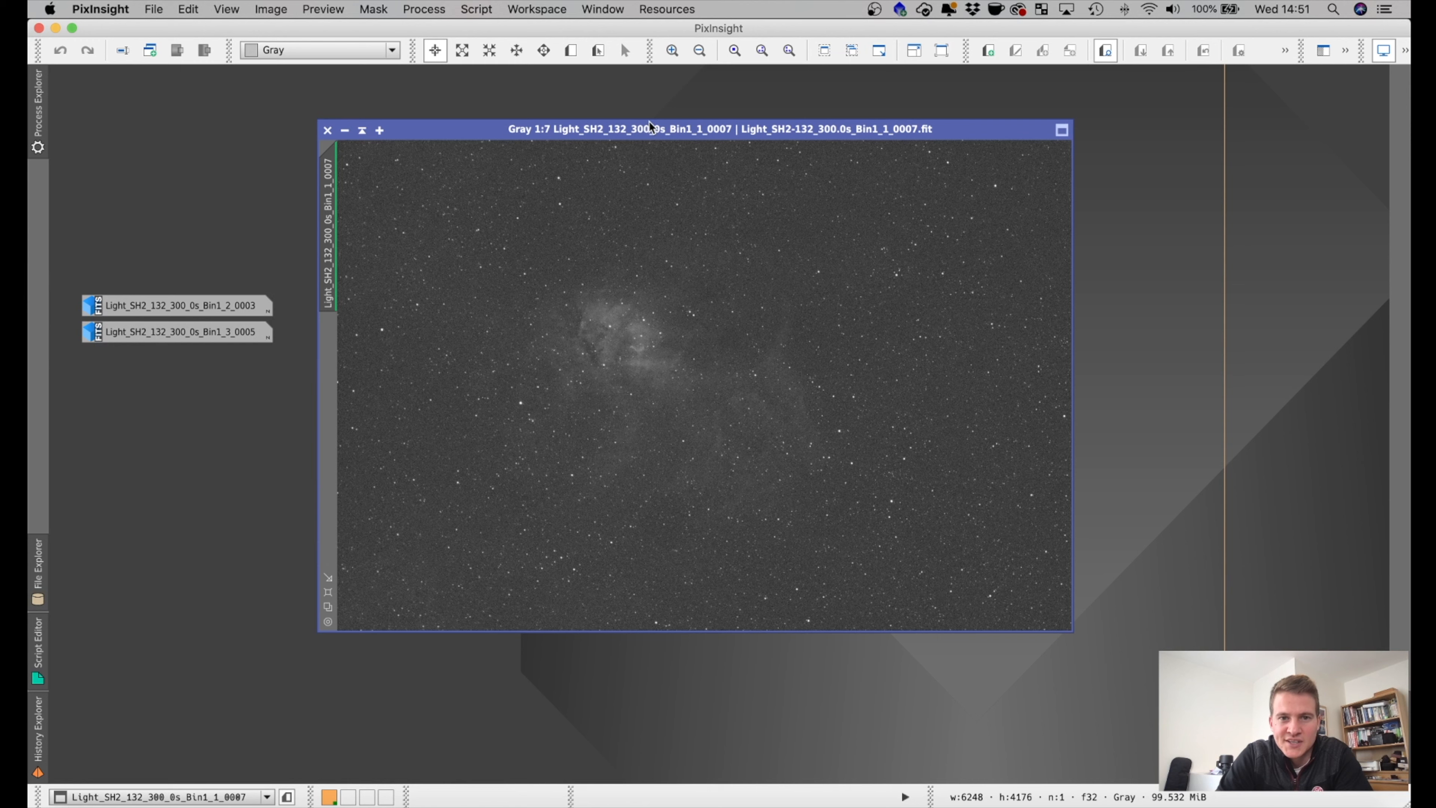
mouse_move(666, 388)
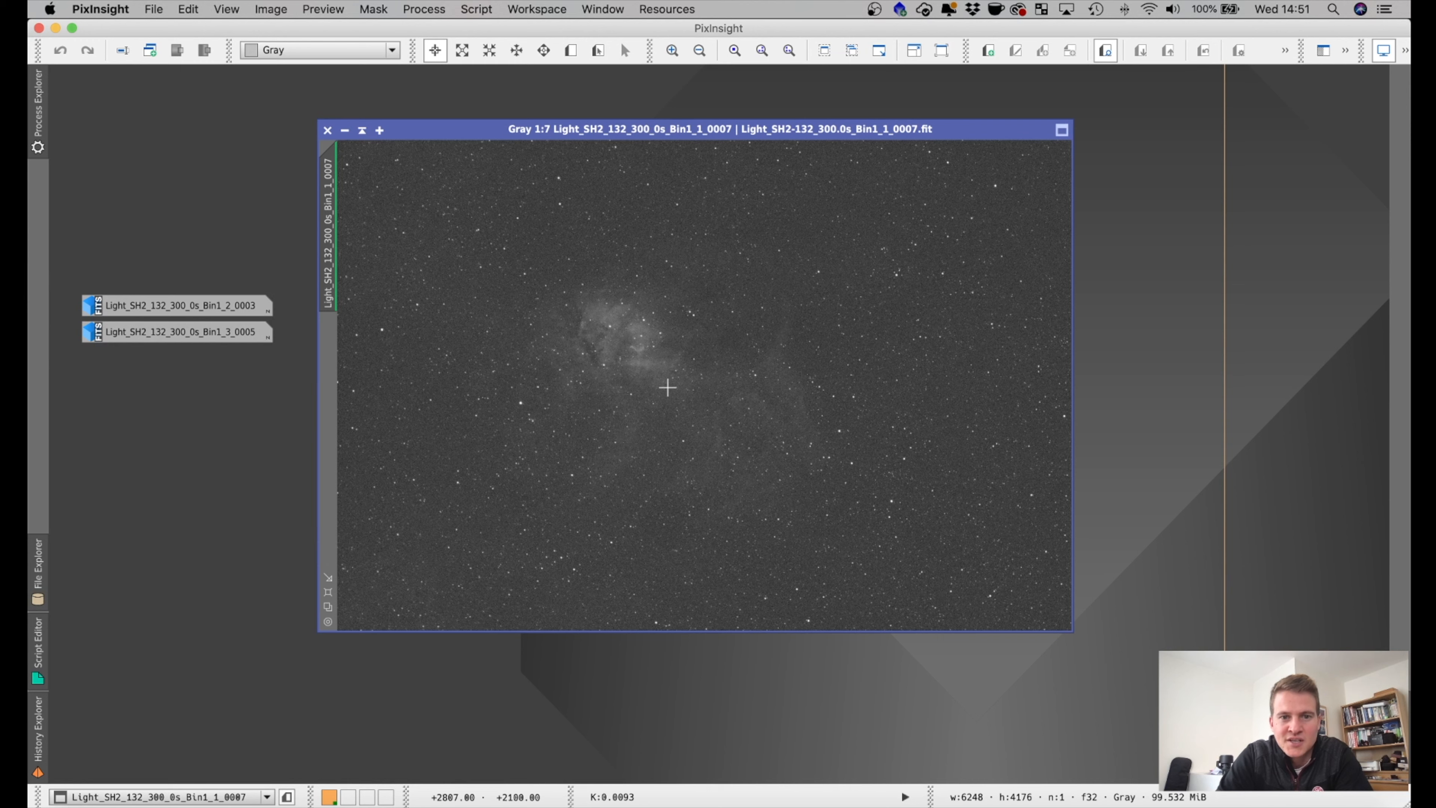
mouse_move(640, 468)
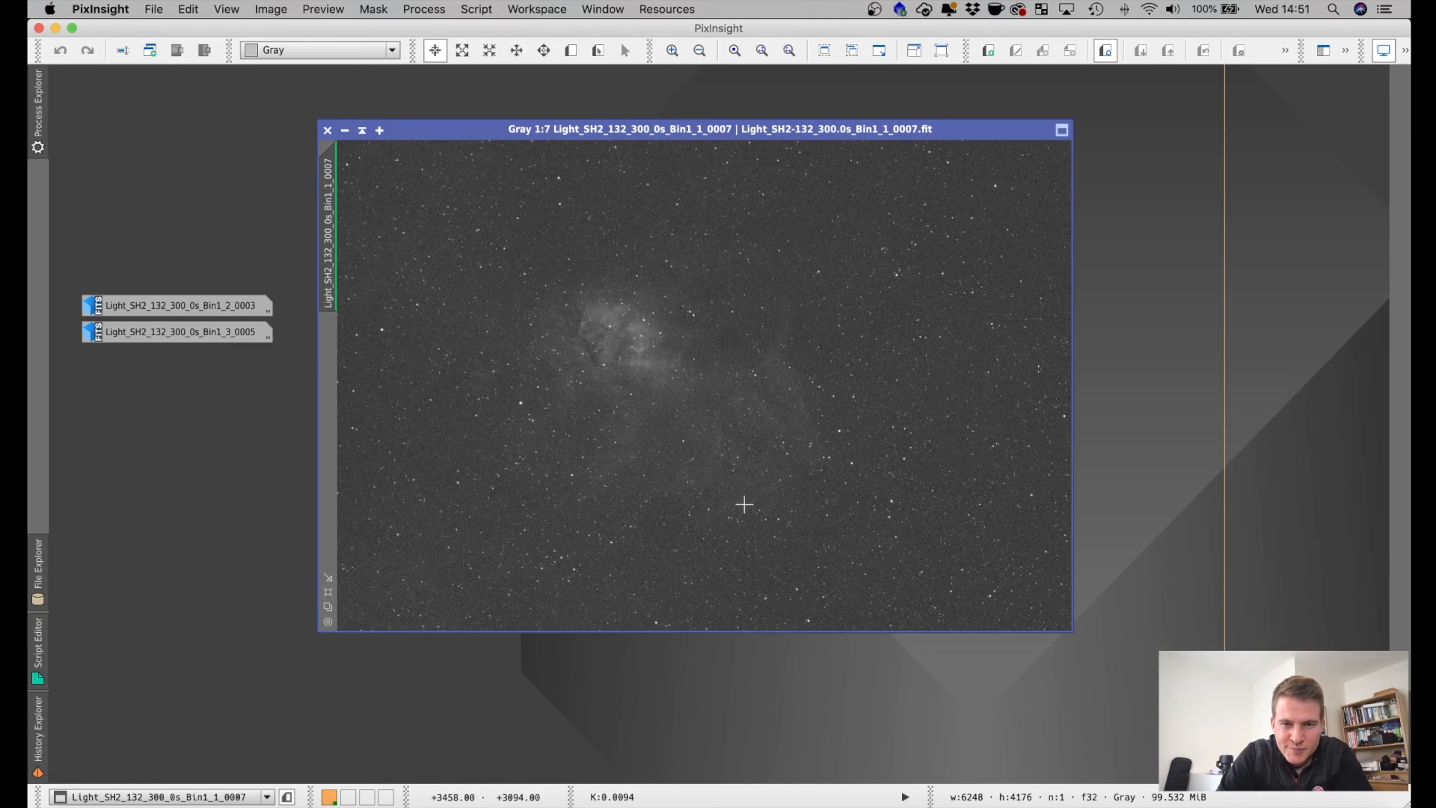
mouse_move(604, 454)
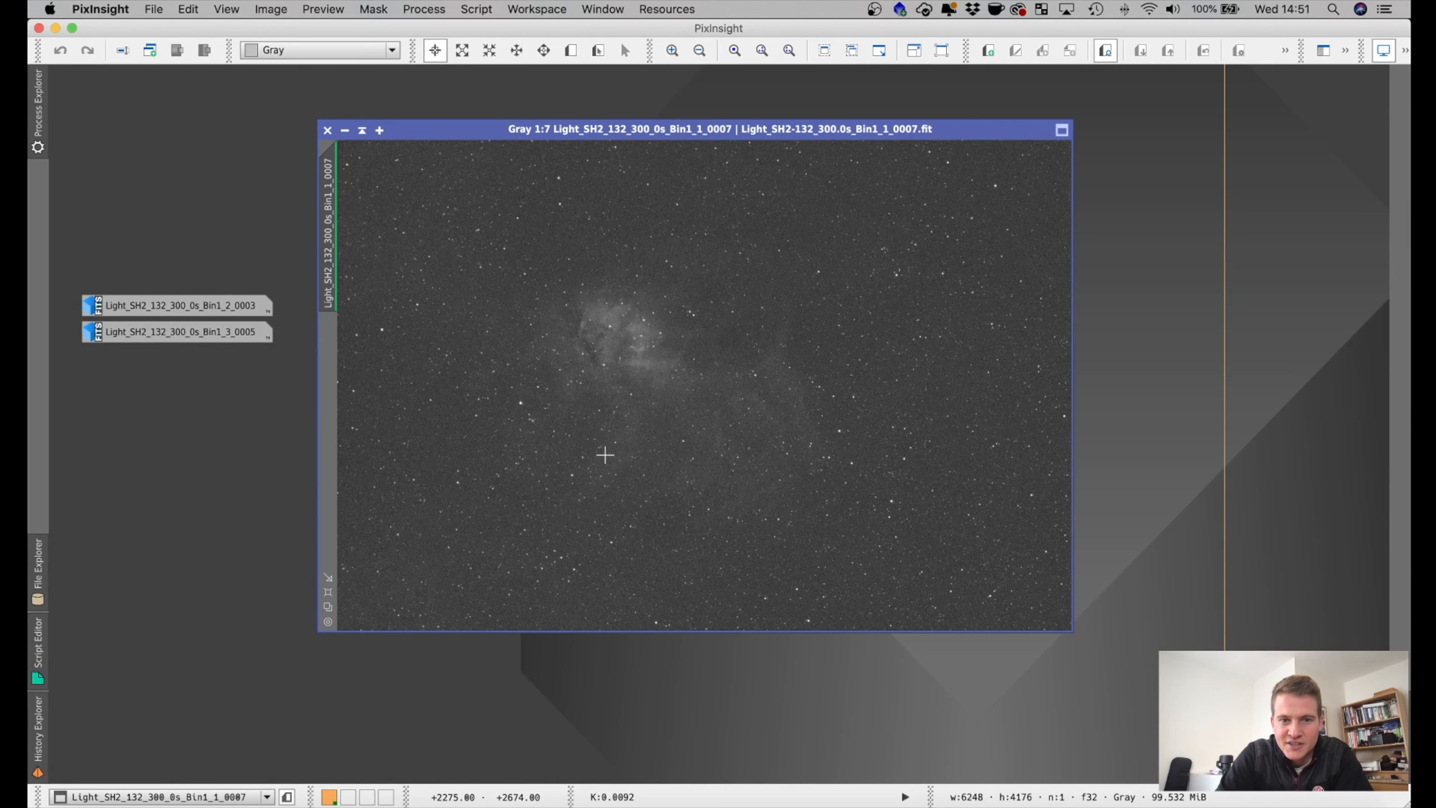
mouse_move(723, 421)
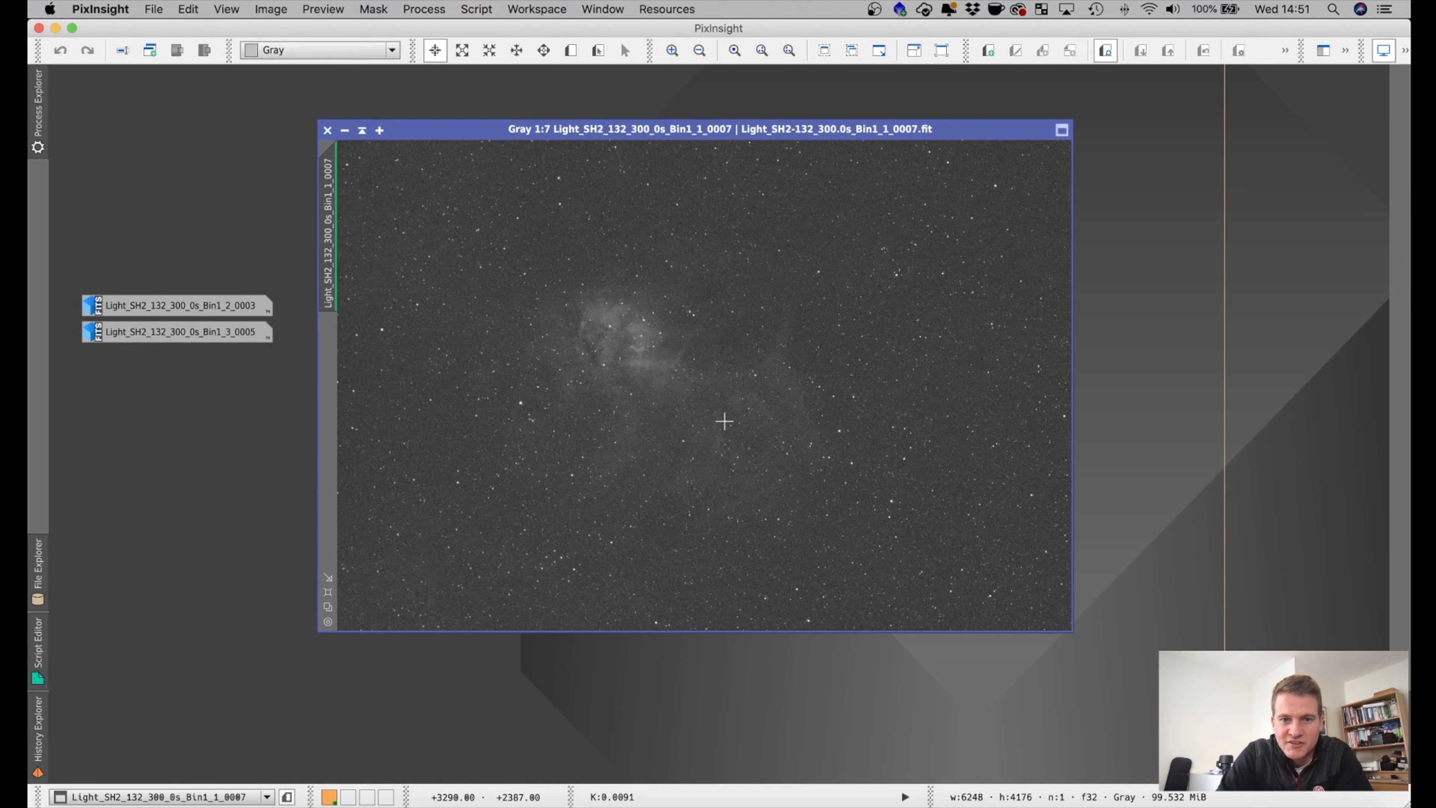
mouse_move(603, 371)
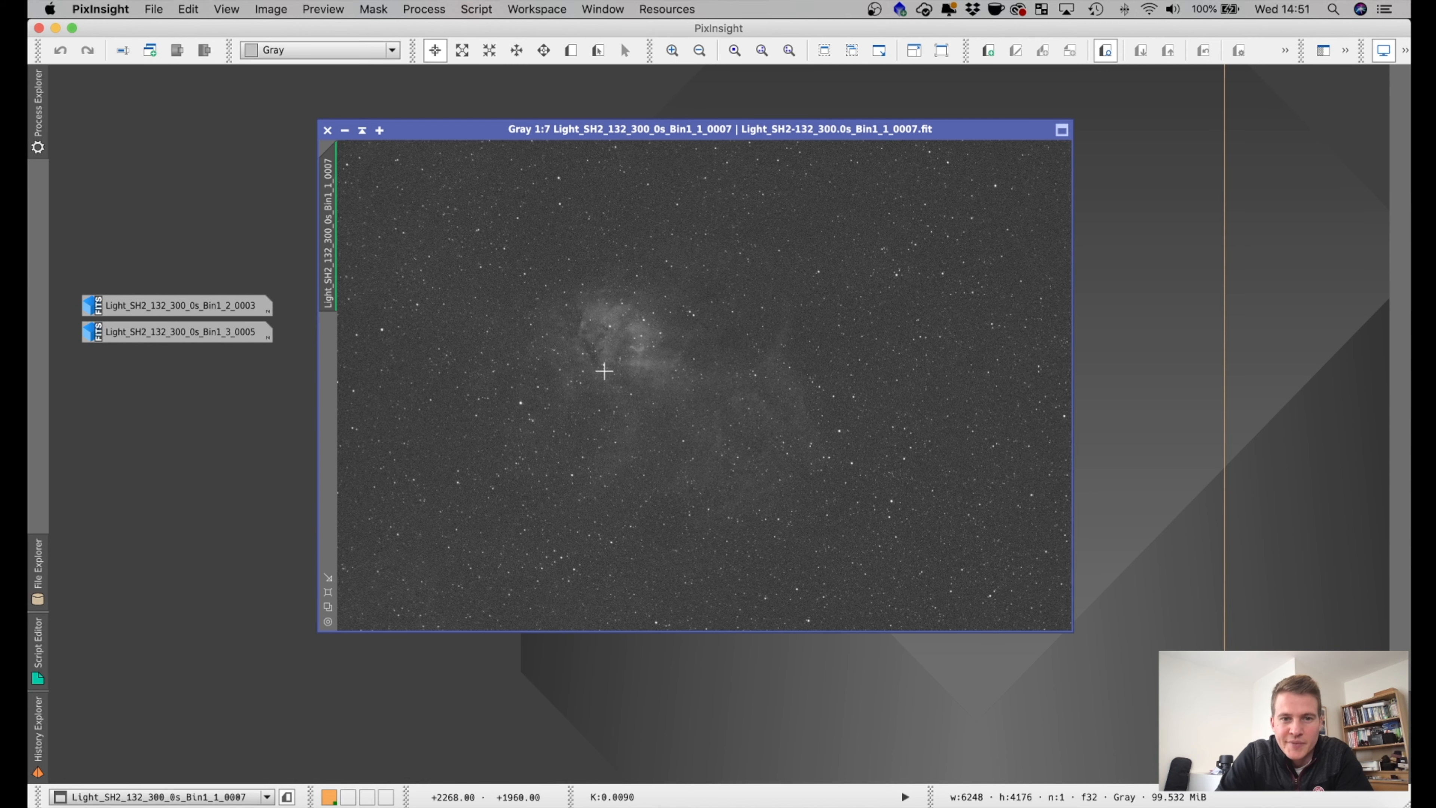
mouse_move(459, 186)
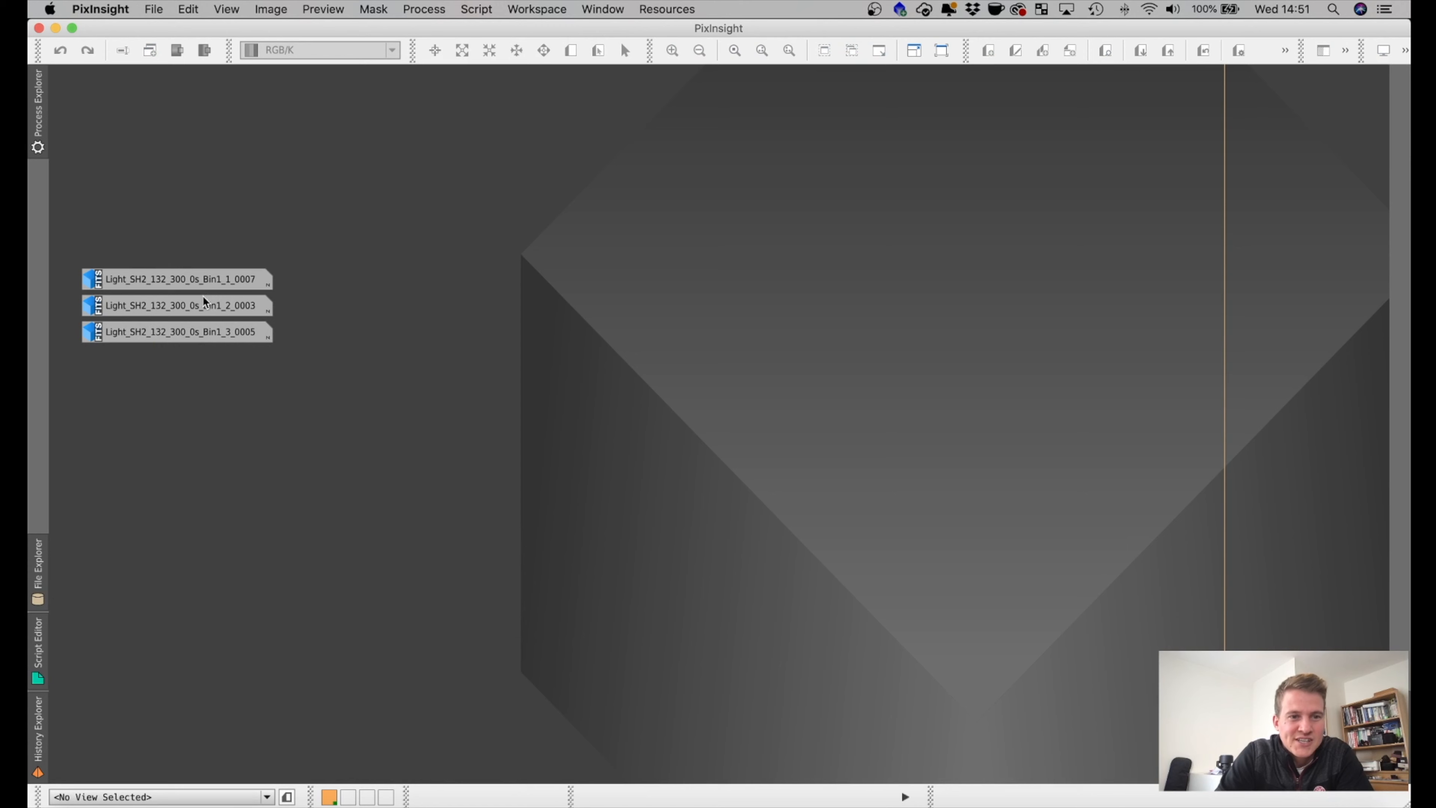
double_click(179, 306)
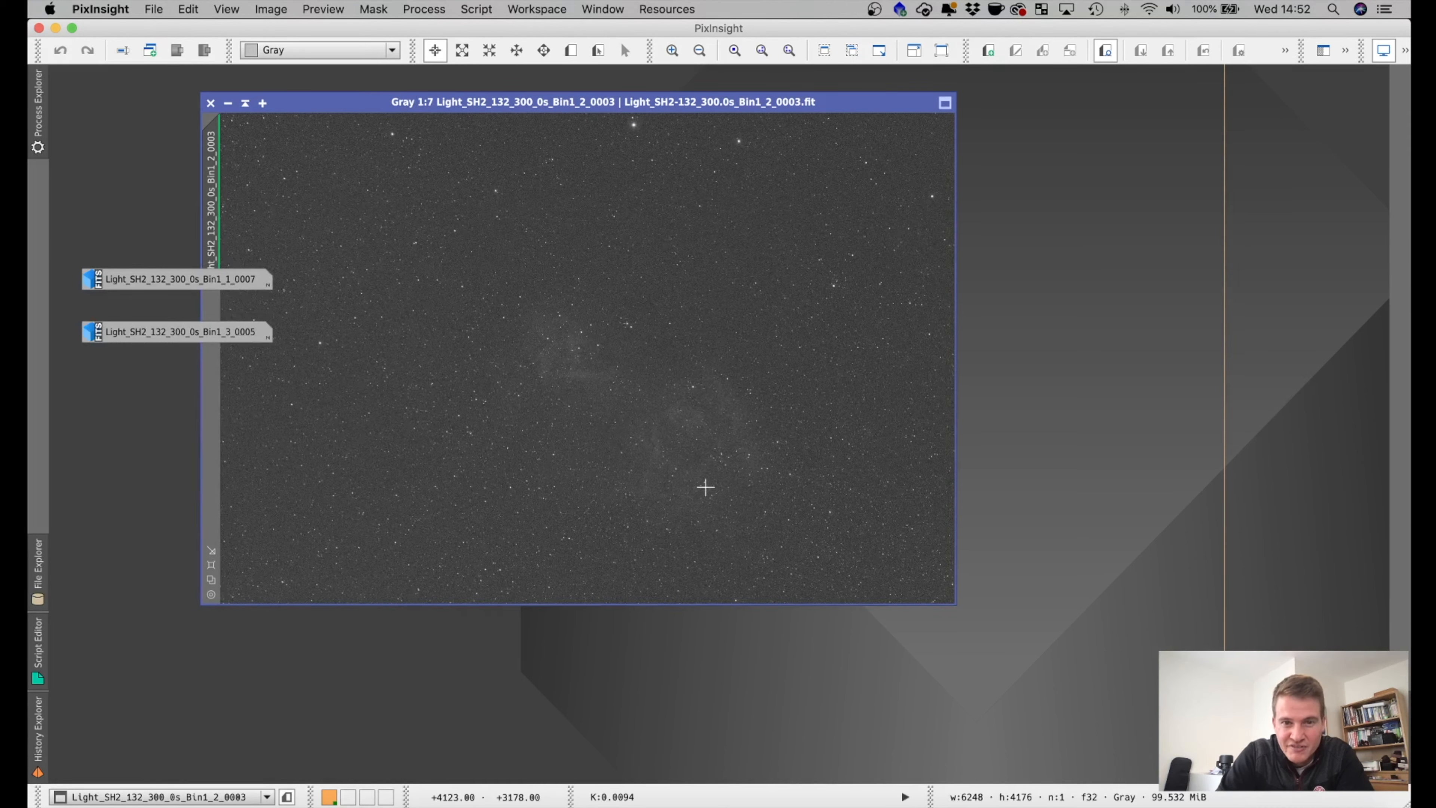
mouse_move(643, 470)
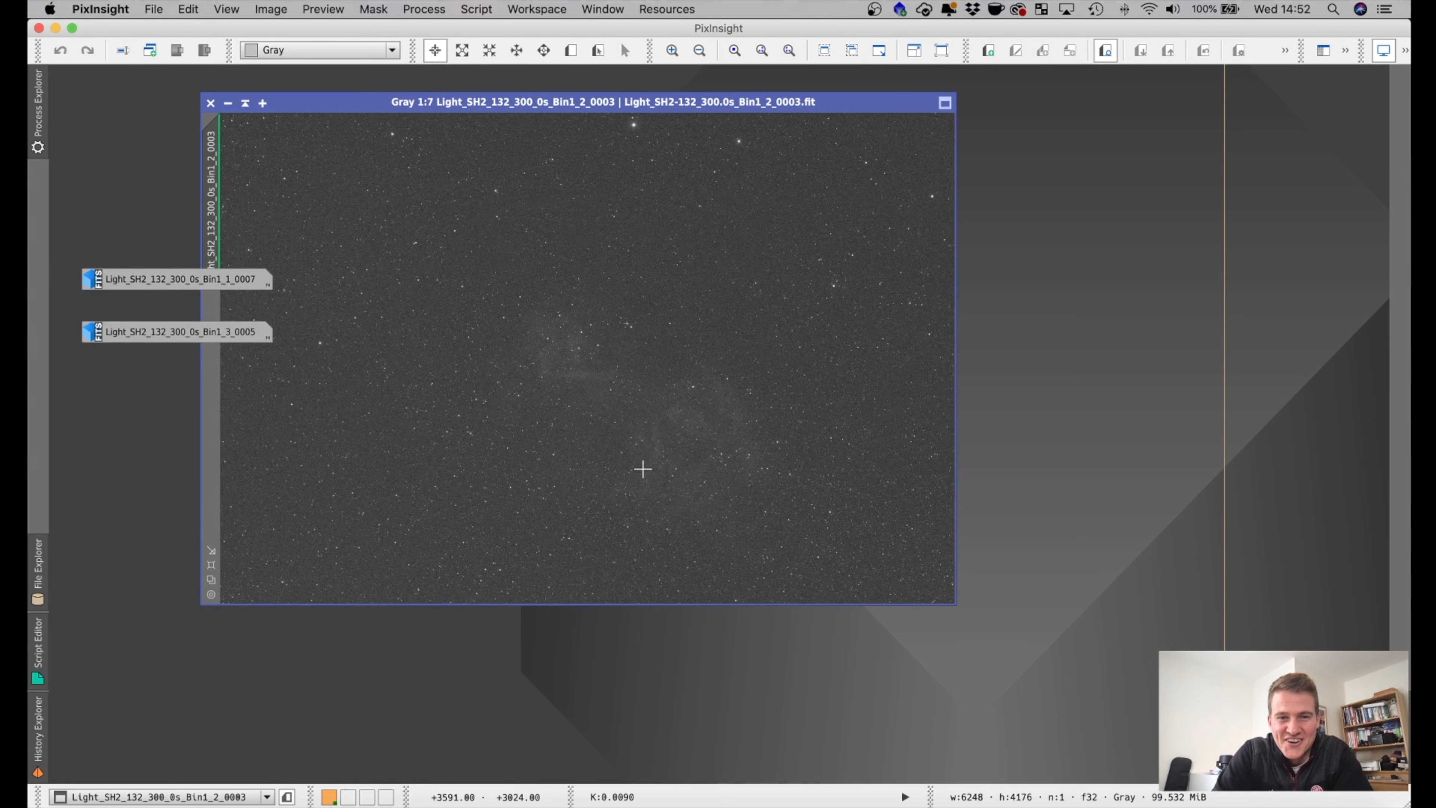
mouse_move(609, 477)
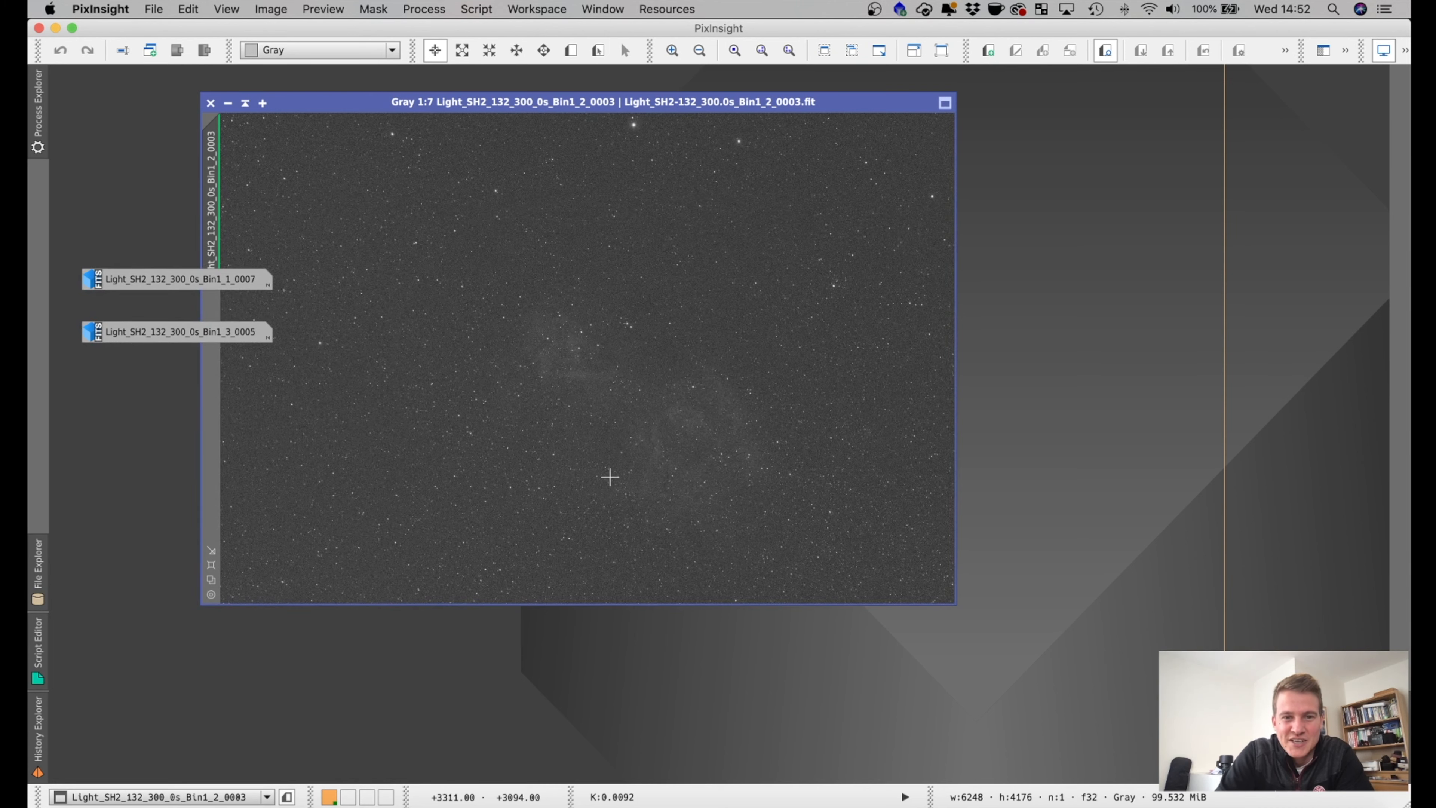
mouse_move(679, 367)
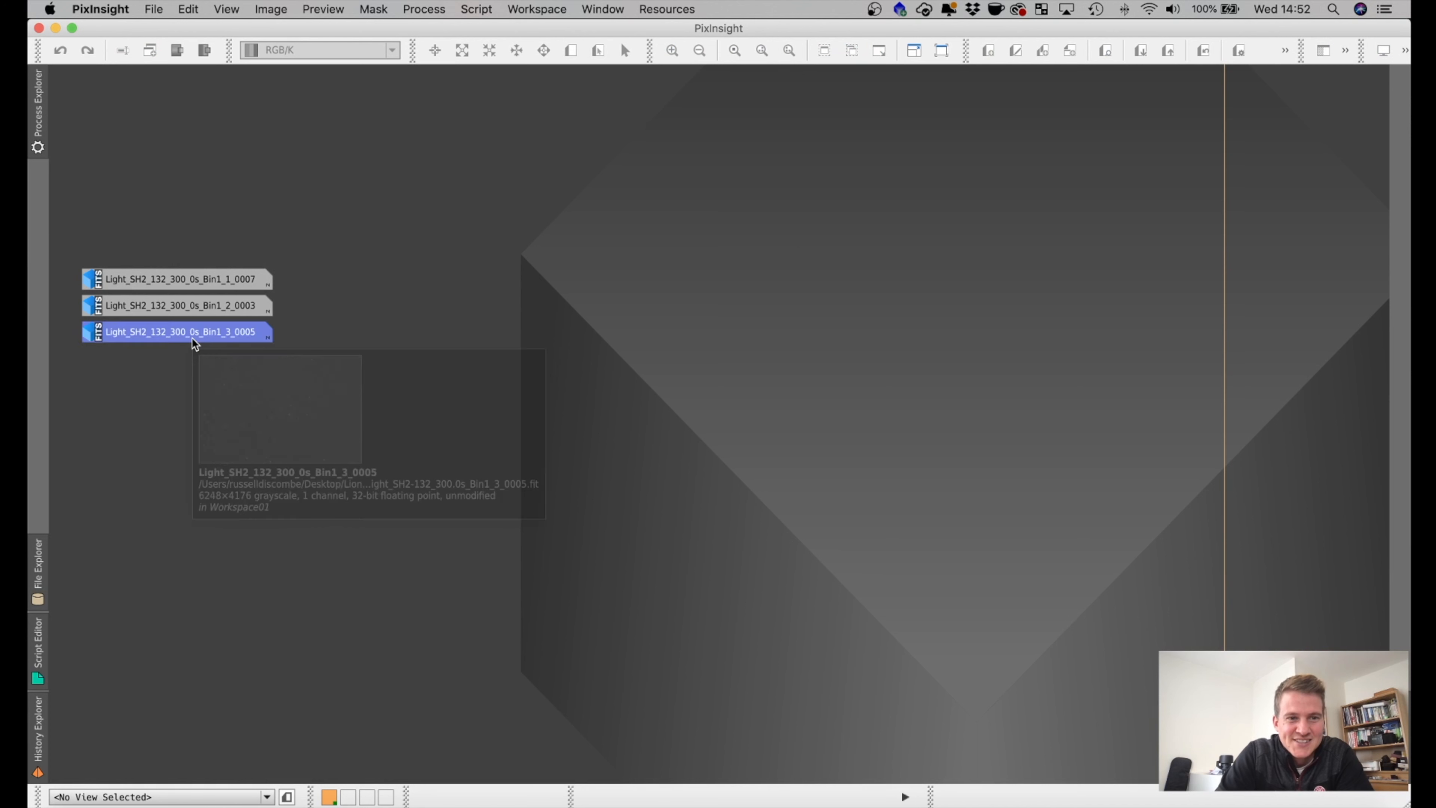
Step: Restore the Light_SH2_132_300_0s_Bin1_3_0005 sub-frame window to view its star field
double_click(178, 332)
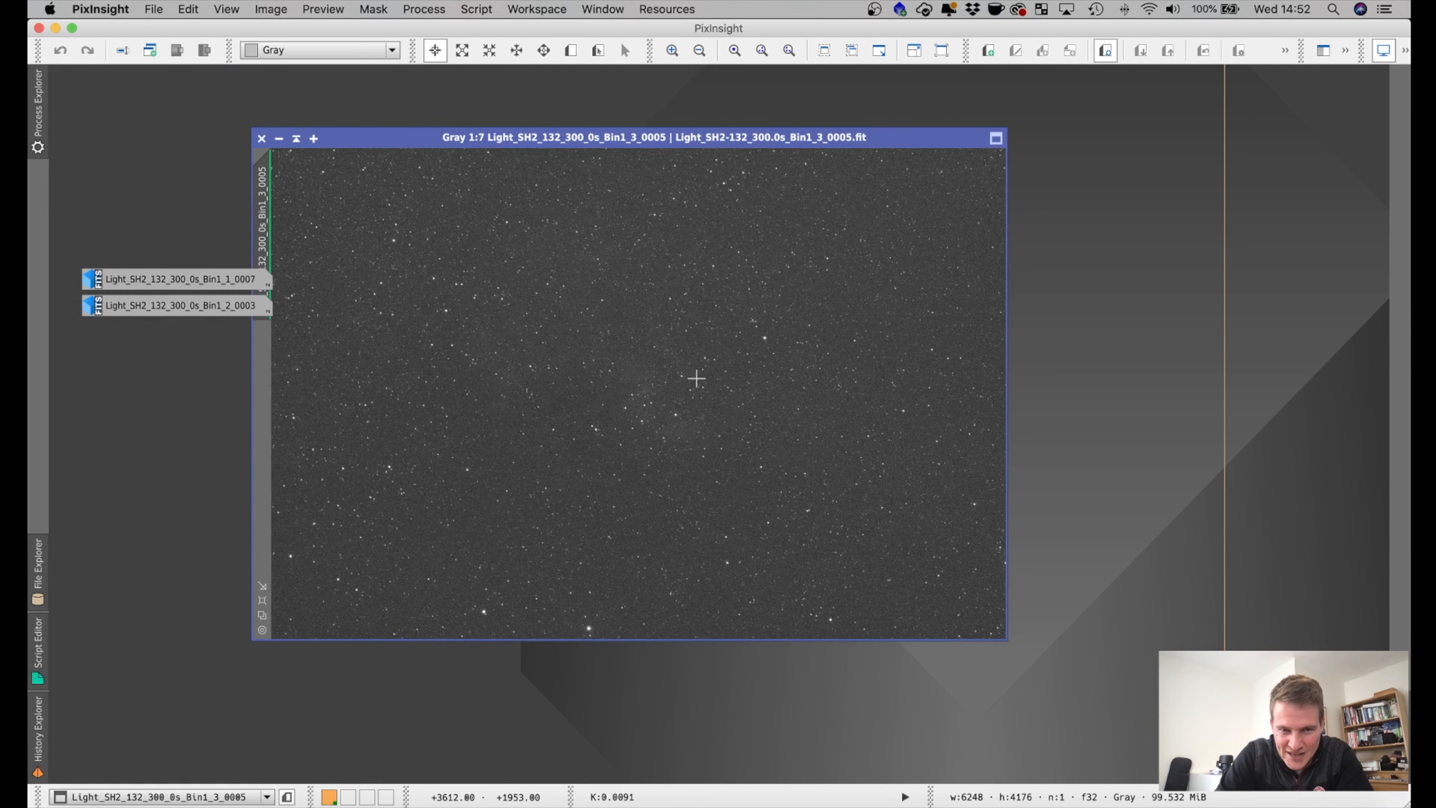
mouse_move(653, 444)
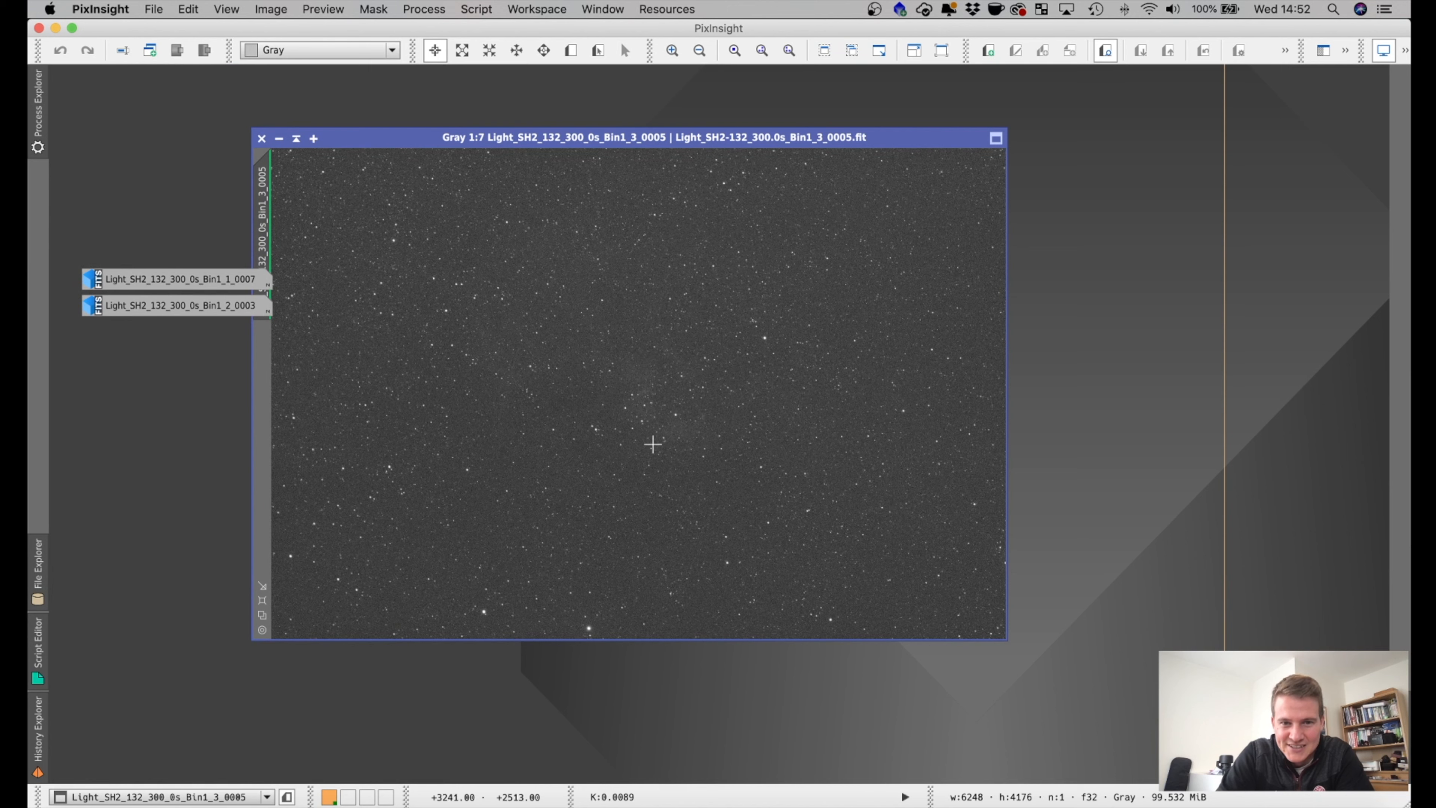
mouse_move(661, 449)
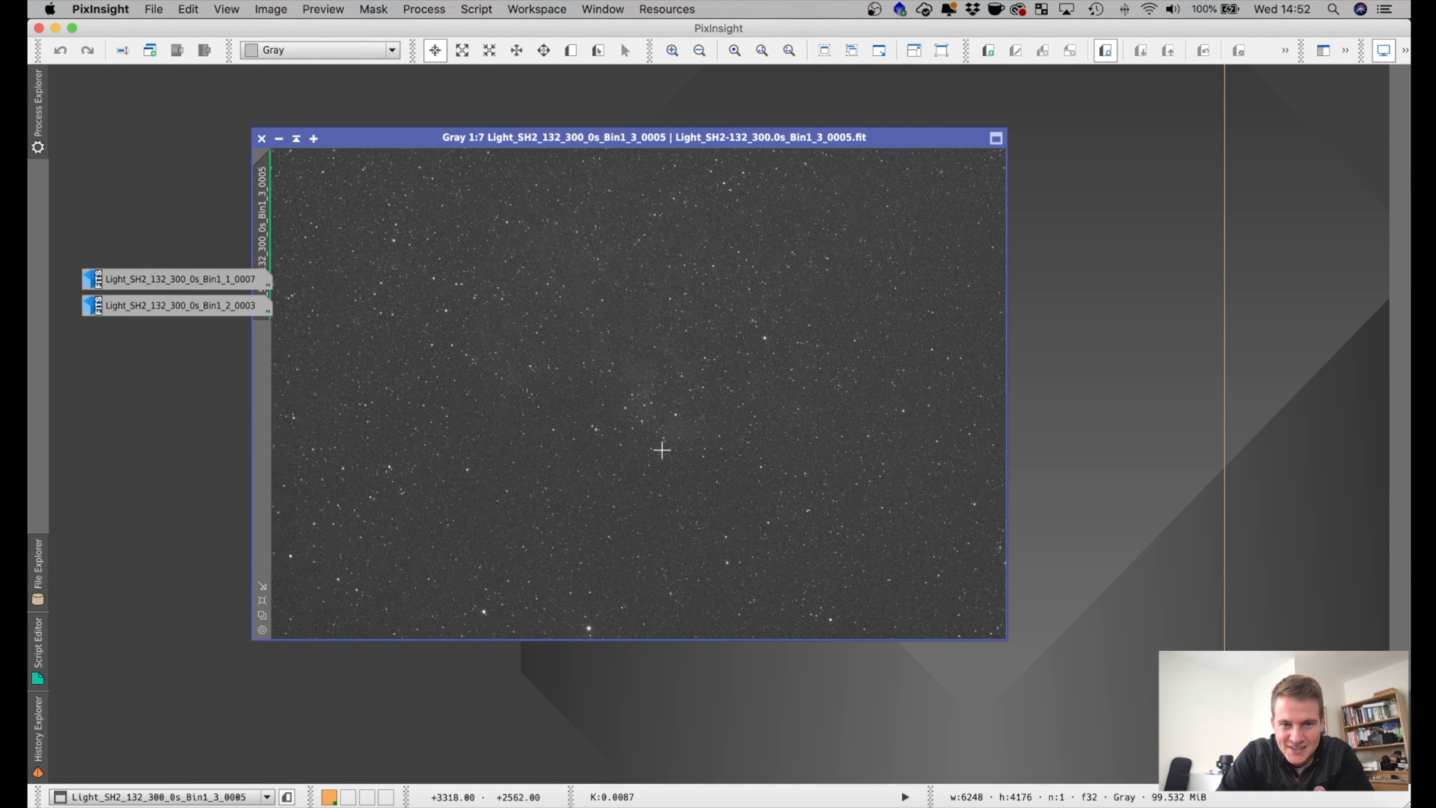
mouse_move(540, 309)
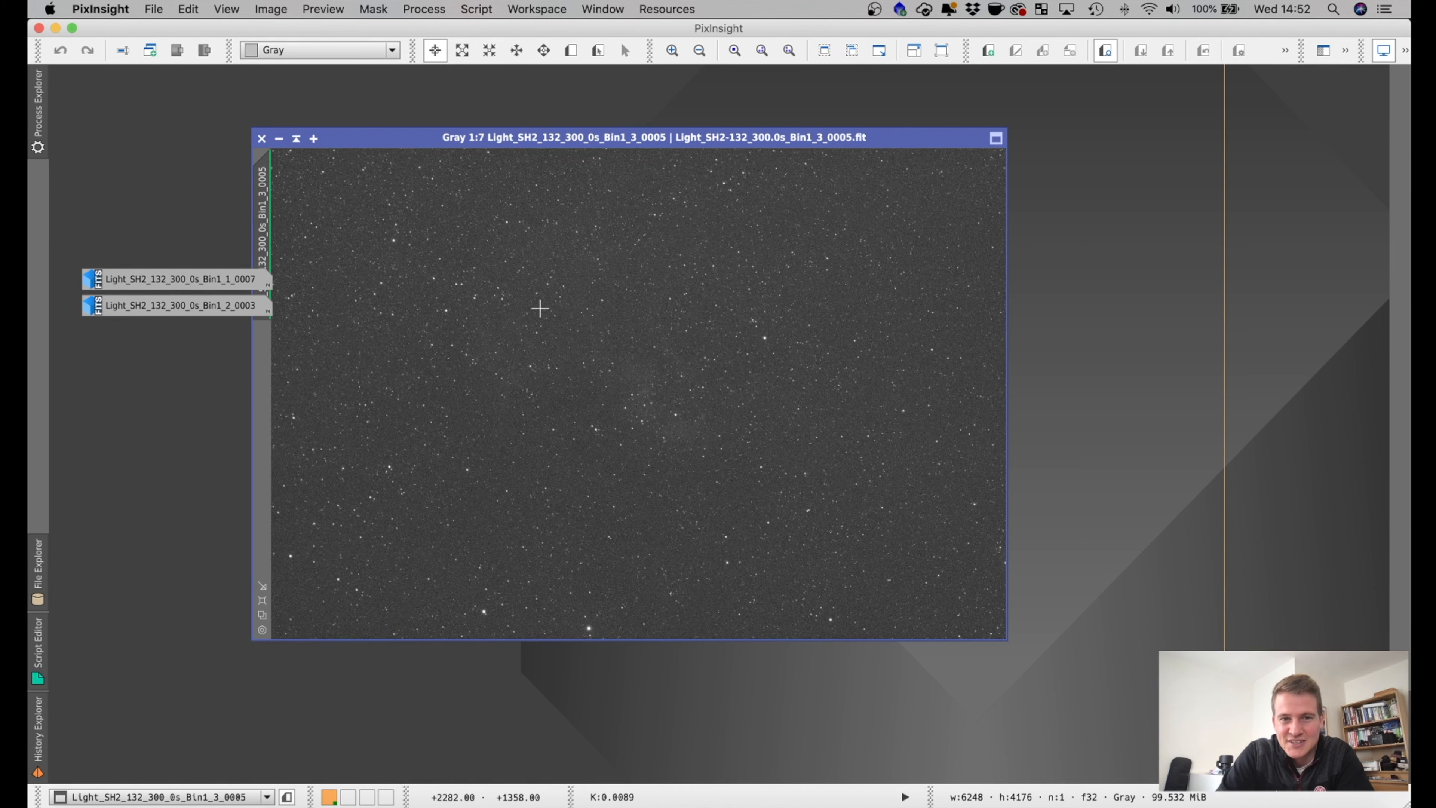
mouse_move(571, 376)
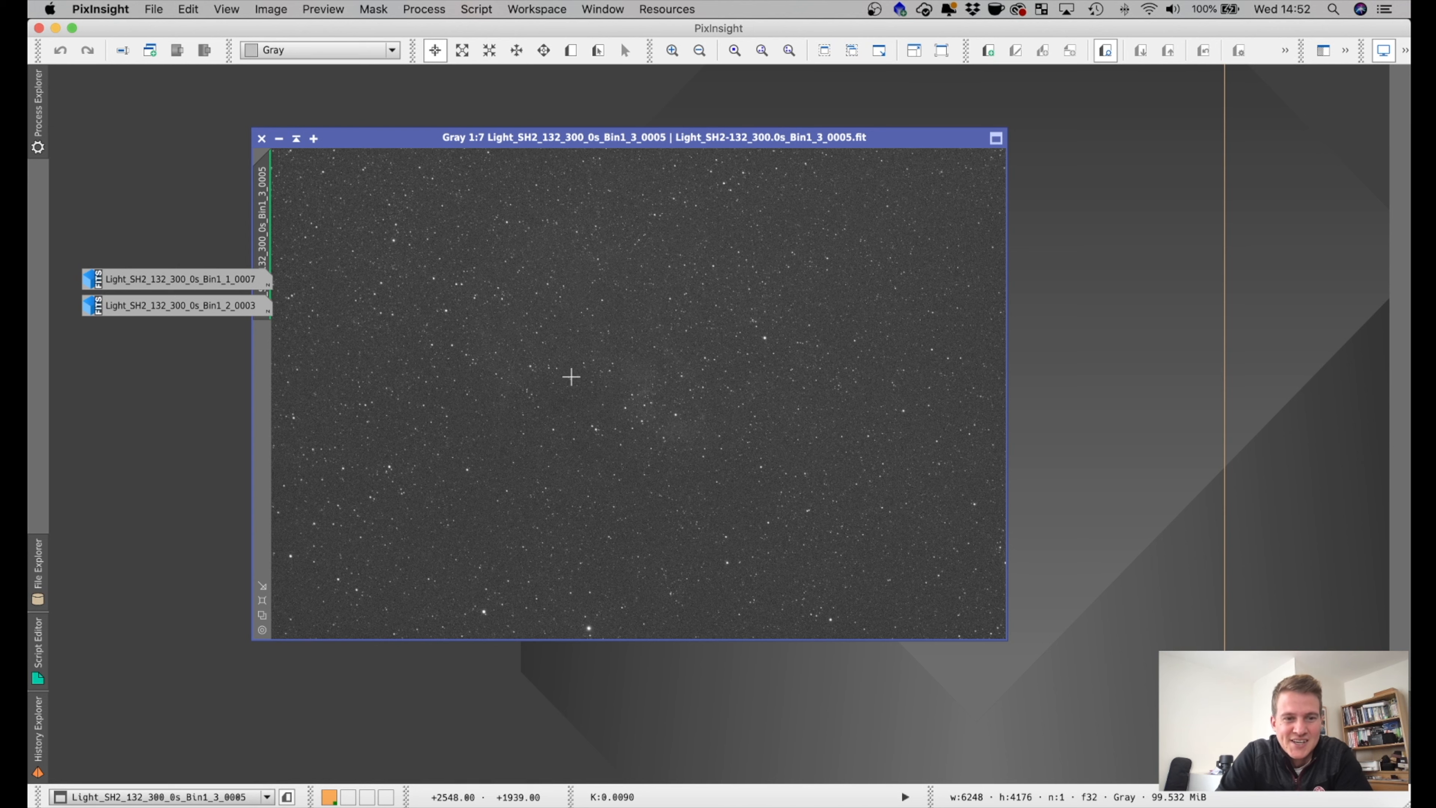
mouse_move(421, 275)
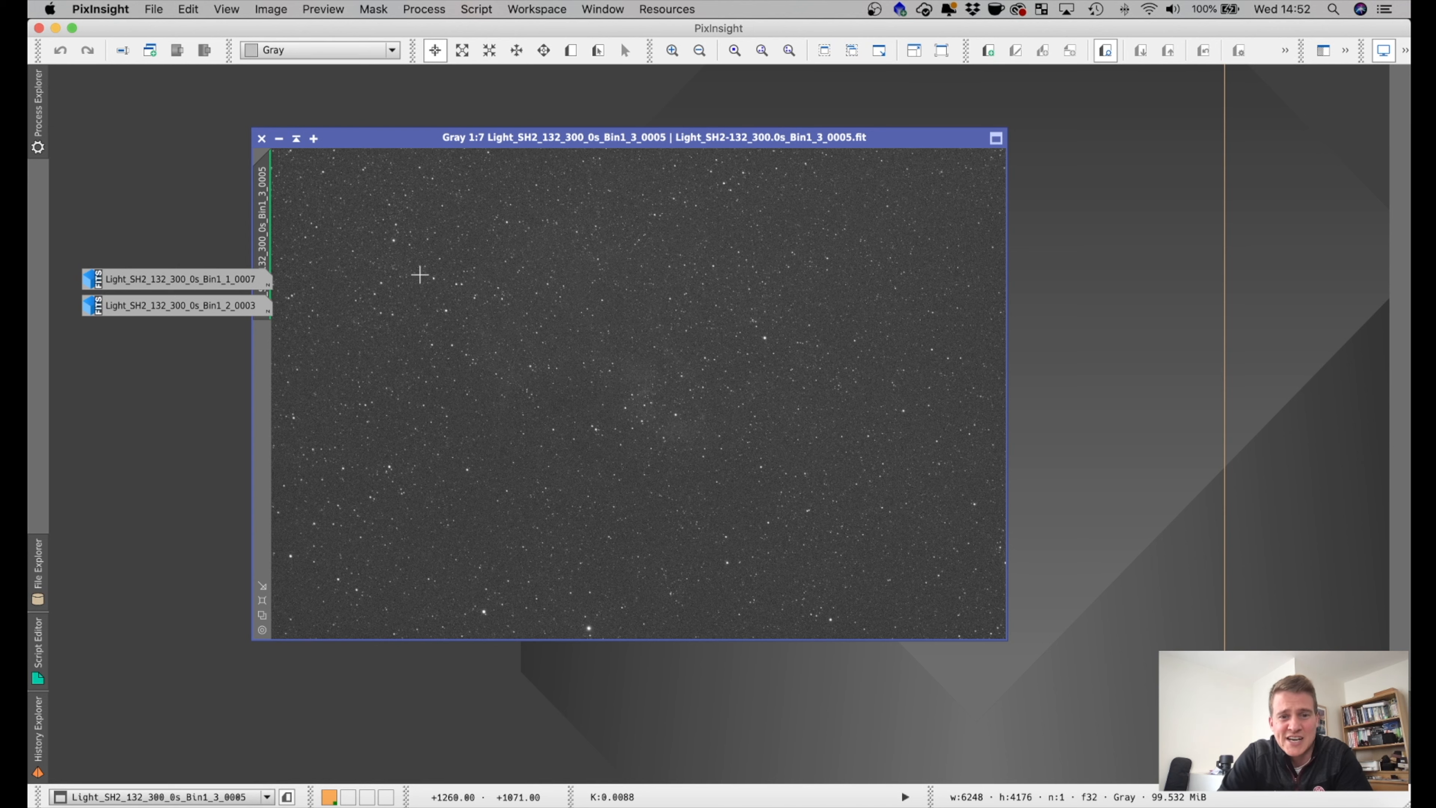
mouse_move(520, 323)
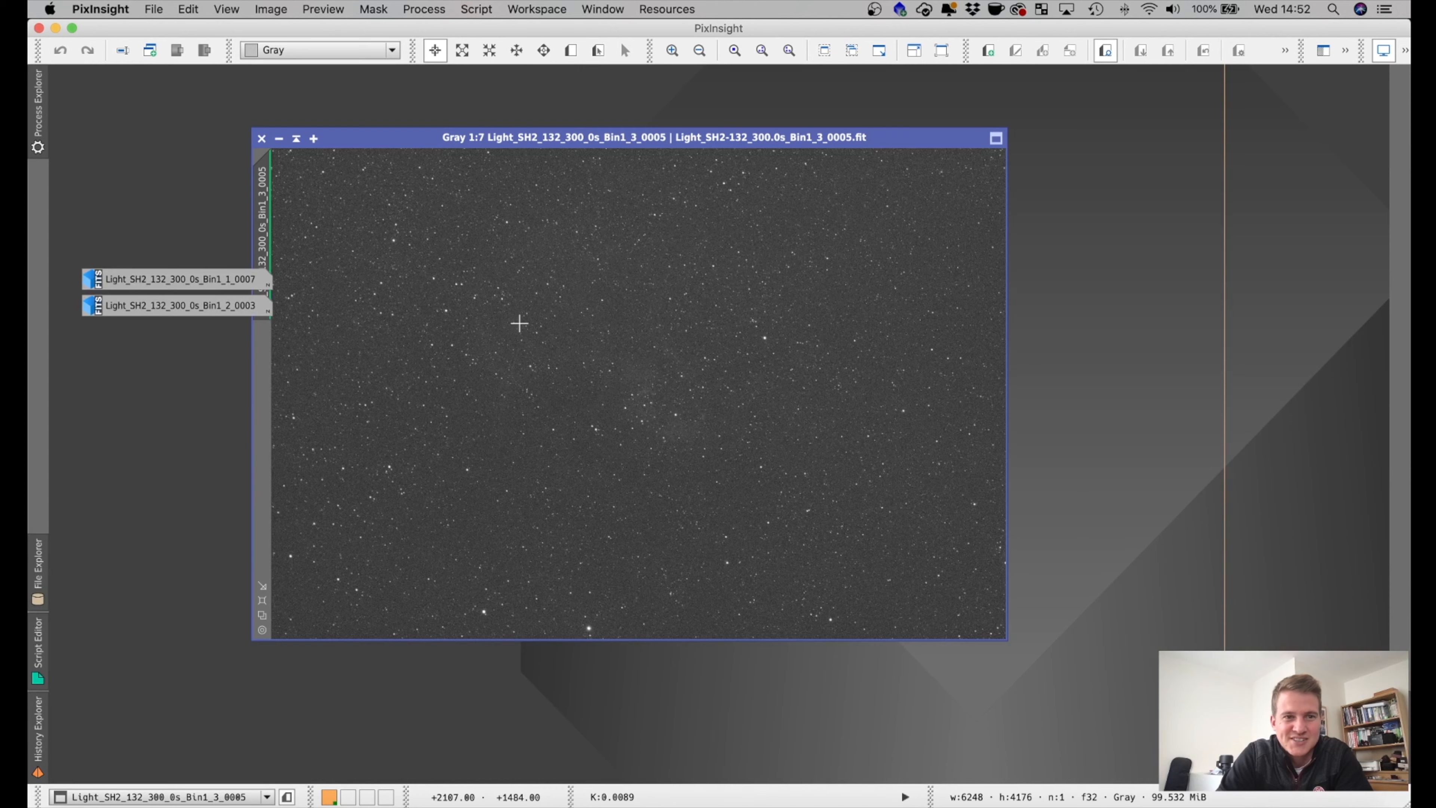
mouse_move(655, 424)
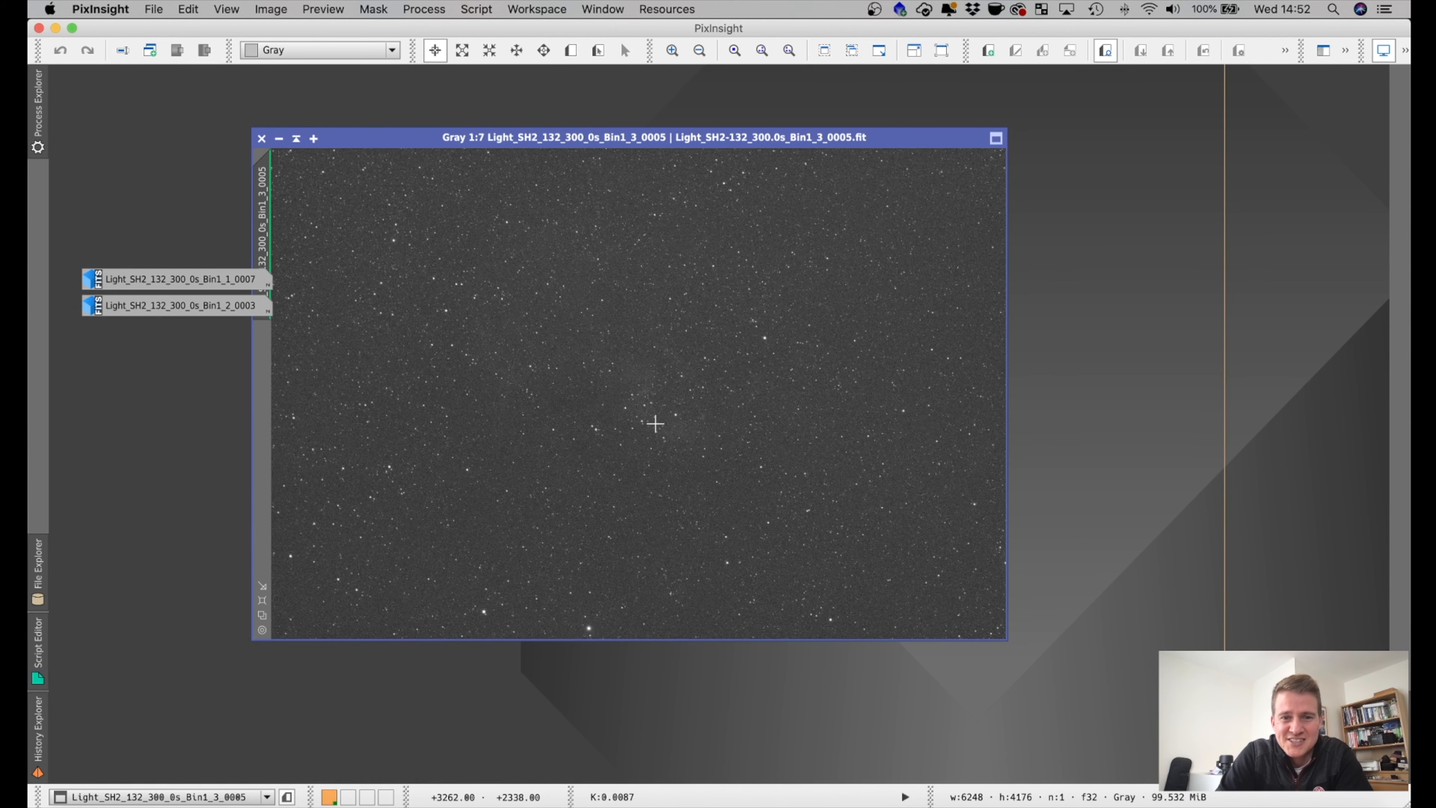
mouse_move(593, 354)
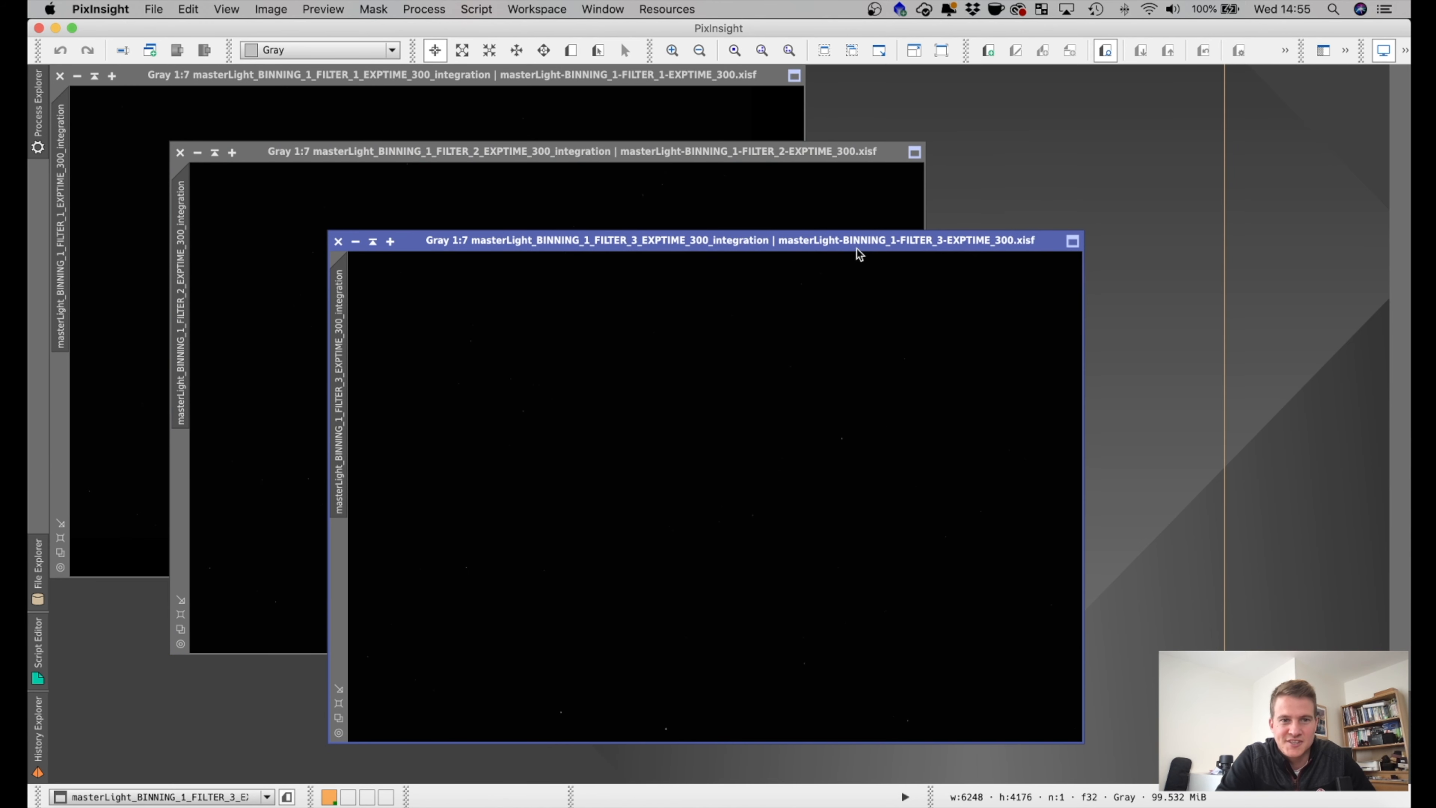
mouse_move(905, 384)
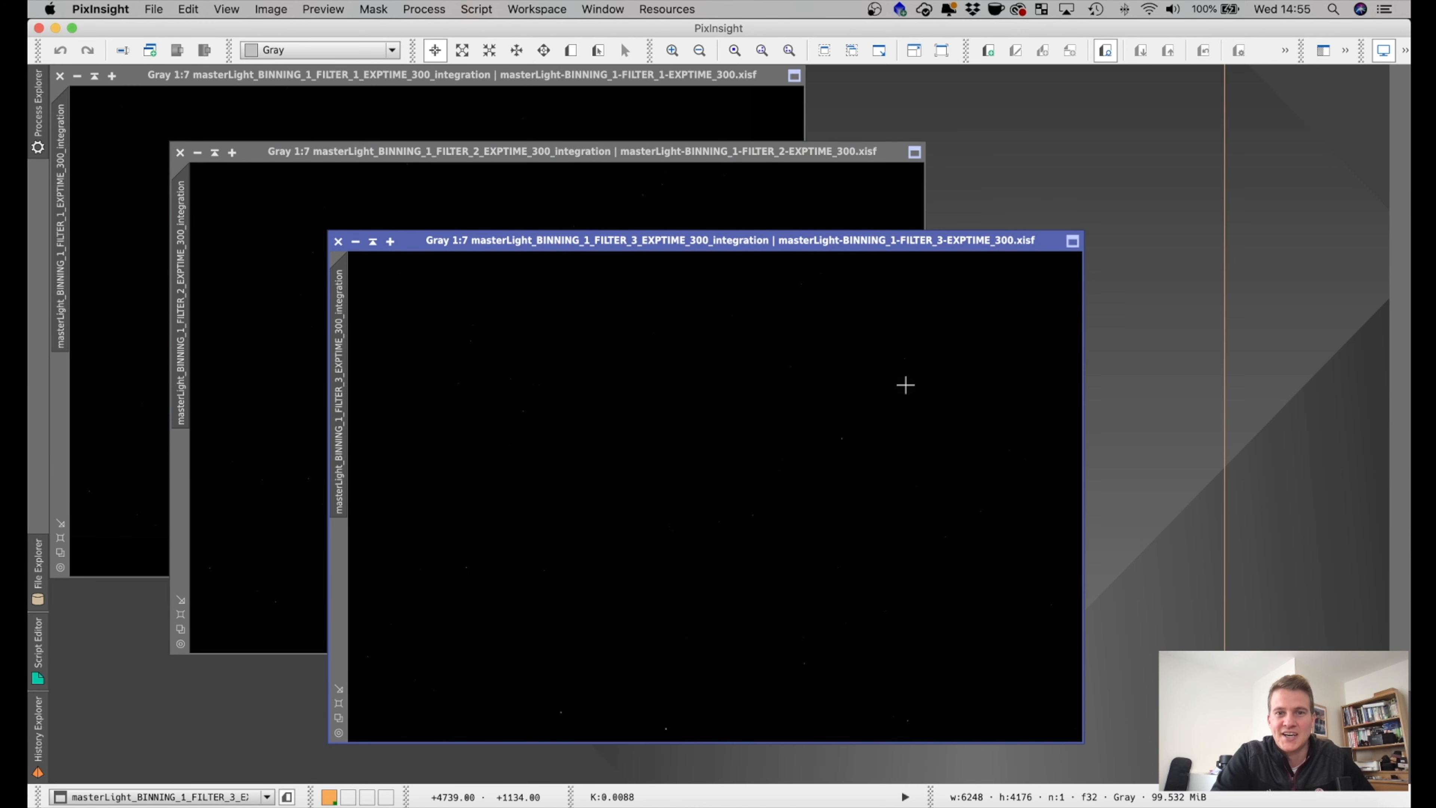
Step: Screen-stretch the FILTER_1 master light with STF AutoStretch to reveal the nebula
left_click(449, 74)
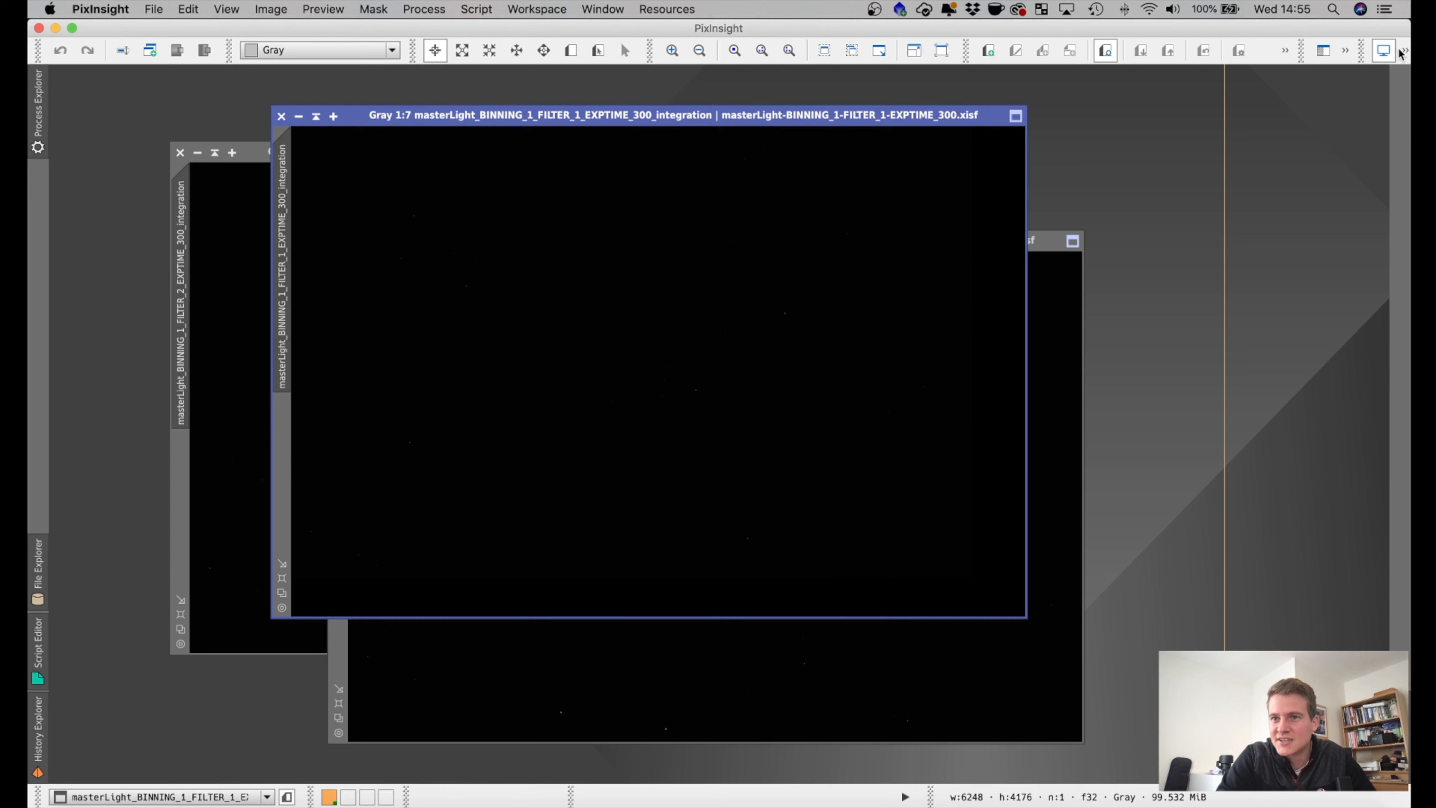
left_click(1403, 50)
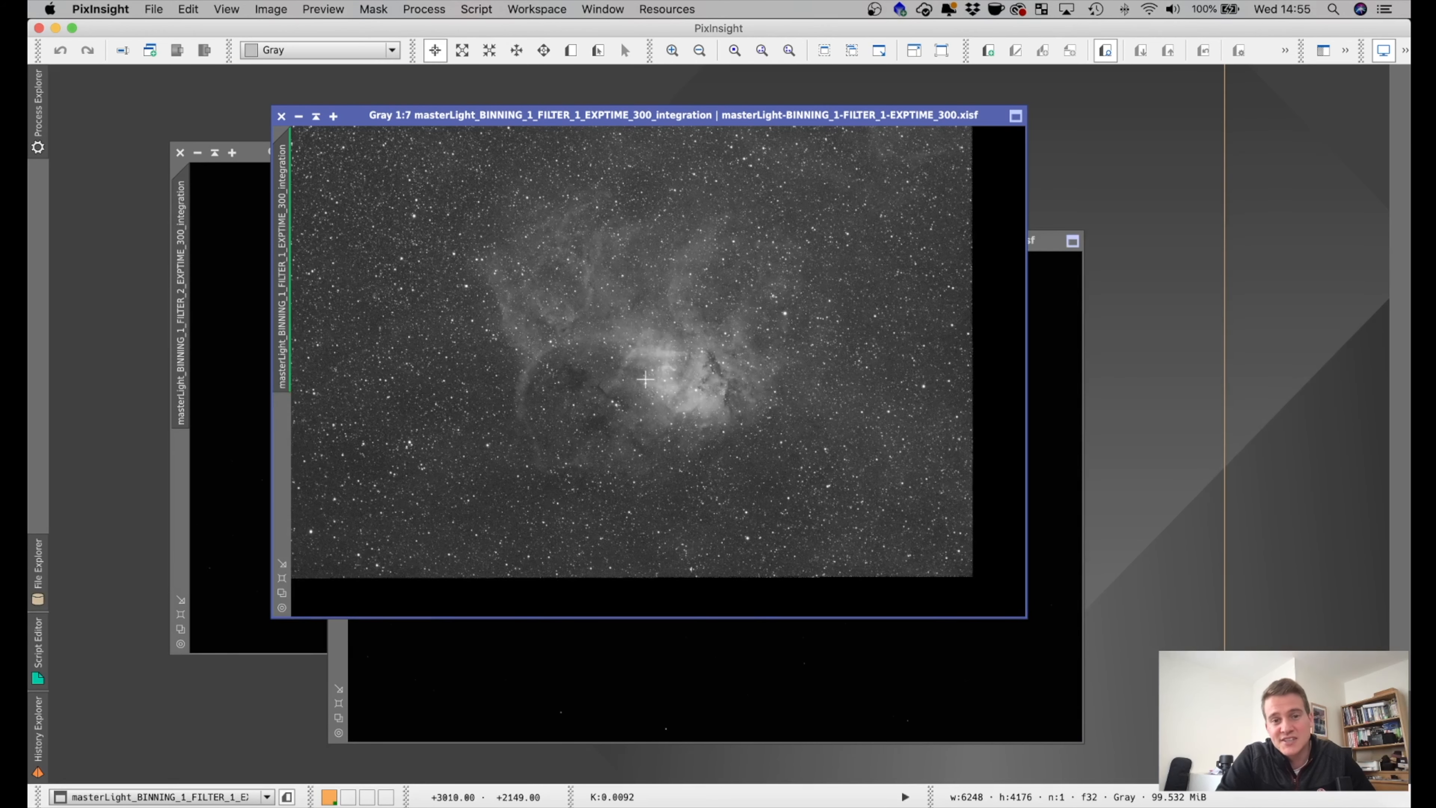
mouse_move(796, 298)
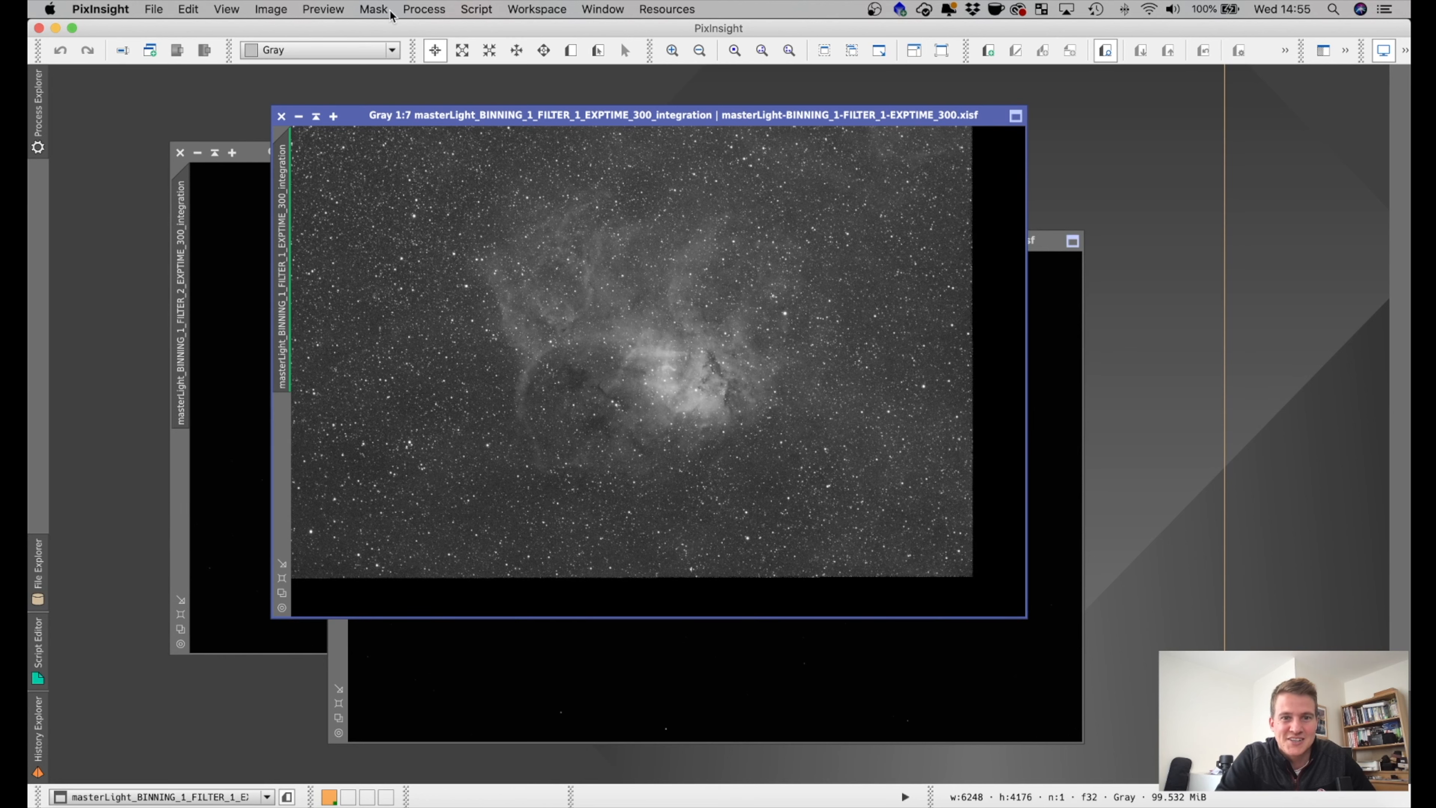
mouse_move(807, 431)
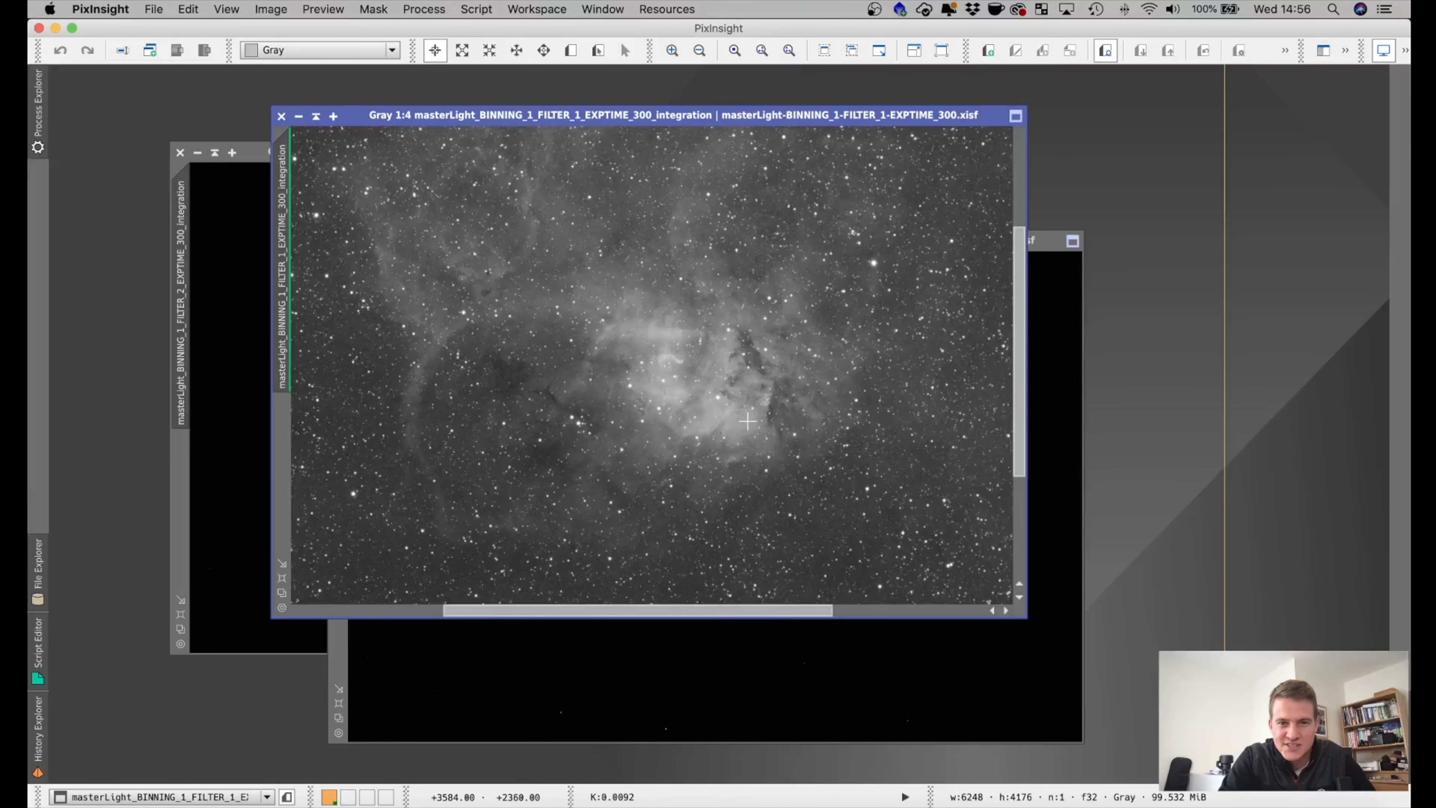
mouse_move(792, 406)
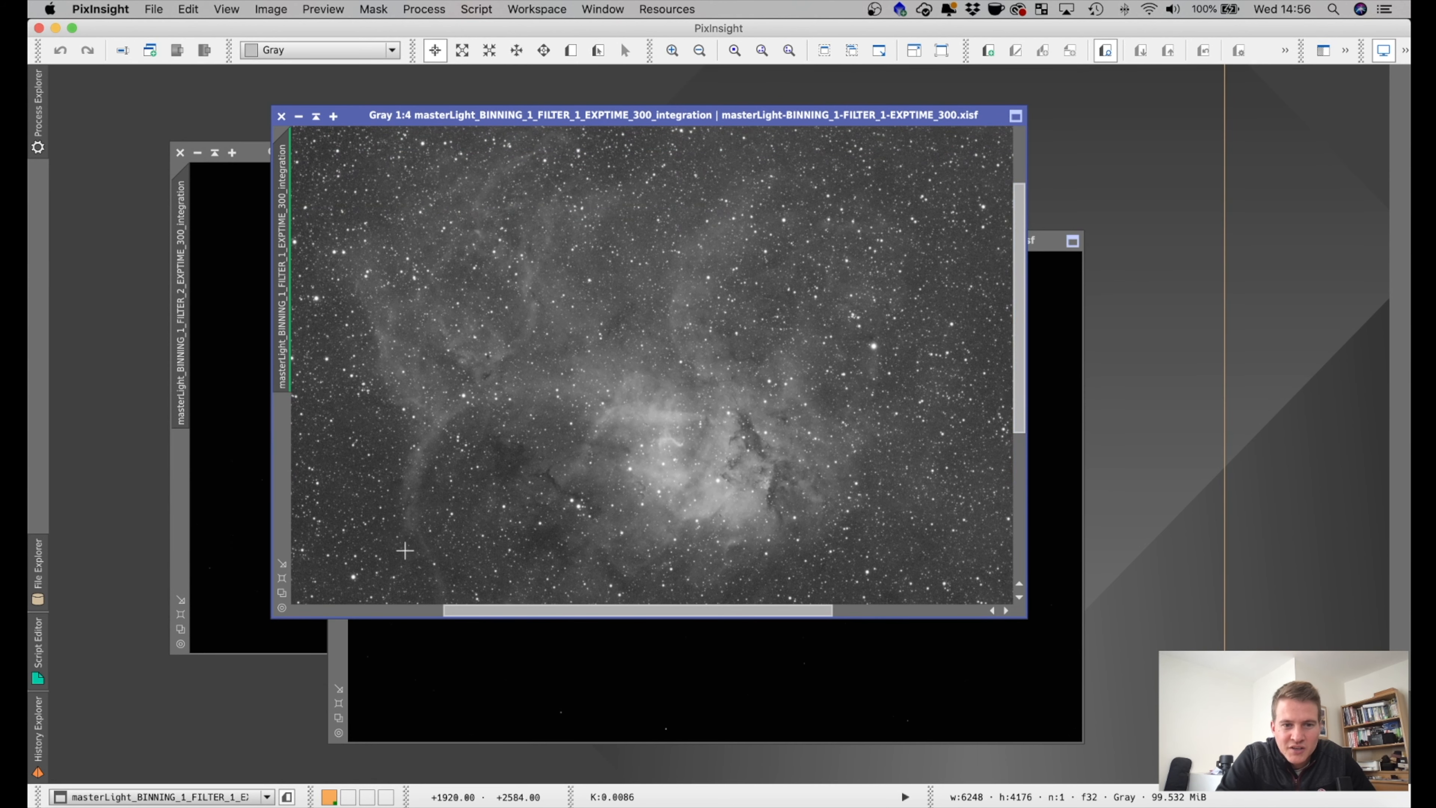
mouse_move(619, 388)
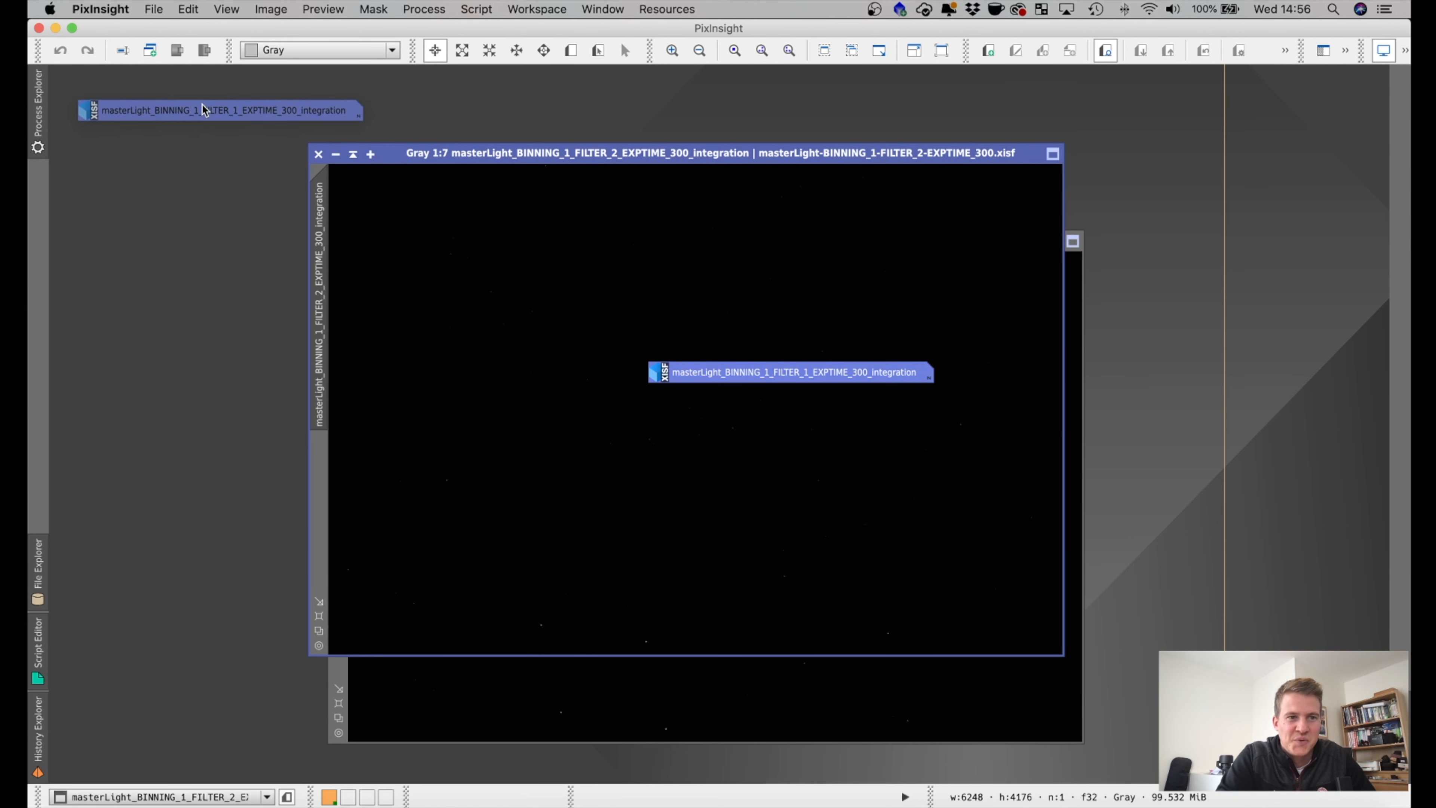
Step: Apply STF AutoStretch to the FILTER_2 master light, showing fainter SH2-132 nebulosity
left_click(1345, 50)
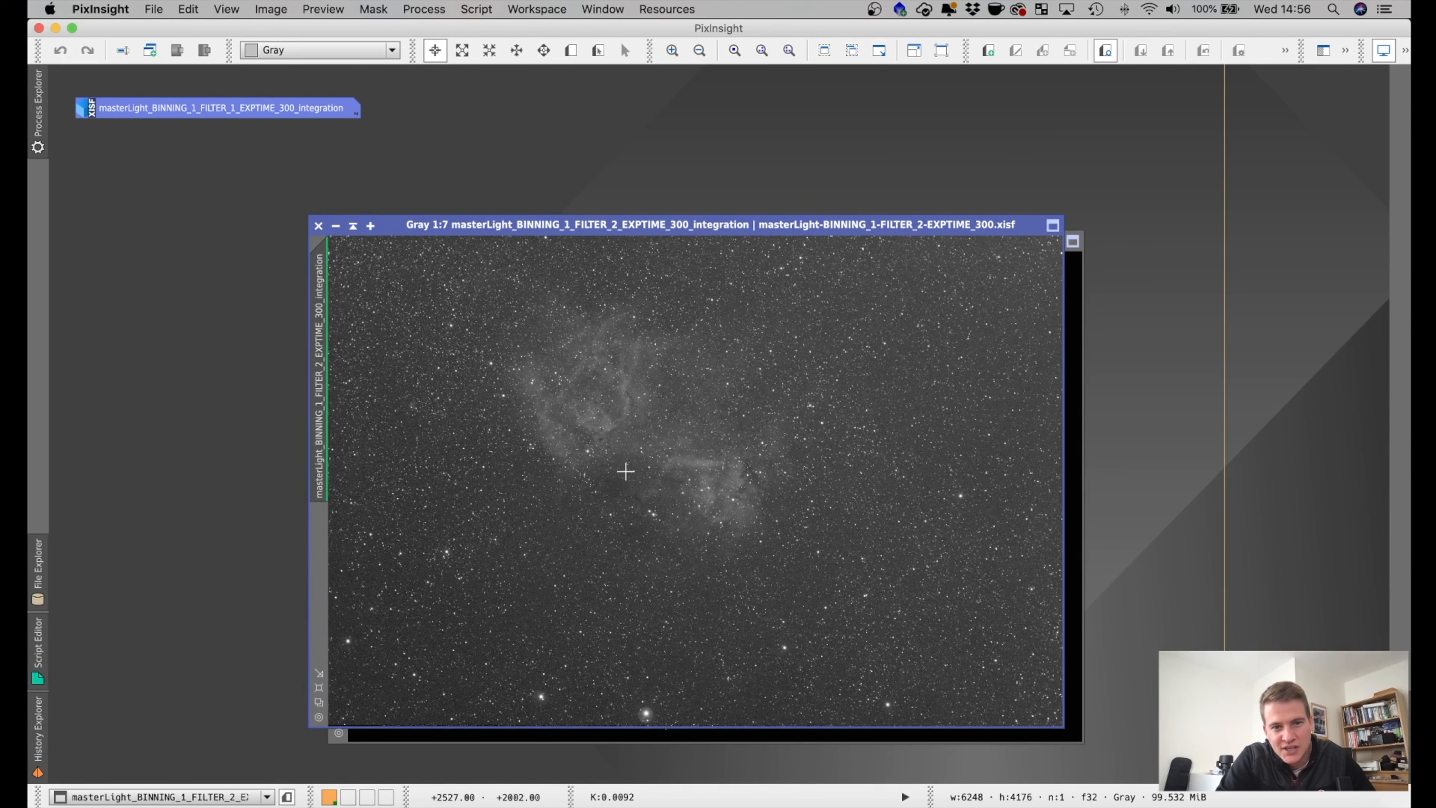
mouse_move(660, 433)
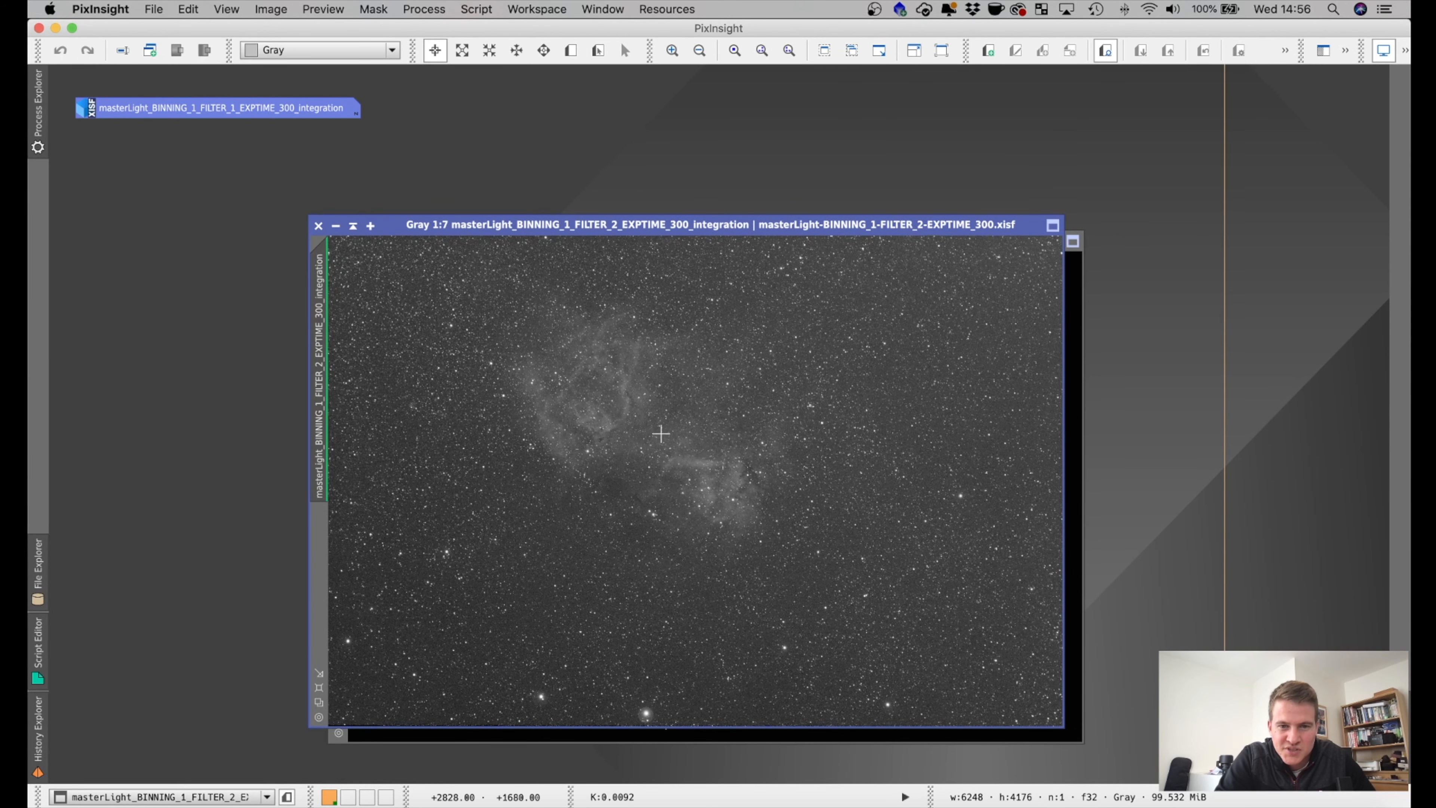
mouse_move(766, 463)
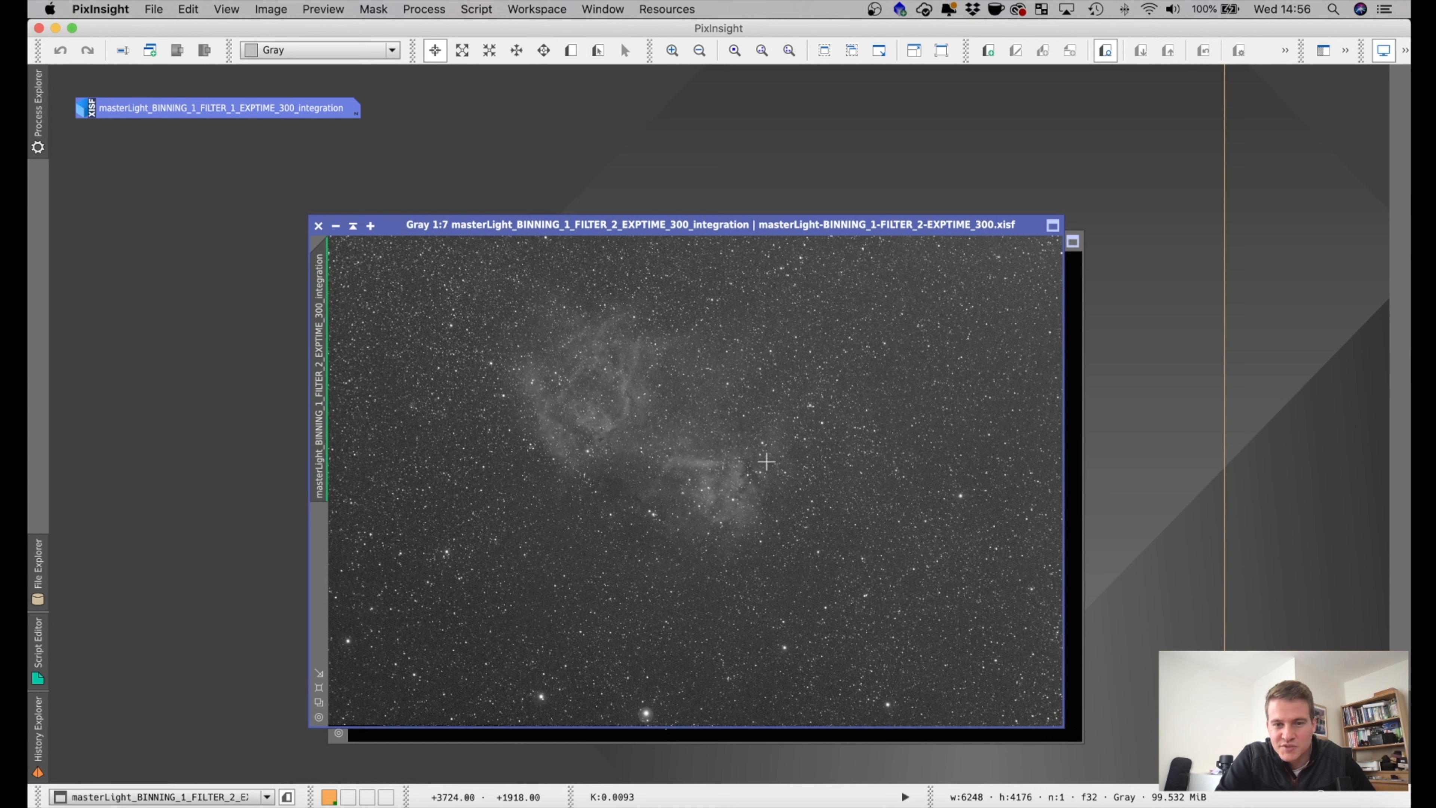
mouse_move(599, 352)
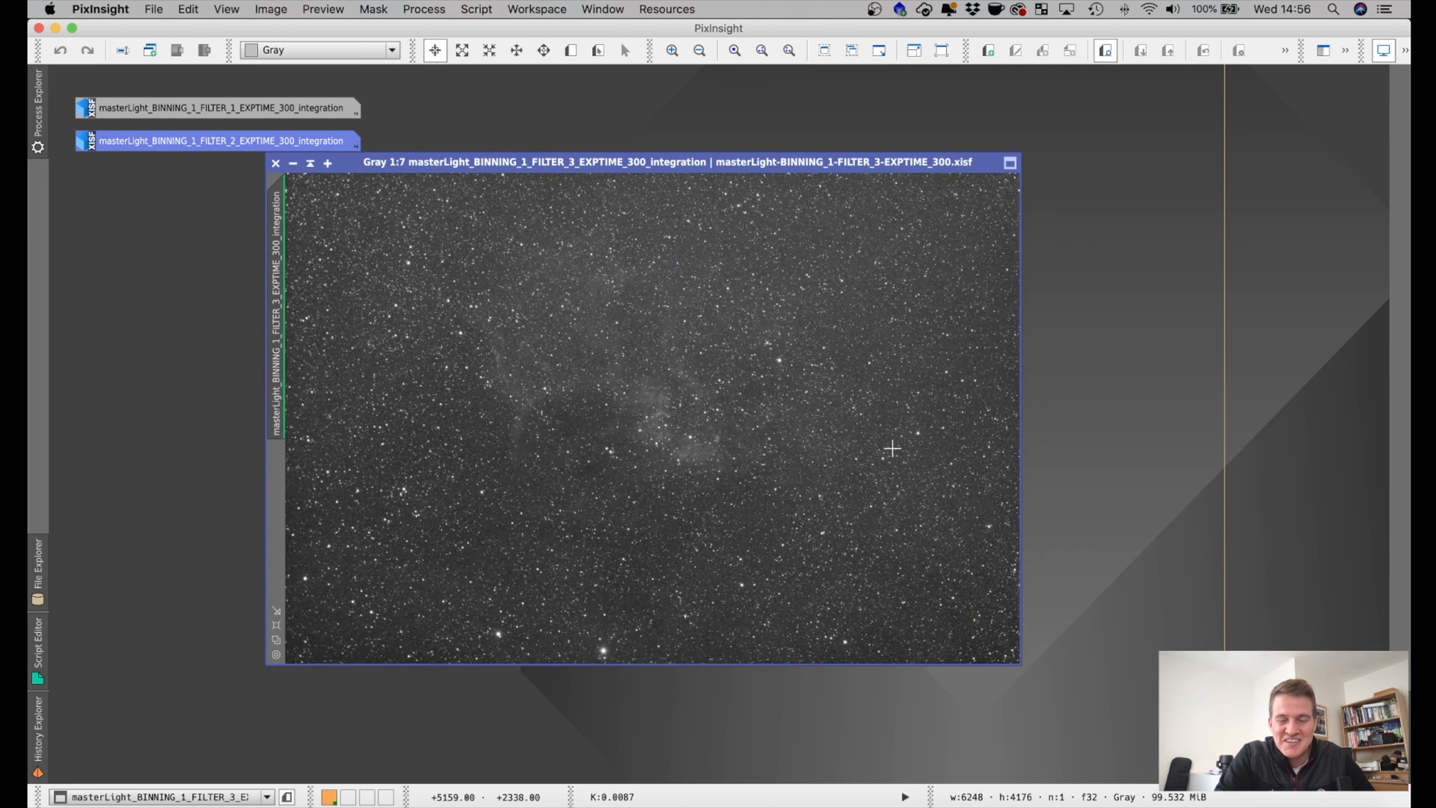
mouse_move(619, 346)
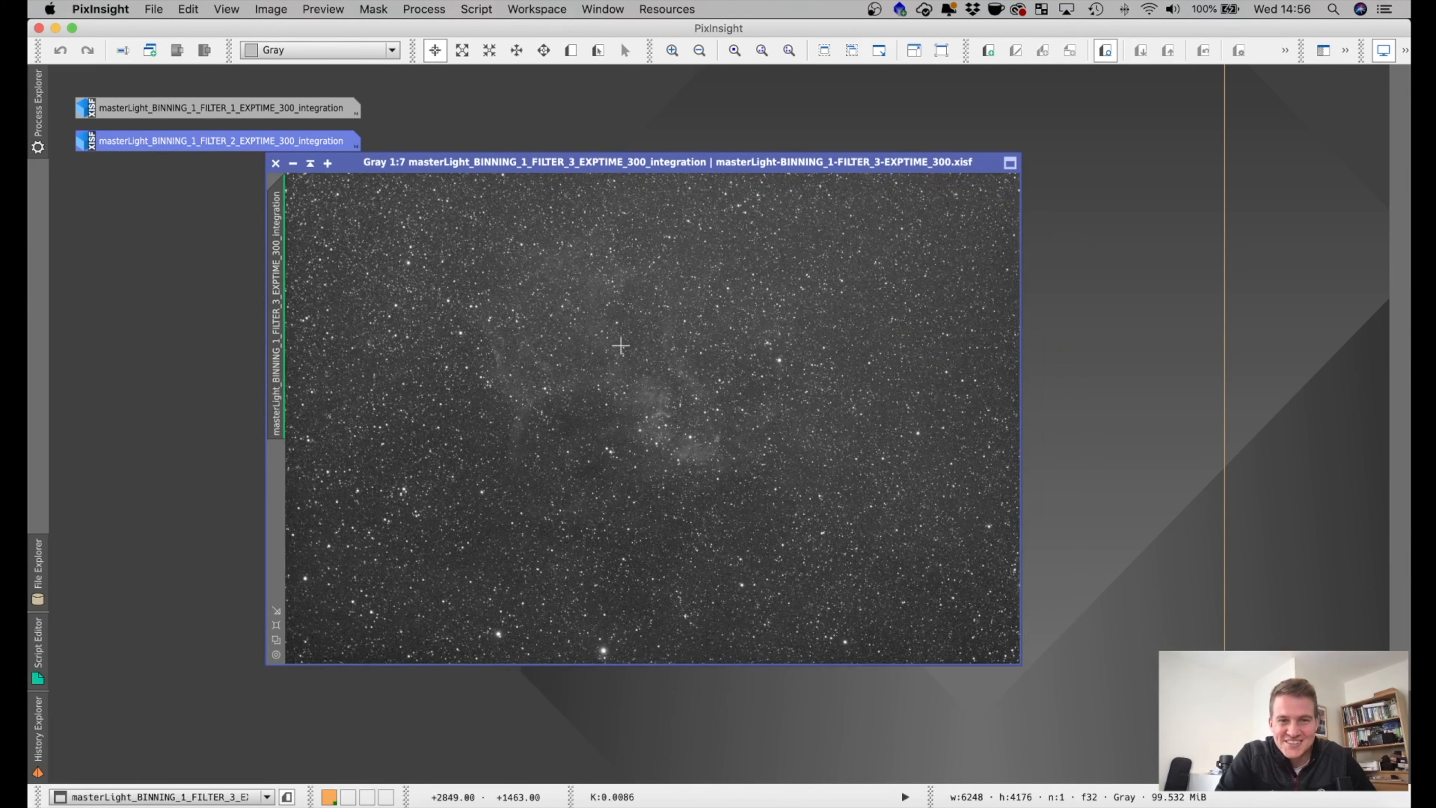
mouse_move(839, 452)
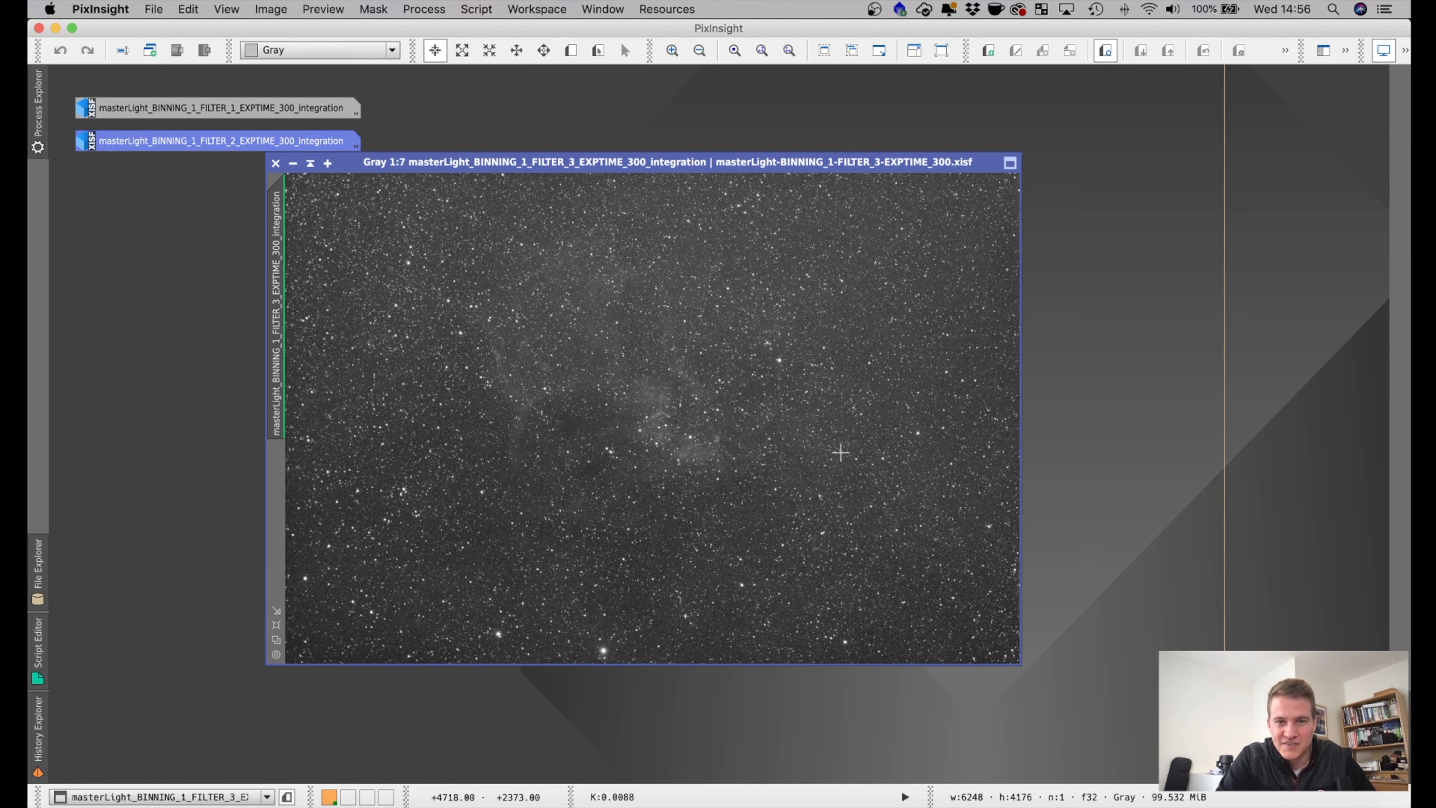
mouse_move(542, 350)
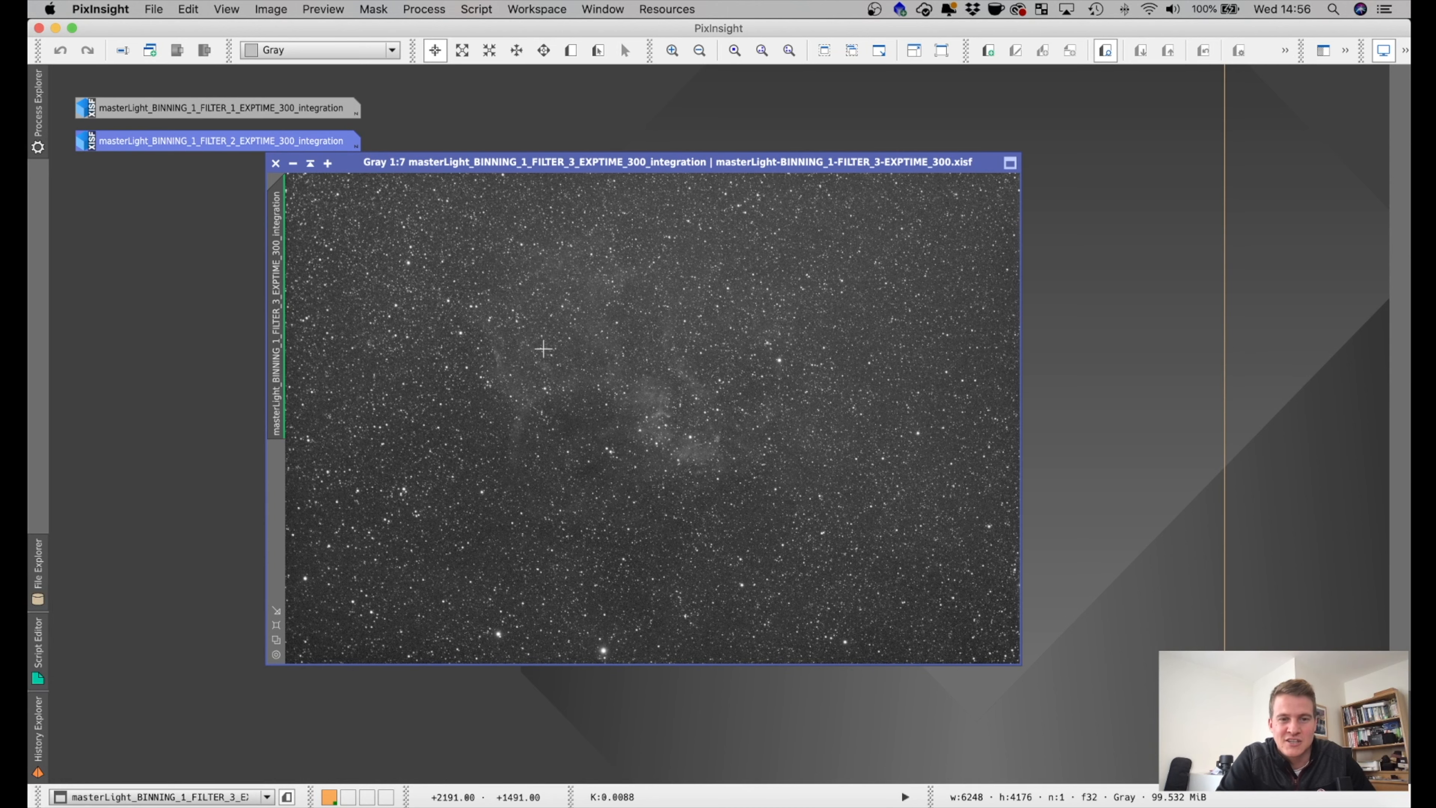
mouse_move(861, 426)
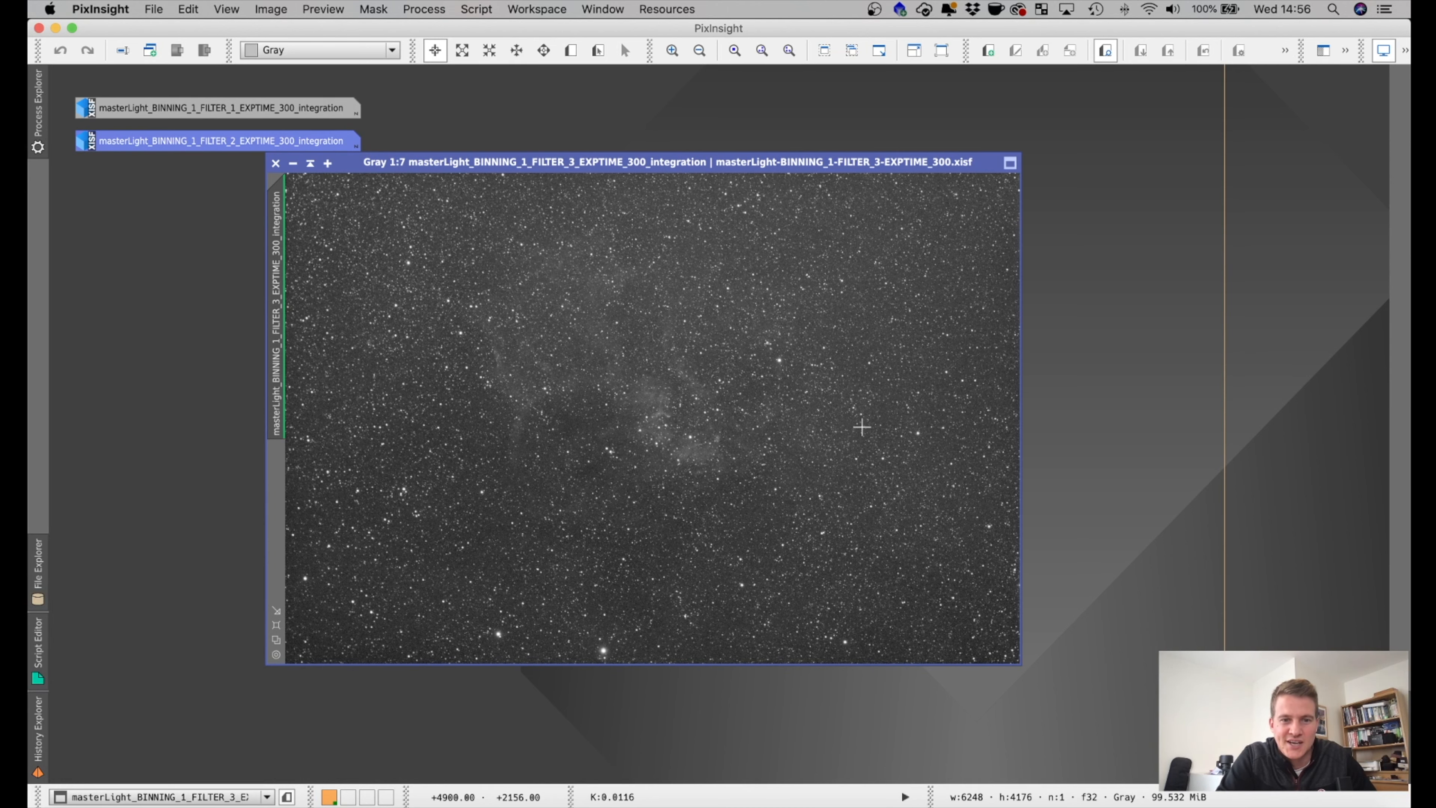
mouse_move(538, 318)
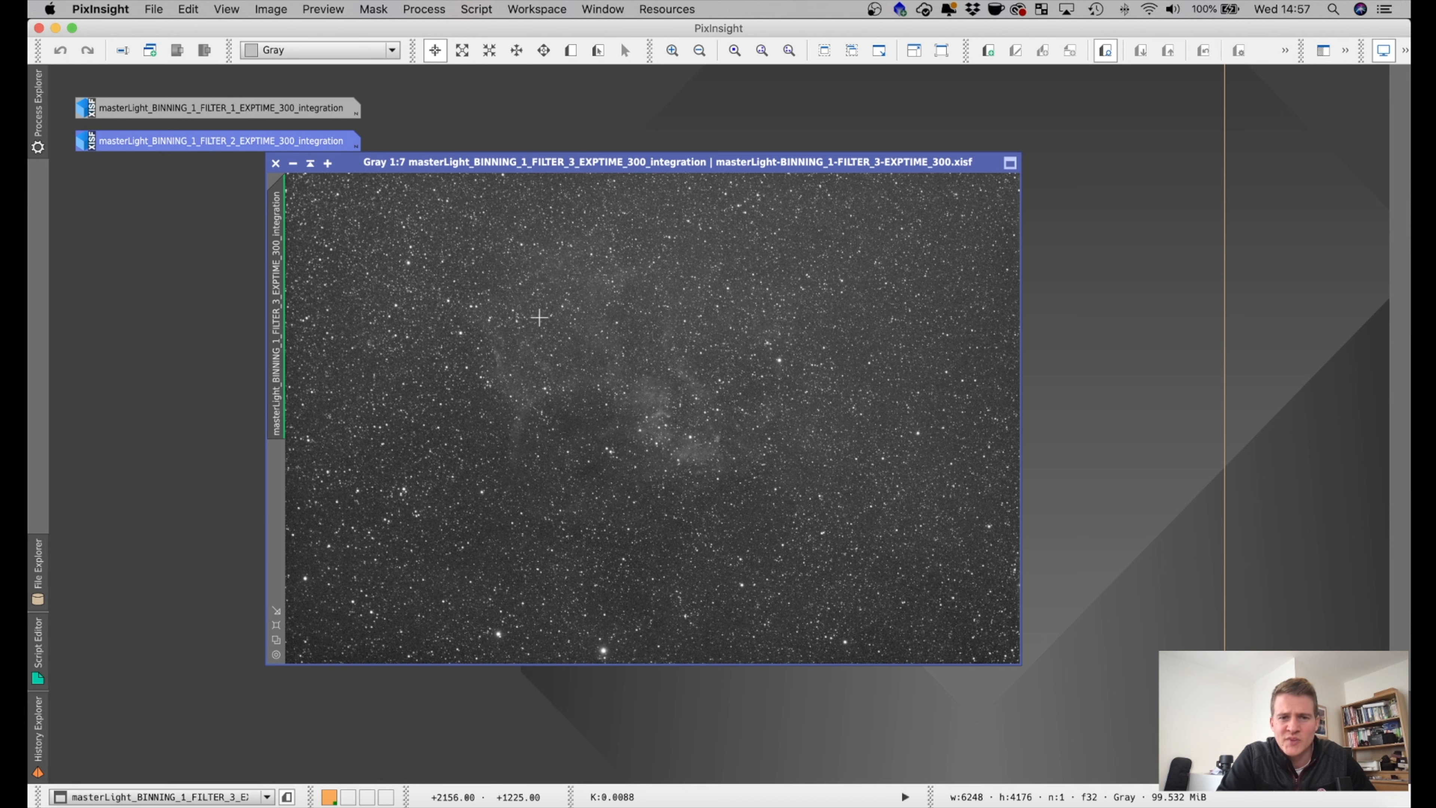
mouse_move(997, 485)
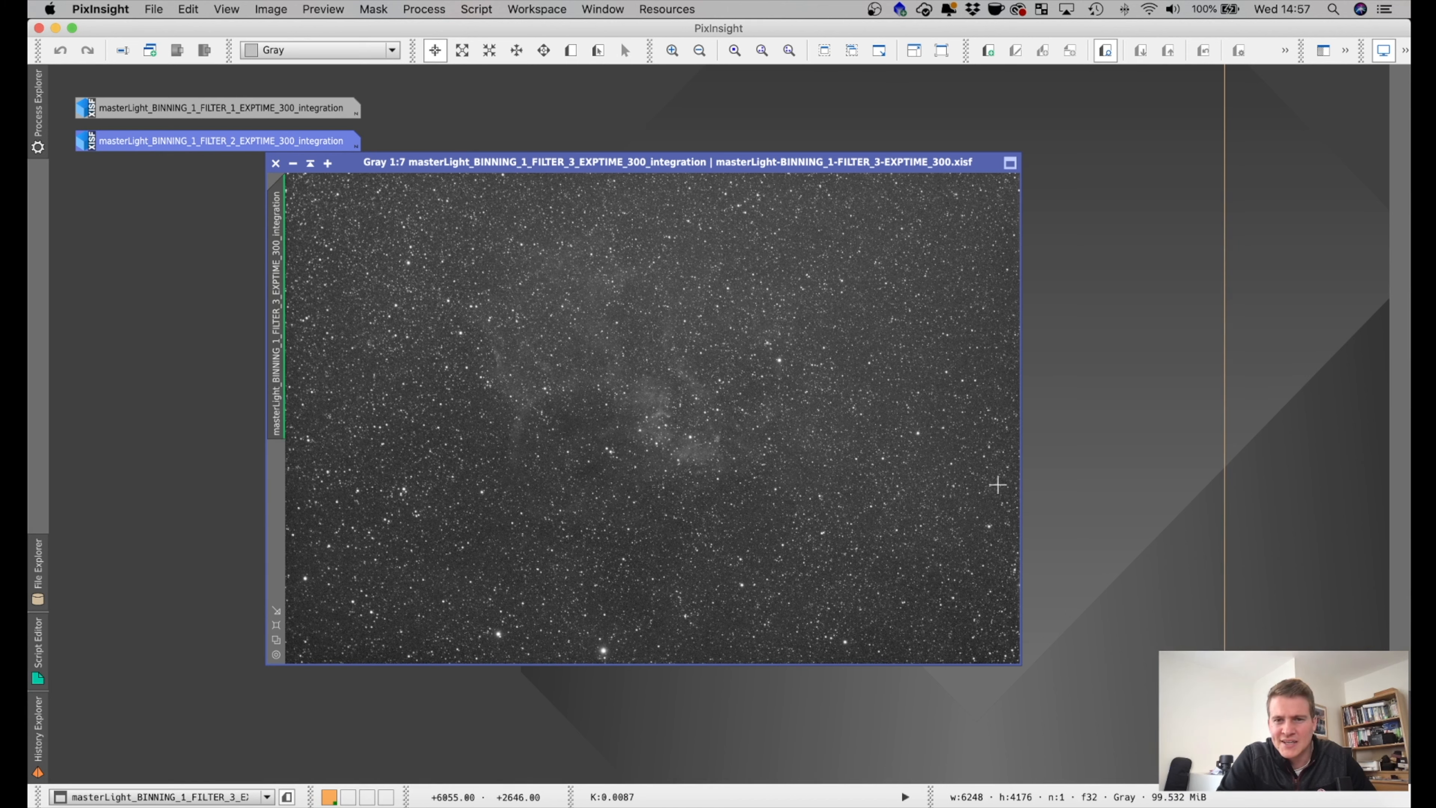
mouse_move(588, 367)
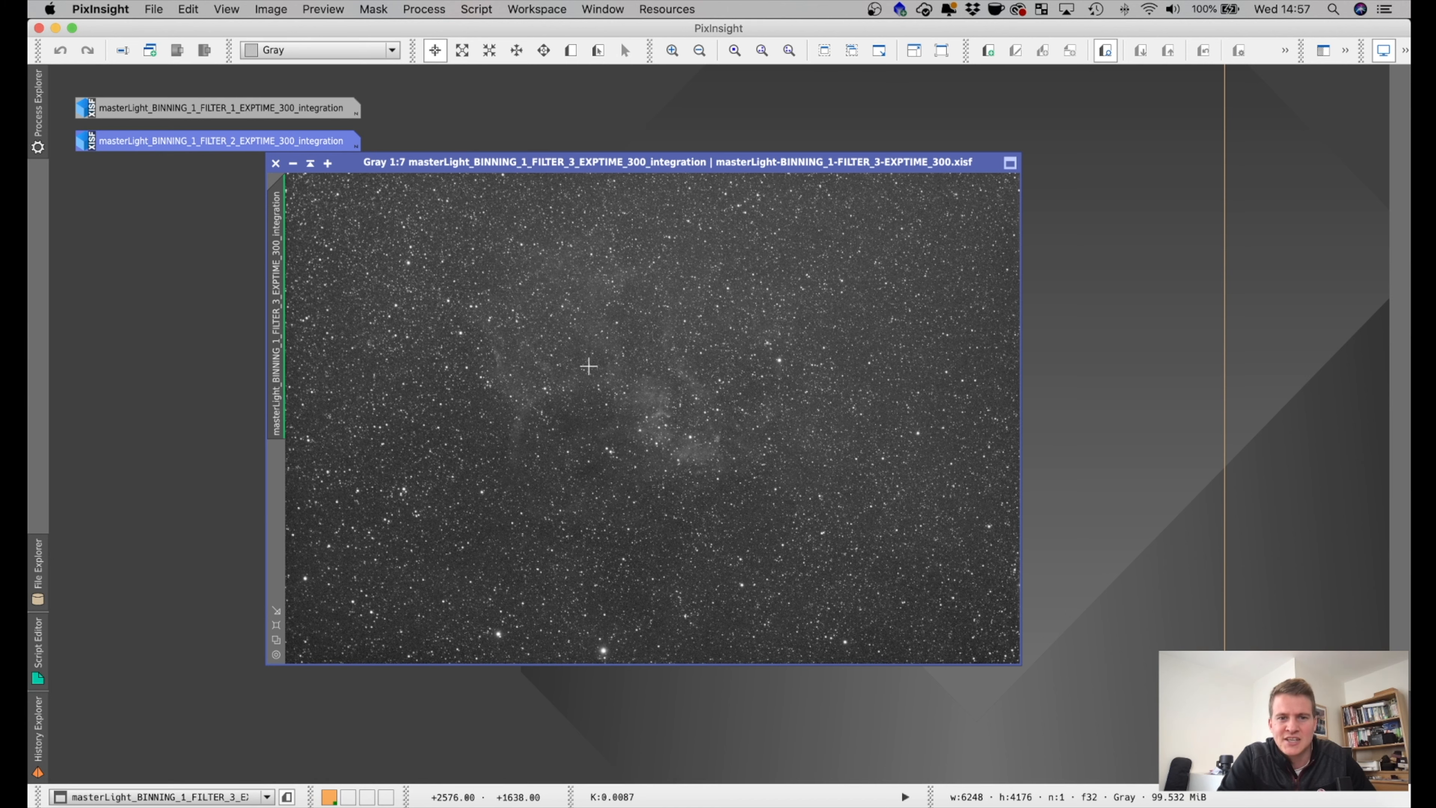
mouse_move(880, 352)
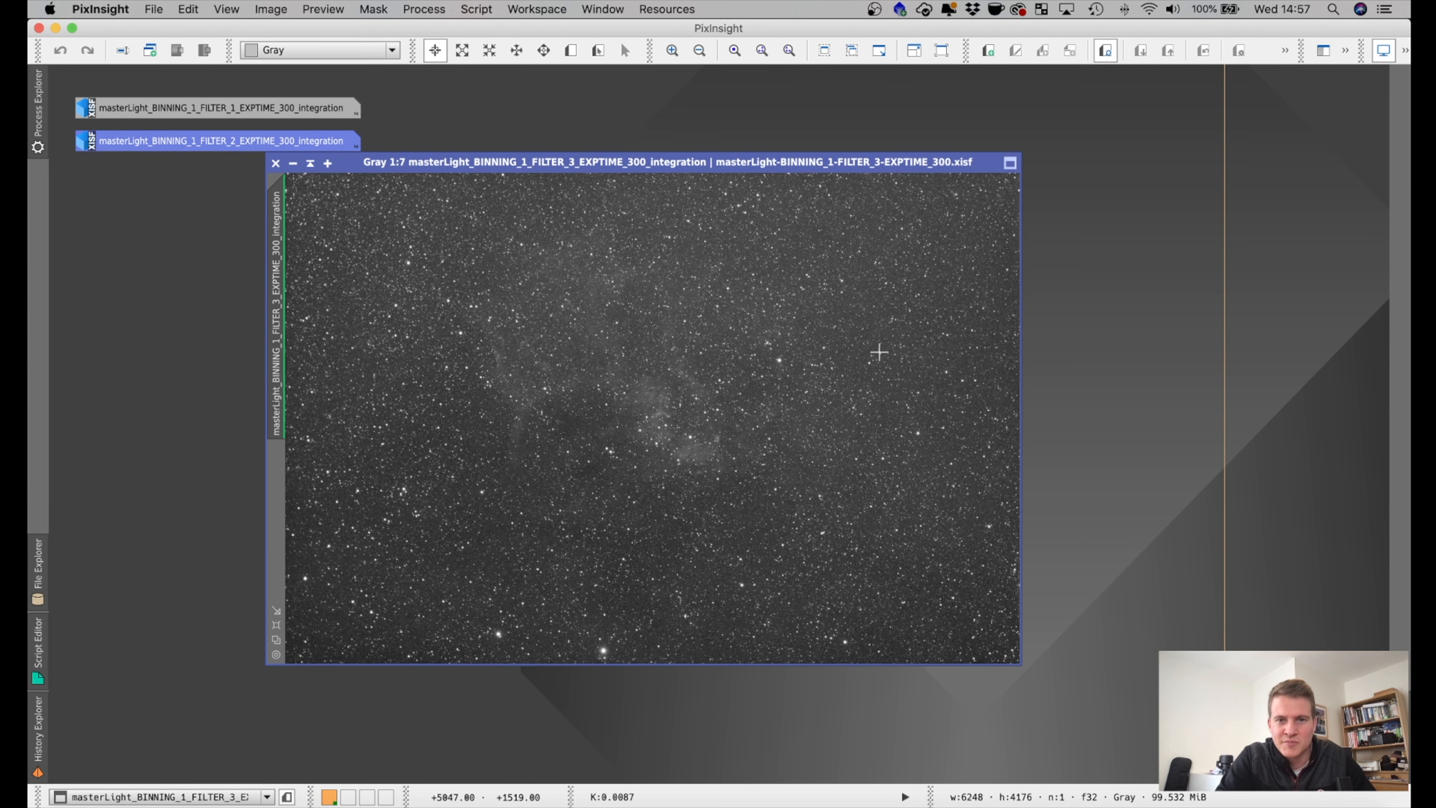
mouse_move(248, 142)
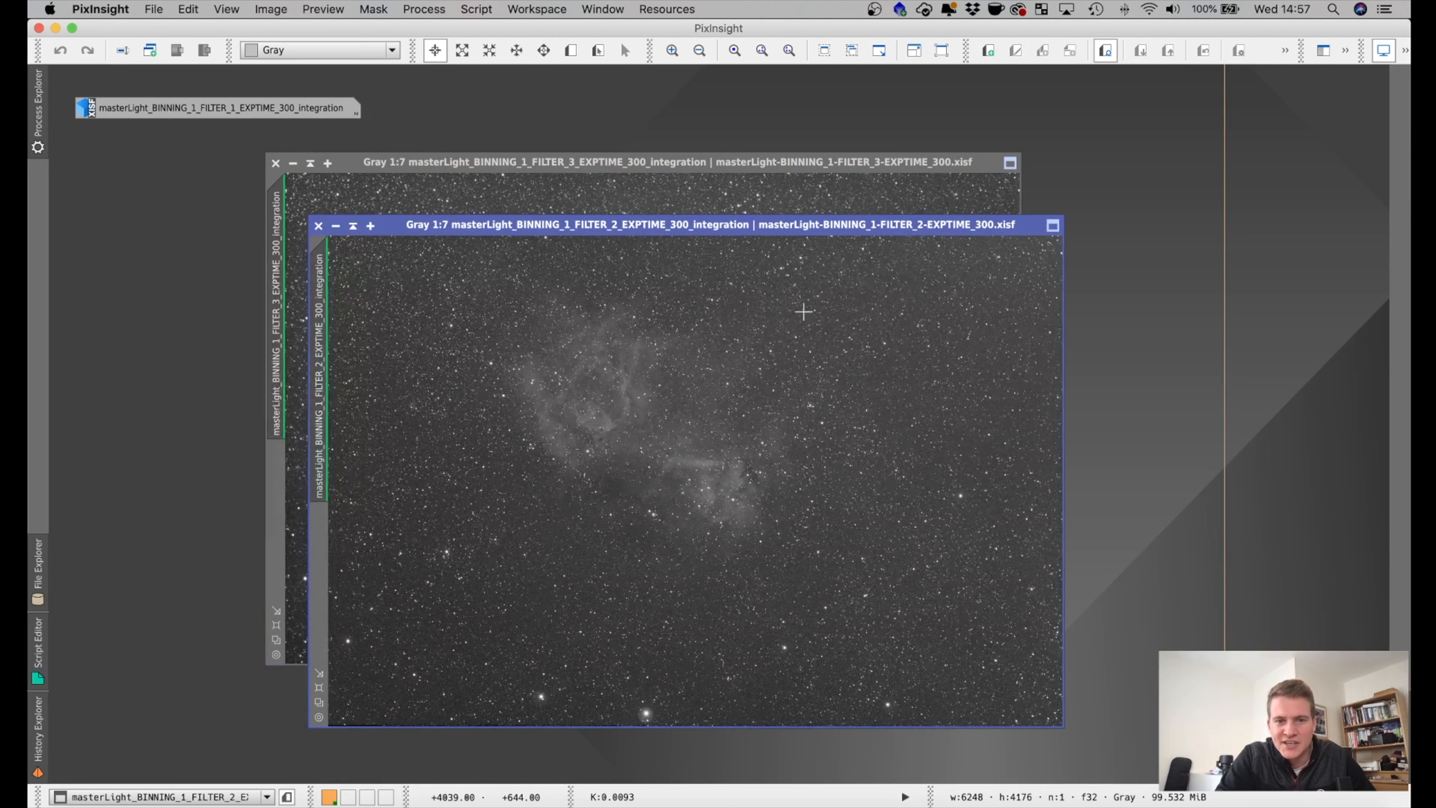
mouse_move(820, 413)
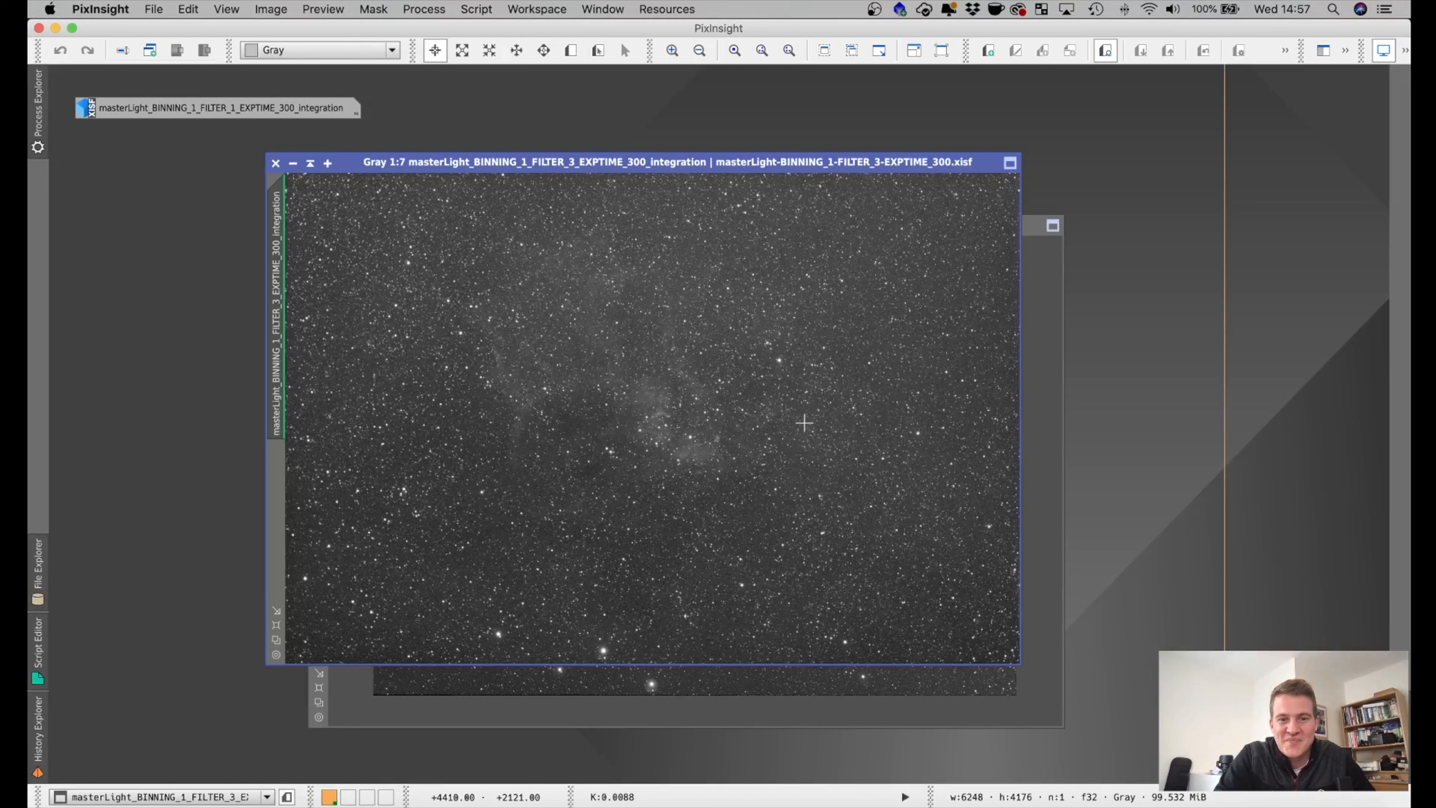
Step: Zoom the stretched FILTER_3 master out to 1:8 to see the whole image
left_click(698, 50)
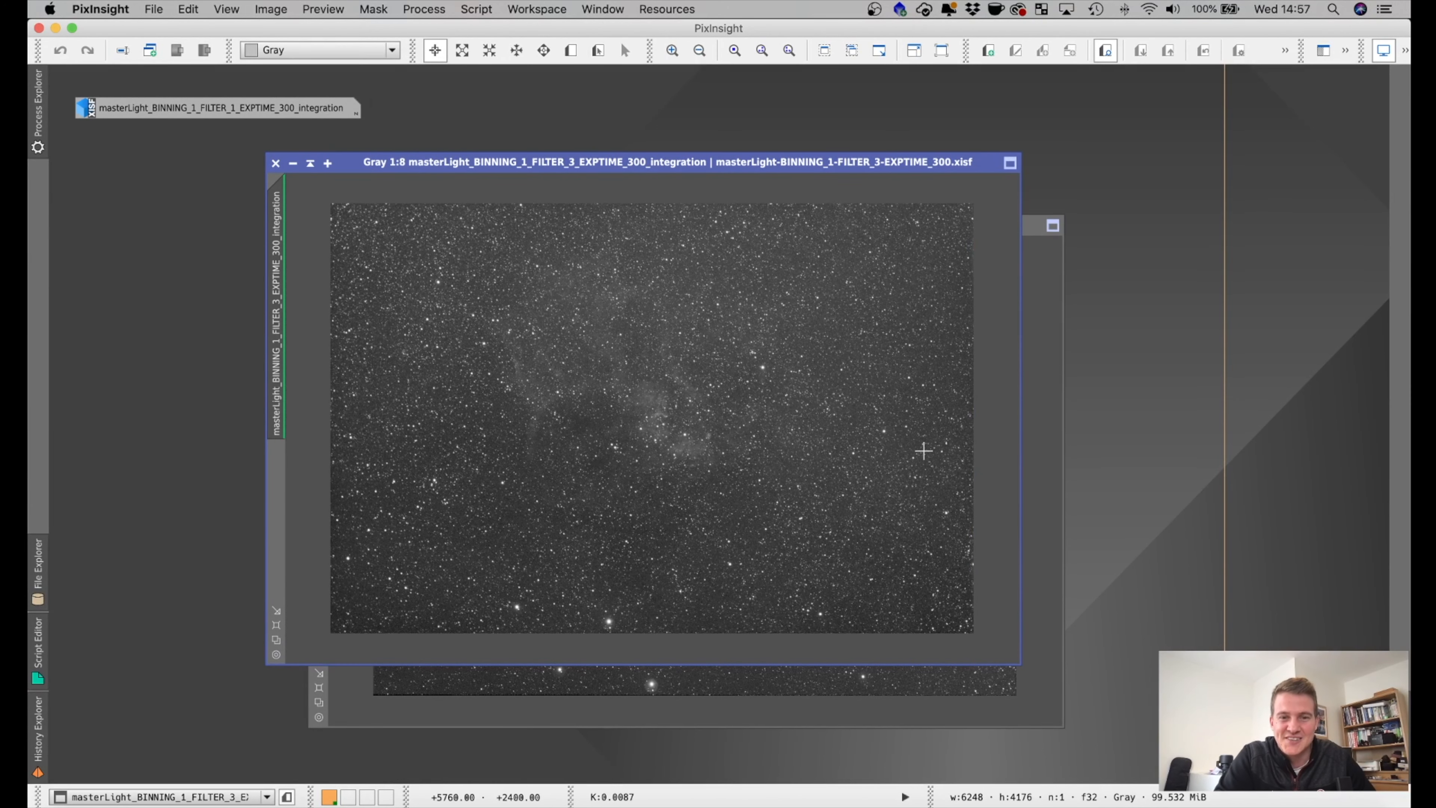
mouse_move(1015, 422)
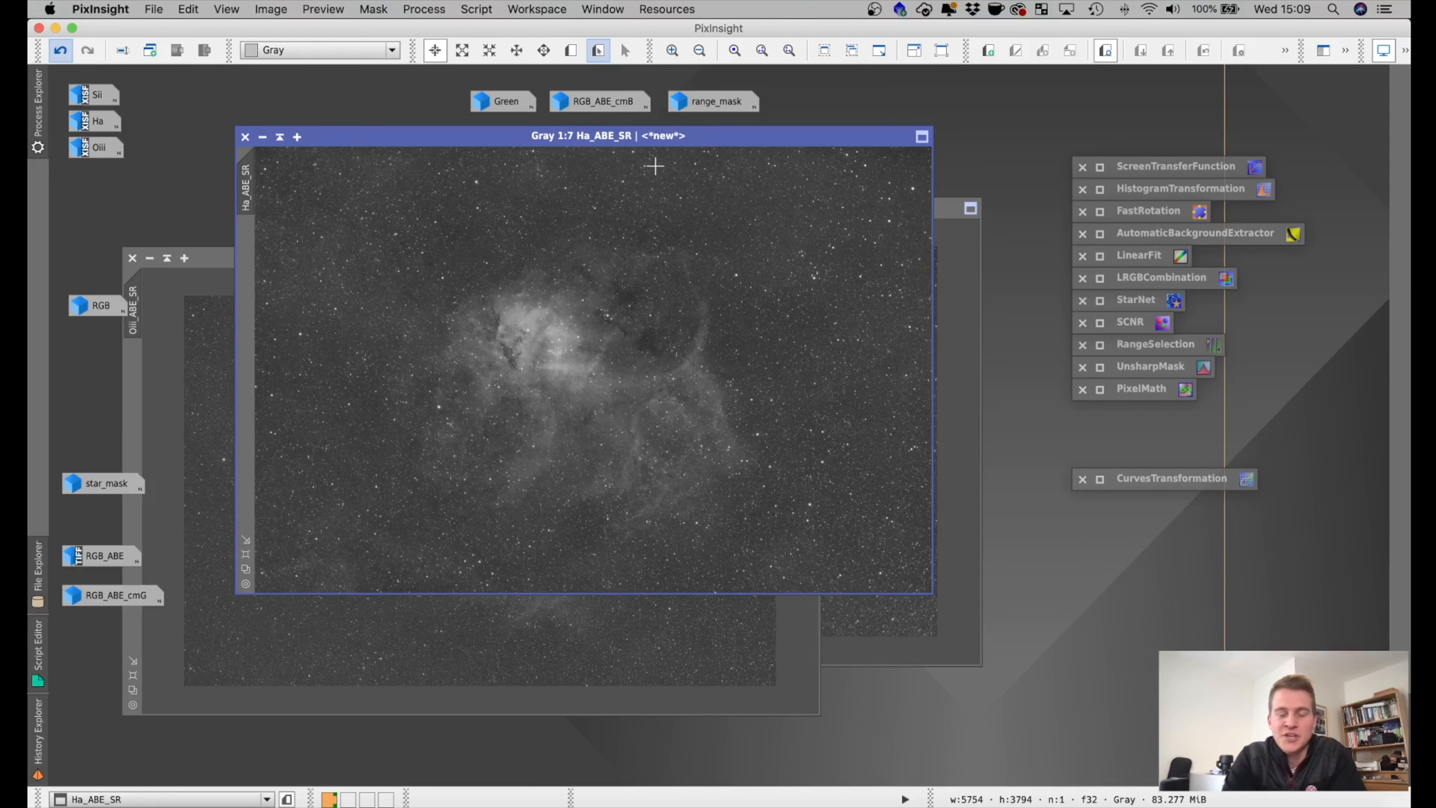
mouse_move(662, 328)
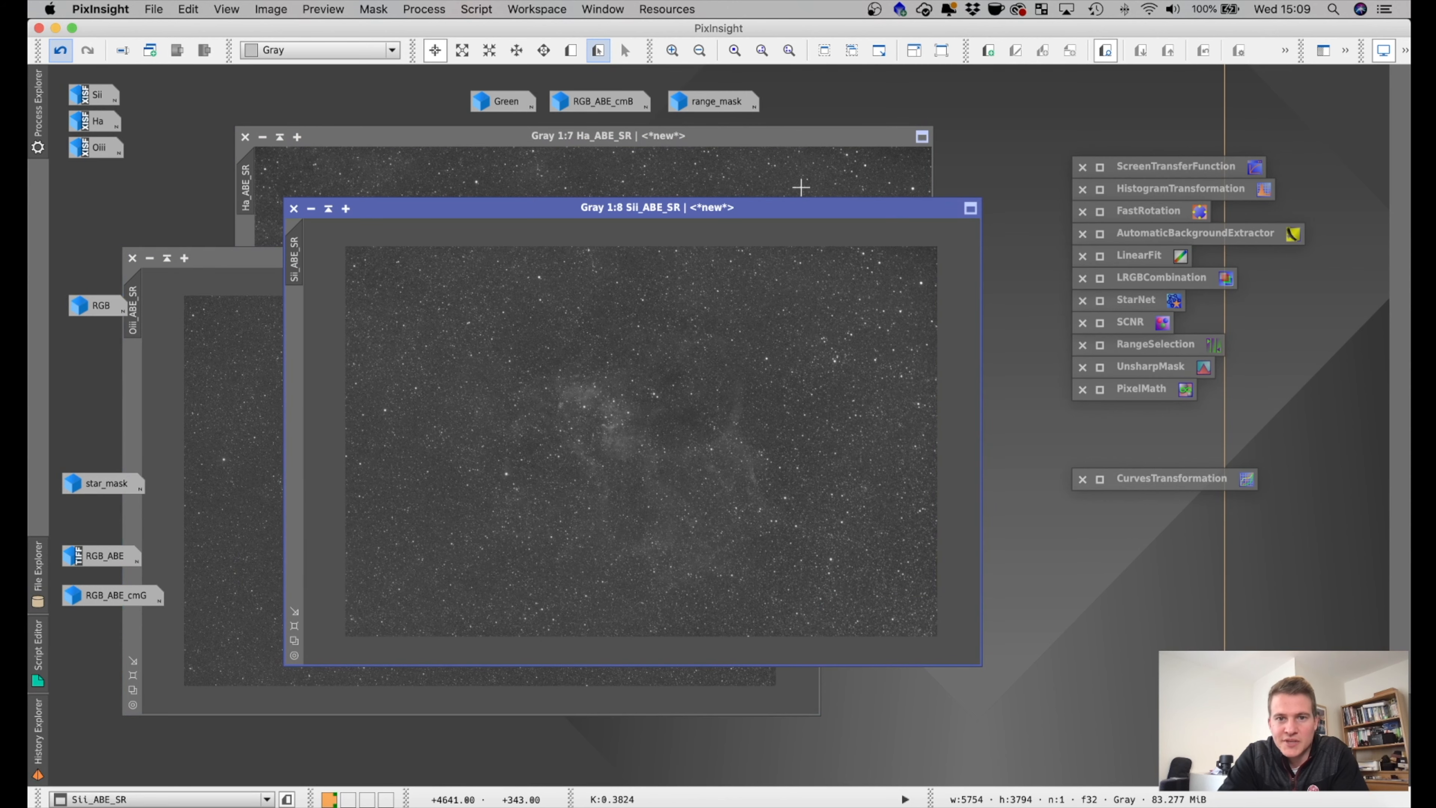
Step: Bring Ha_ABE_SR forward and show the original OIII master beside its processed version
left_click(609, 135)
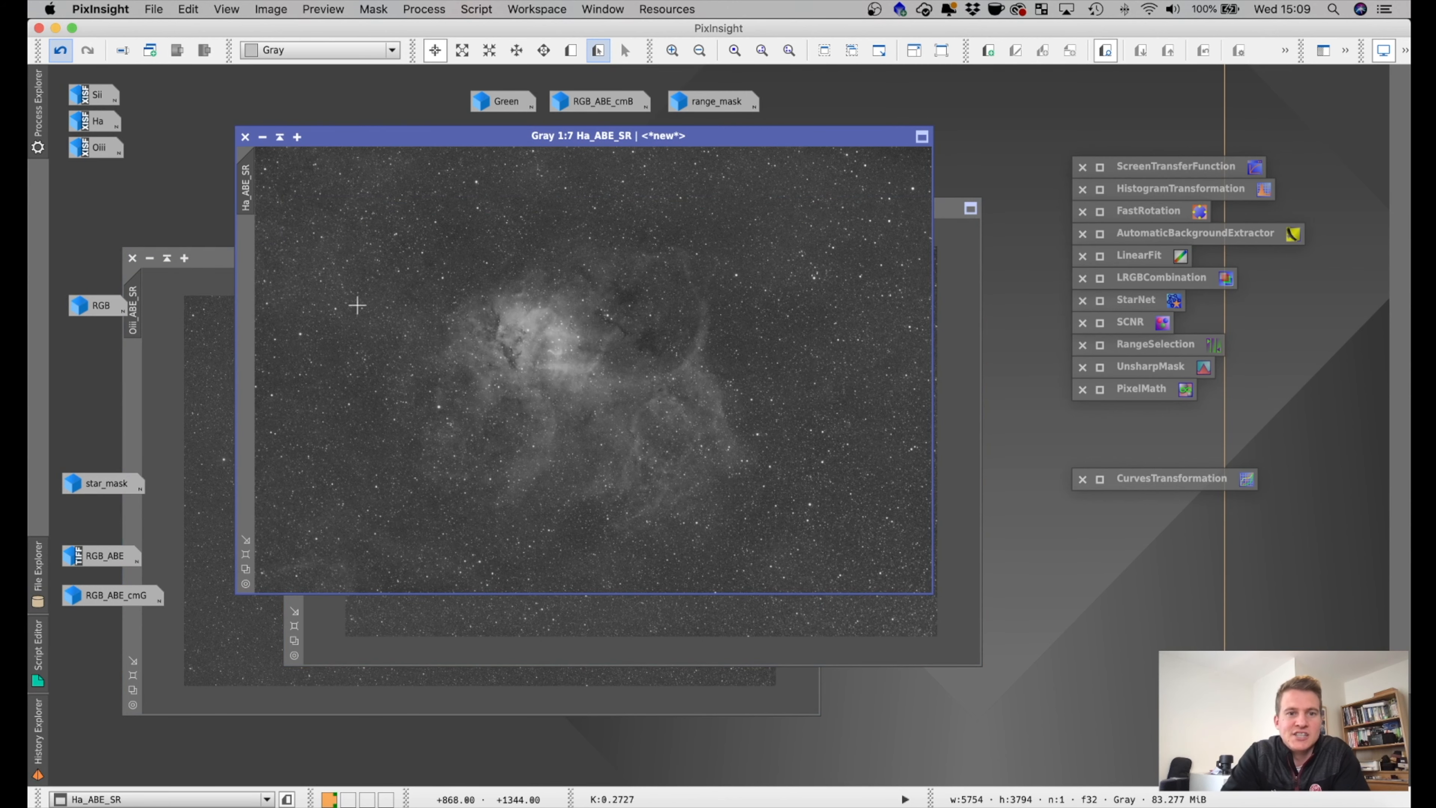
mouse_move(574, 302)
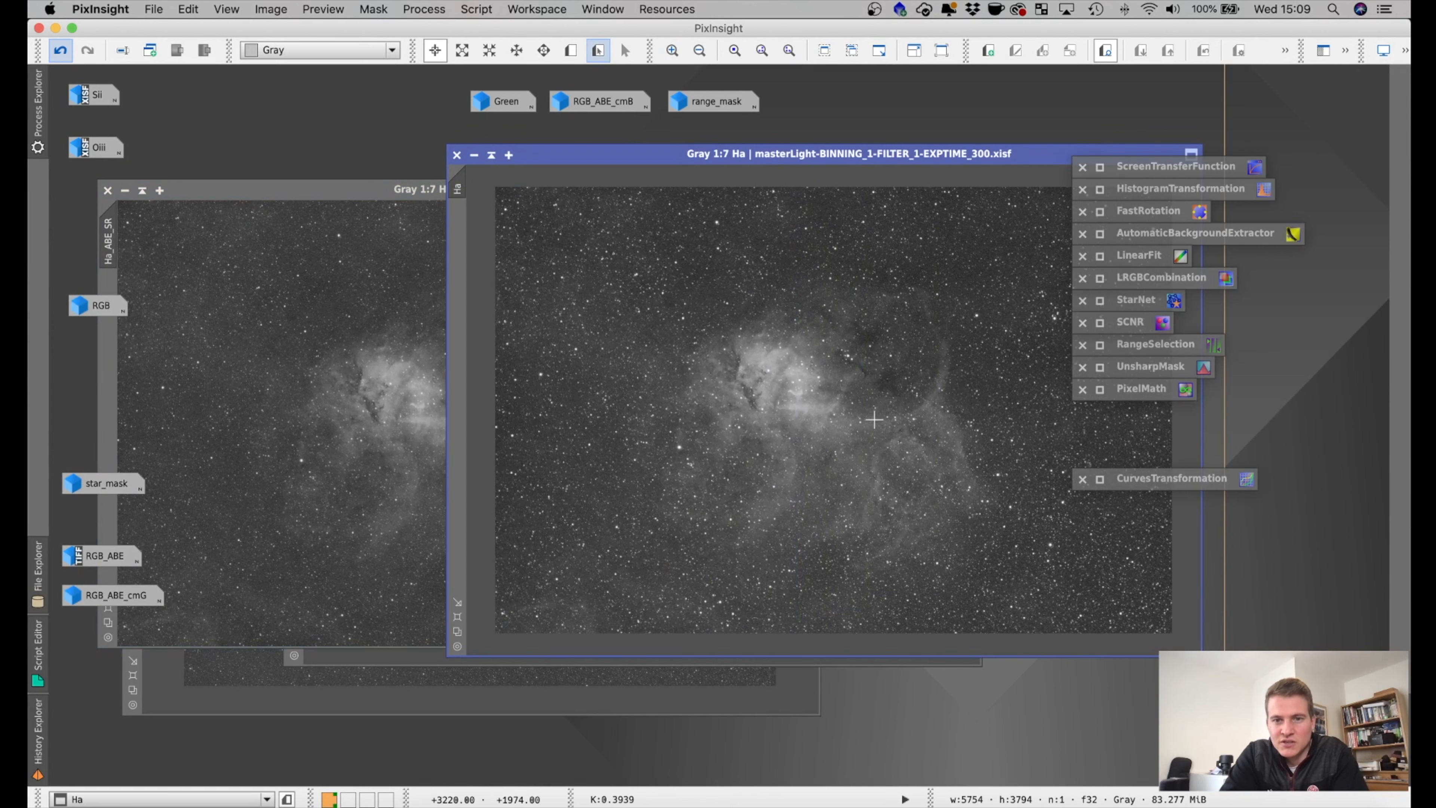
mouse_move(416, 350)
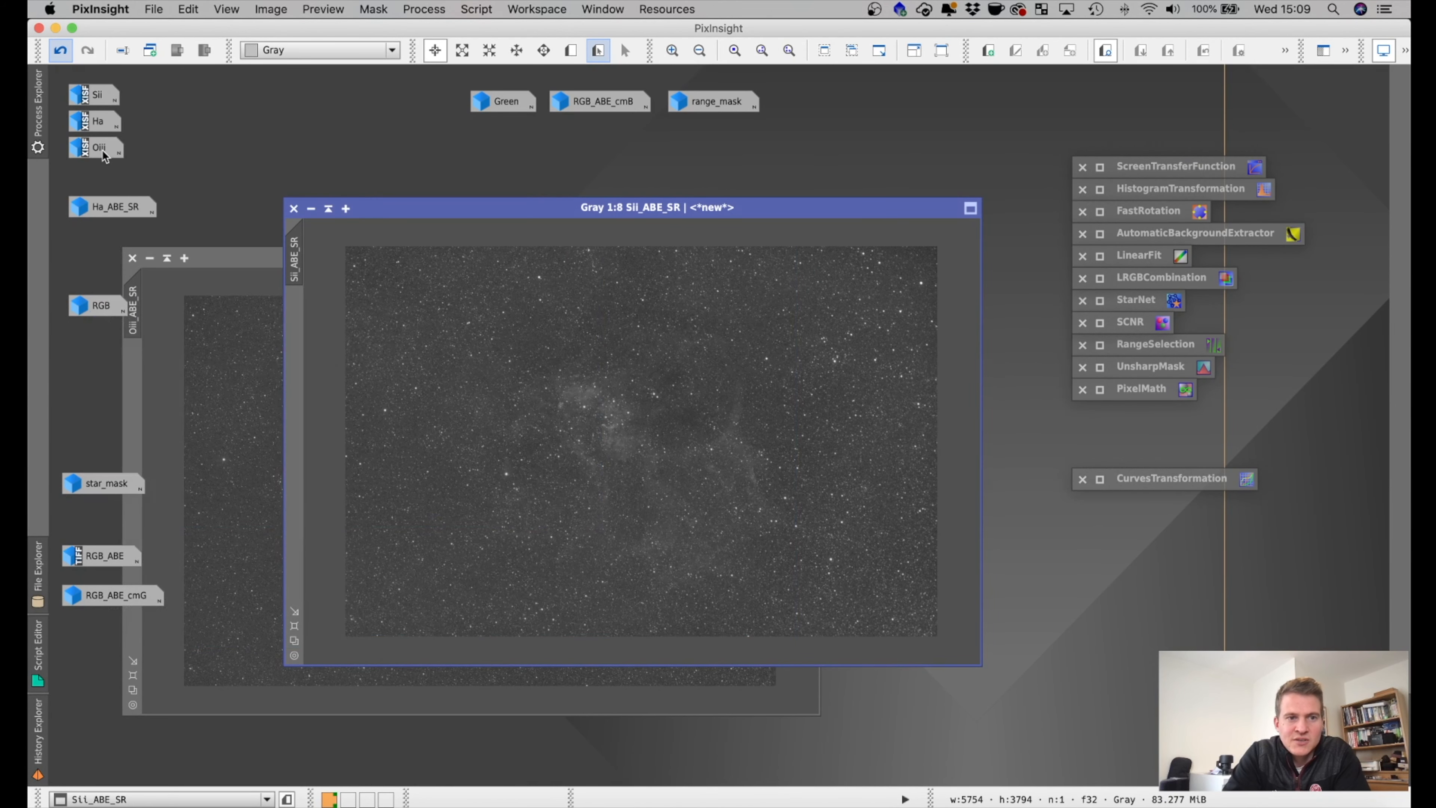
double_click(96, 147)
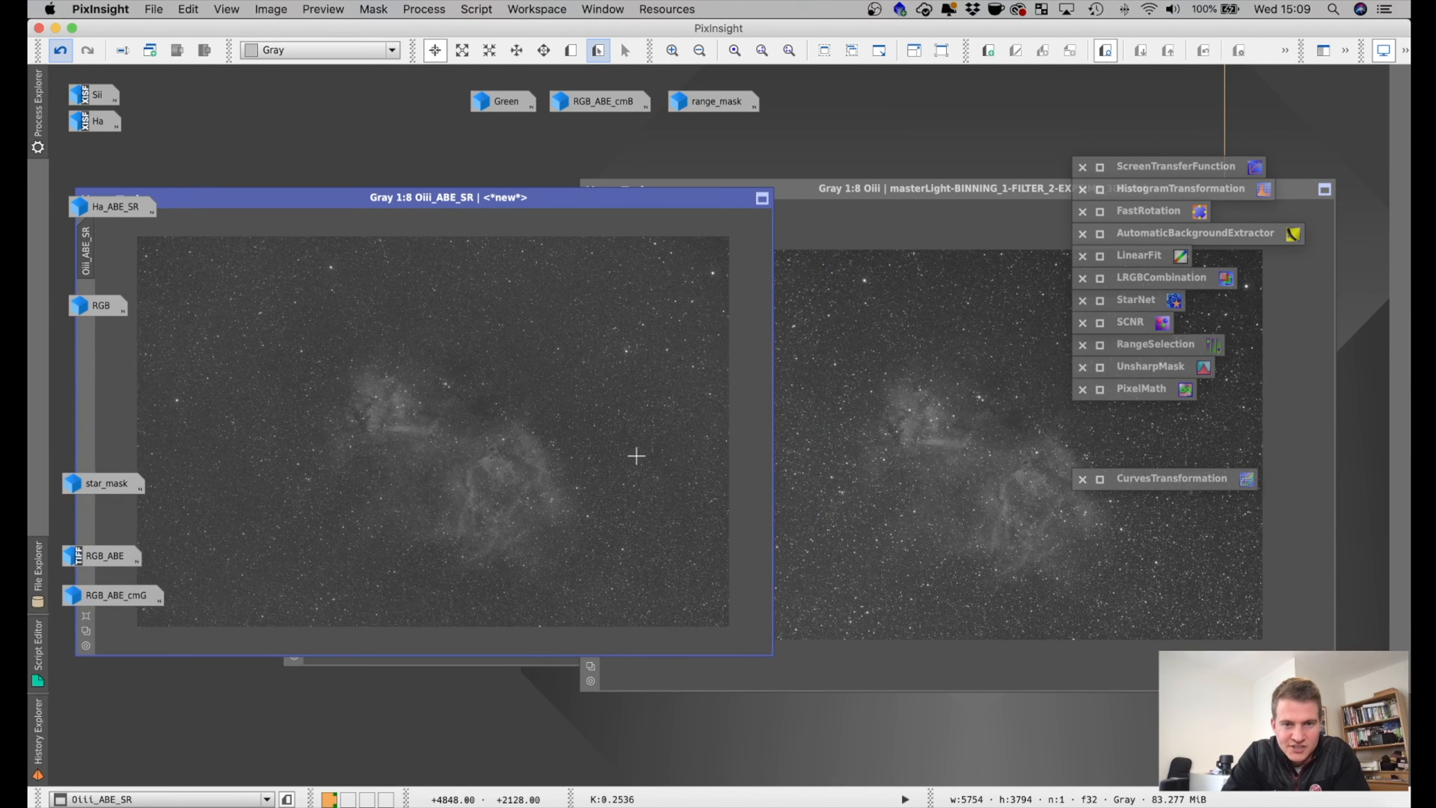
left_click(935, 188)
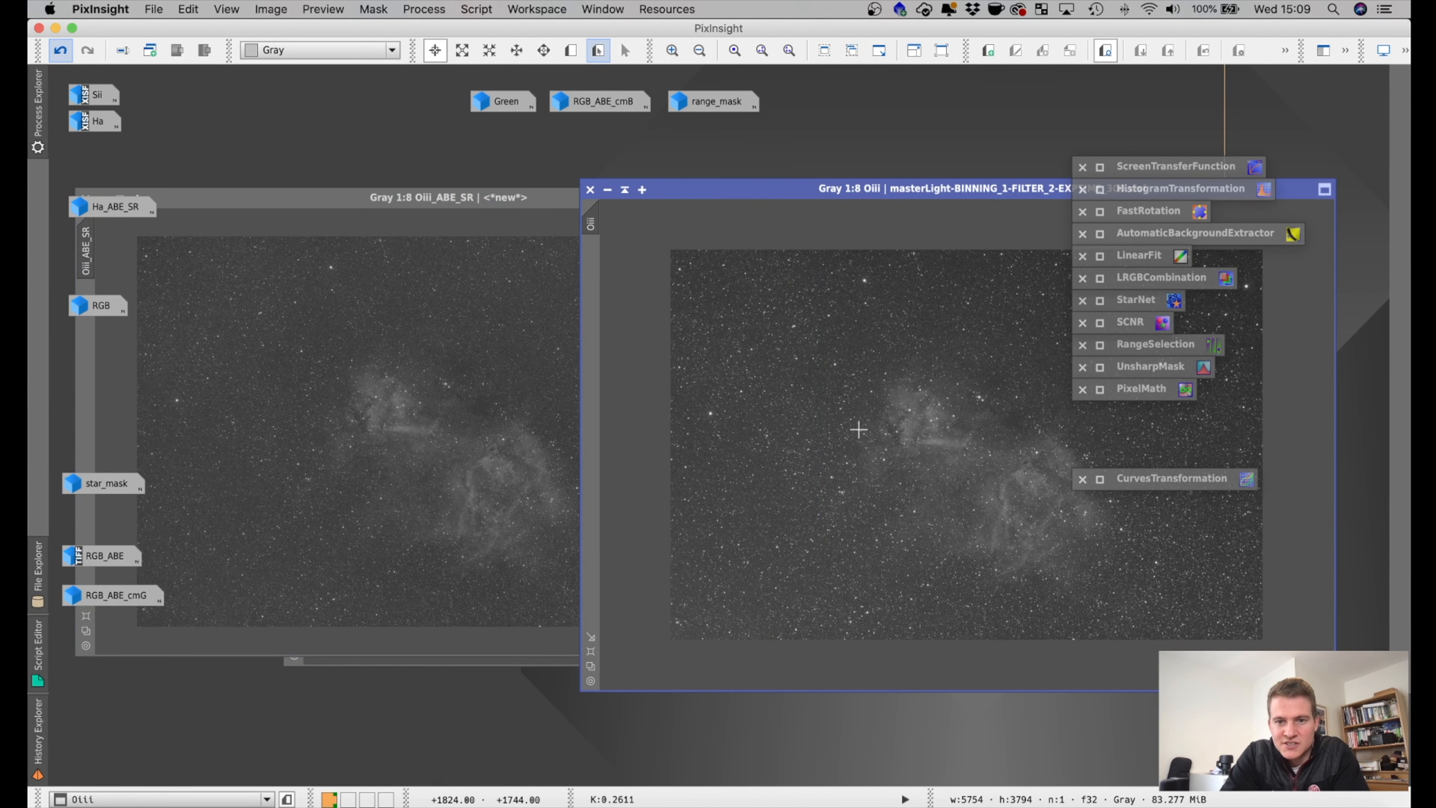
mouse_move(987, 386)
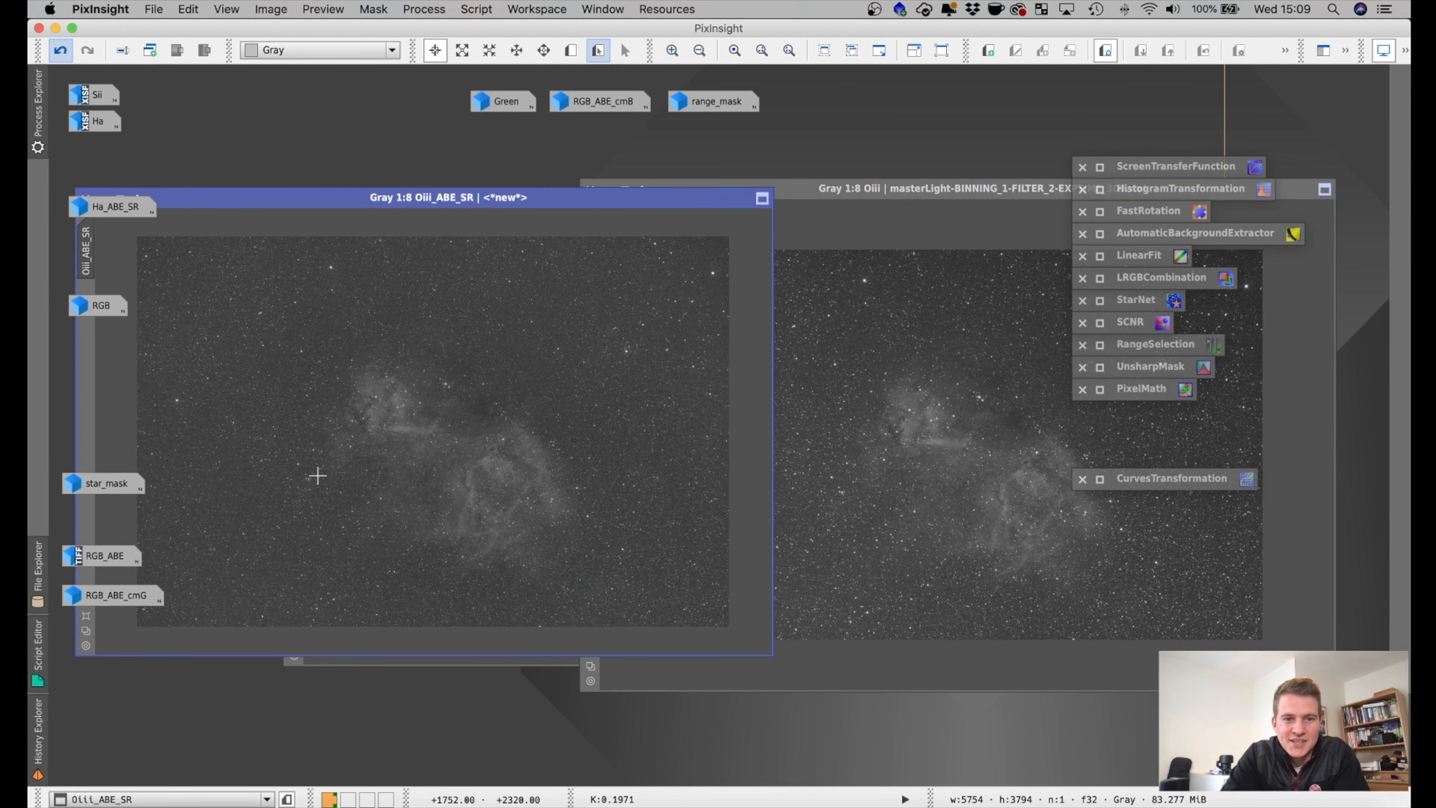
mouse_move(428, 475)
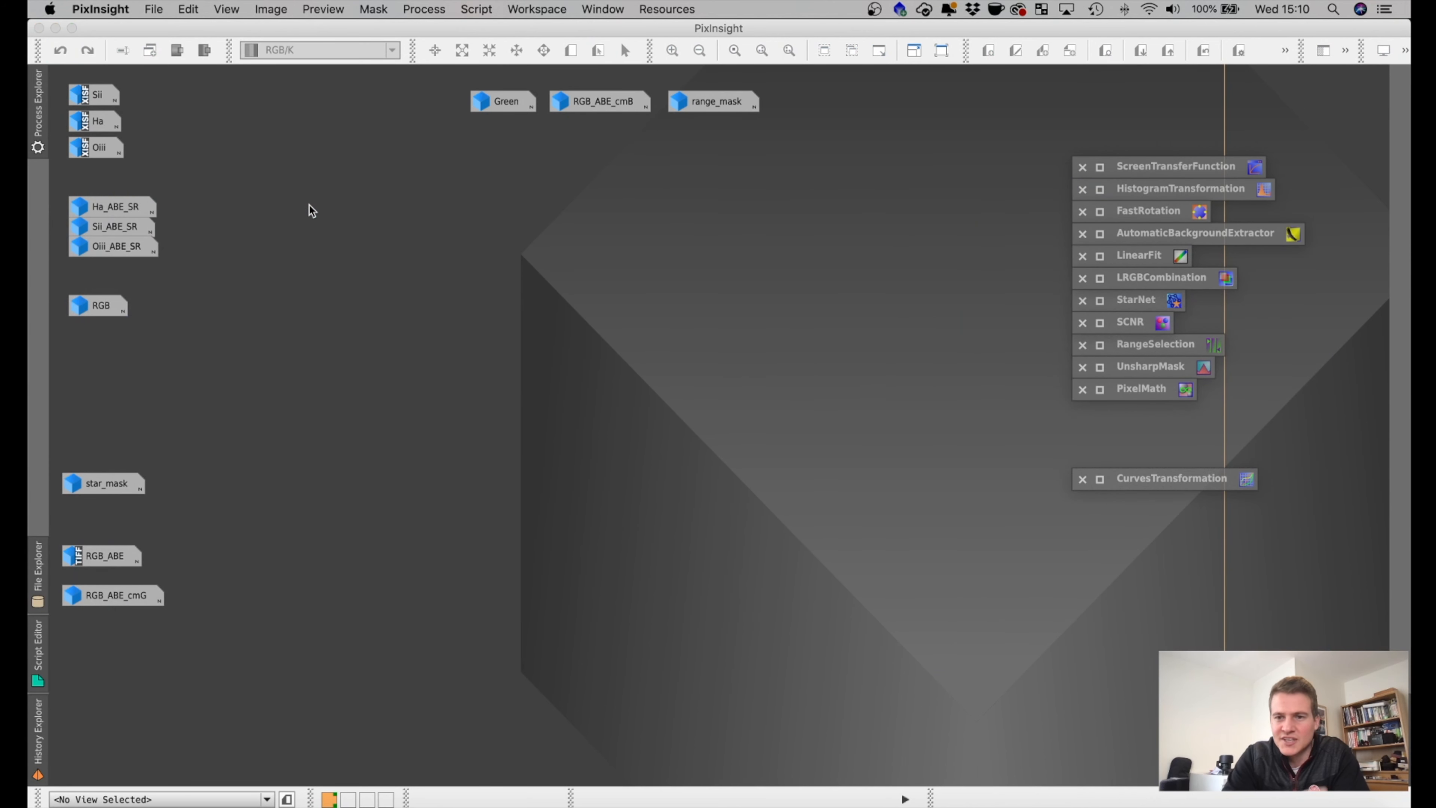
mouse_move(1136, 259)
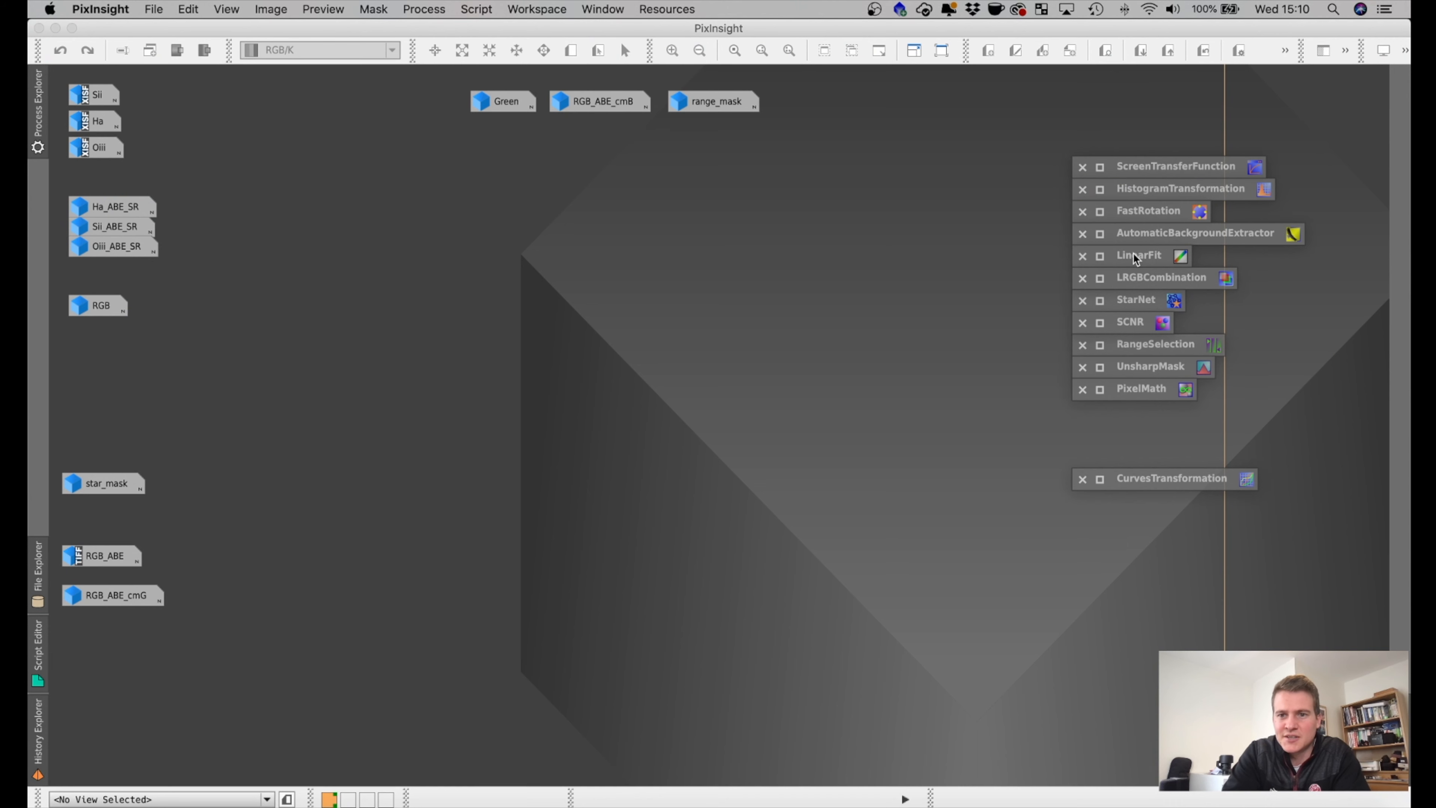
Step: Inspect LRGBCombination with SII→R, Ha→G, OIII→B, then restore the combined RGB image
double_click(1162, 278)
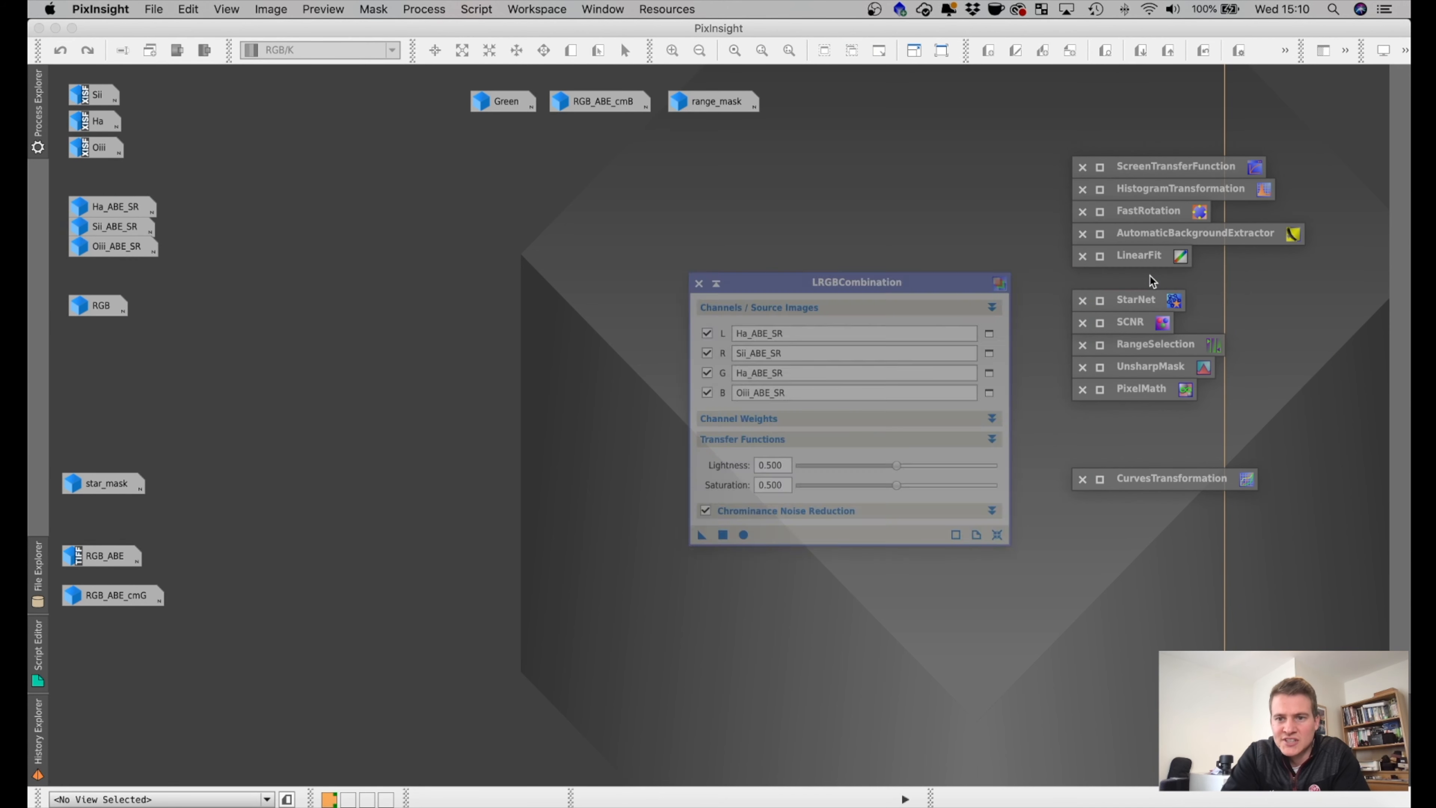
left_click_drag(857, 282, 598, 286)
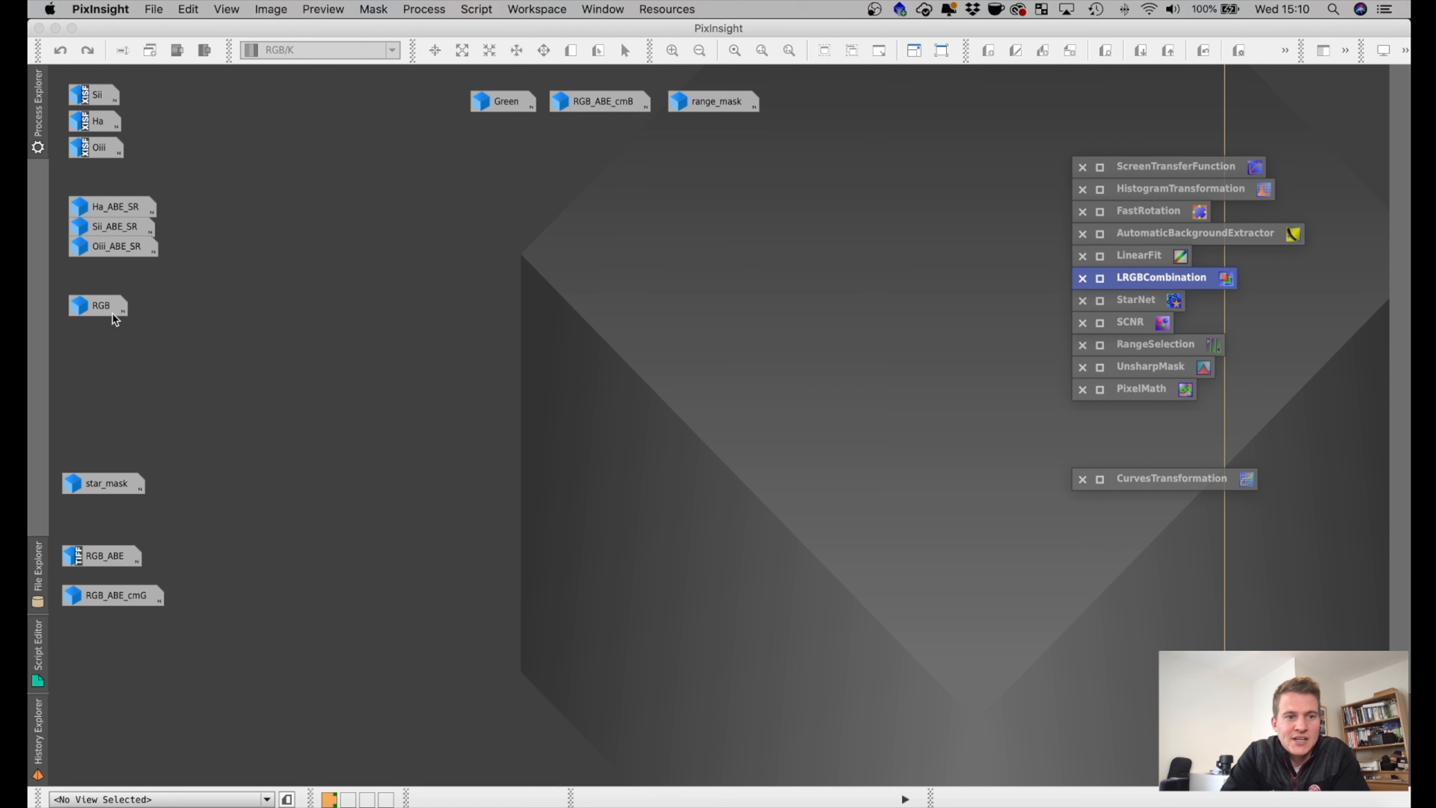
double_click(99, 305)
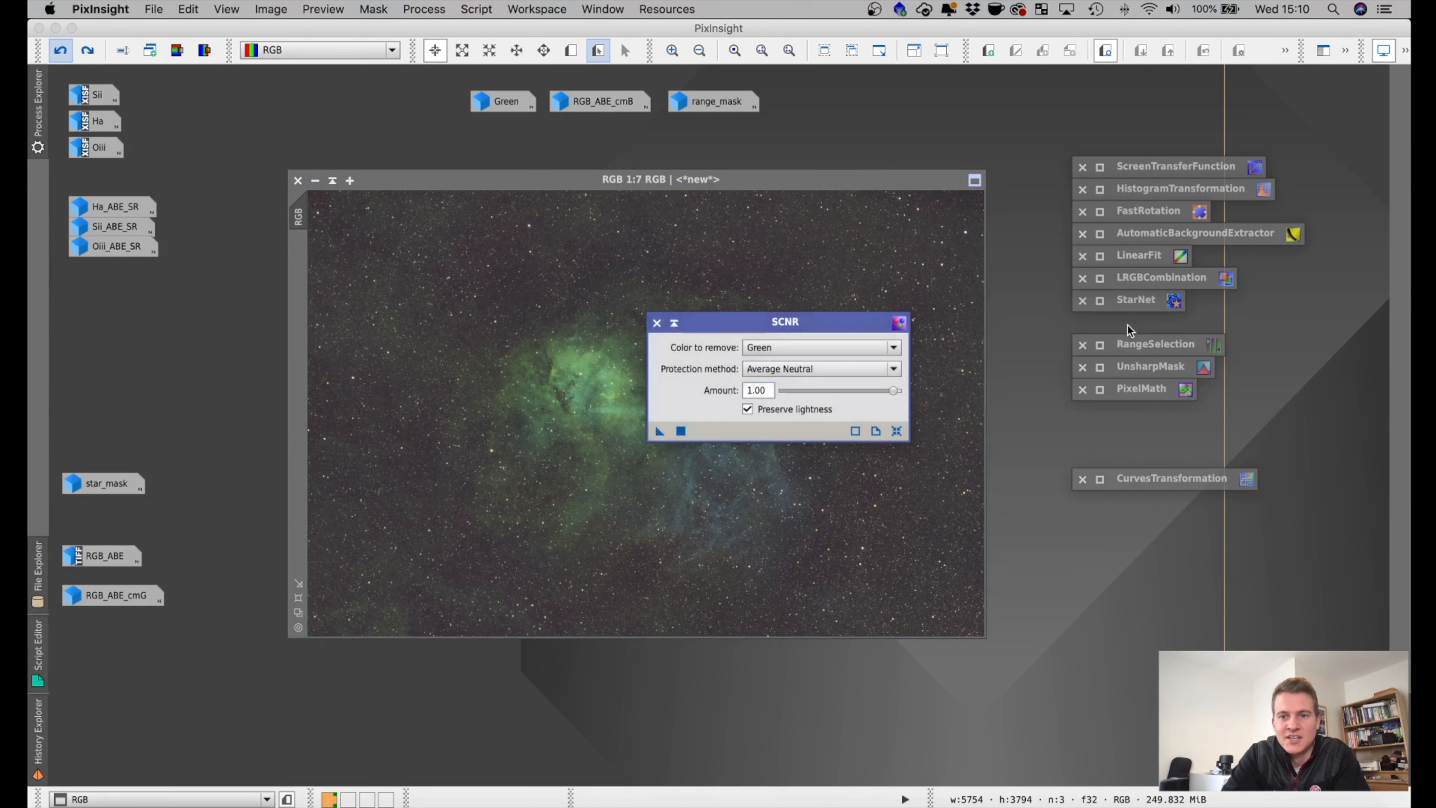
Step: Apply SCNR green removal (Average Neutral, amount 1.00) to the RGB image
left_click_drag(784, 322, 1059, 322)
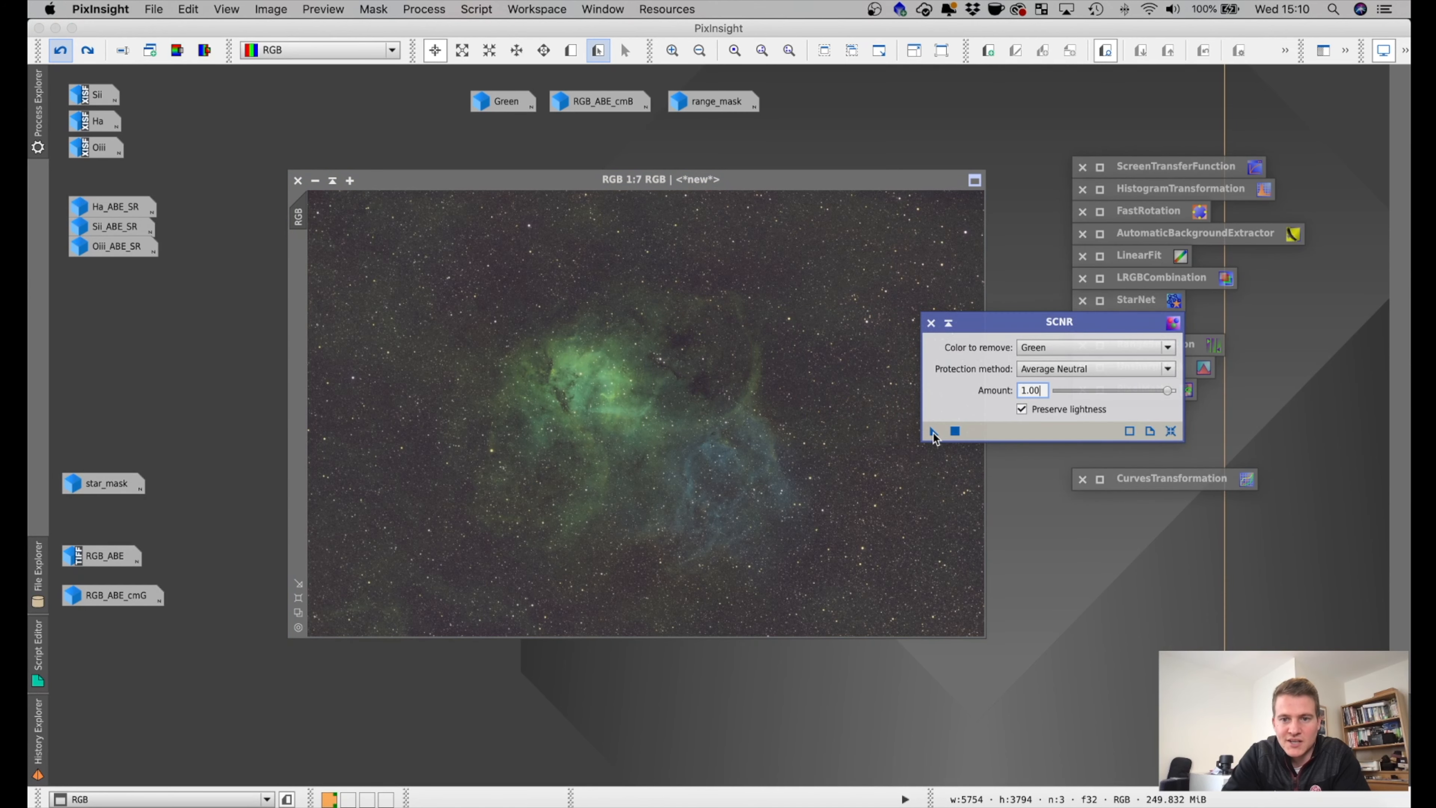
left_click(933, 432)
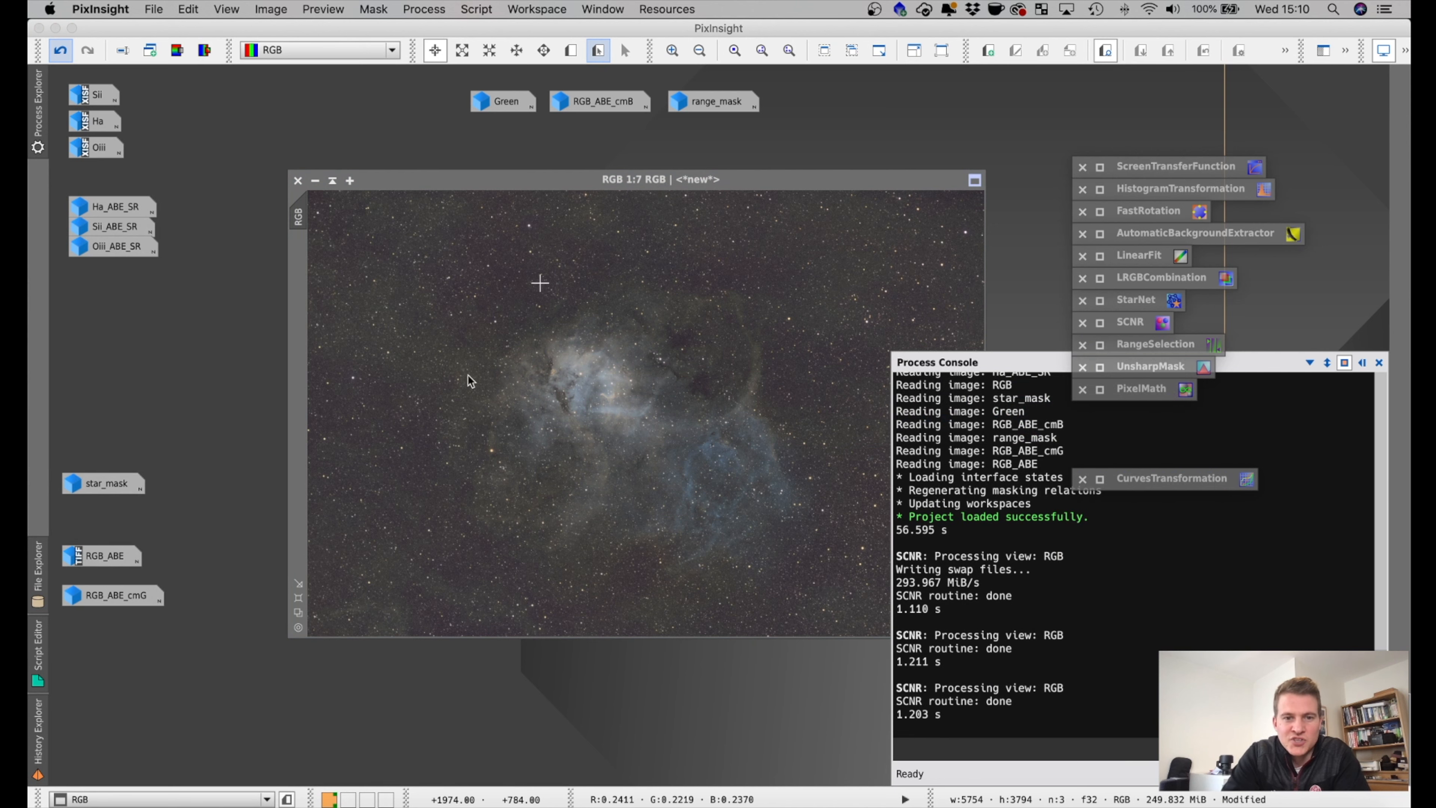
mouse_move(493, 473)
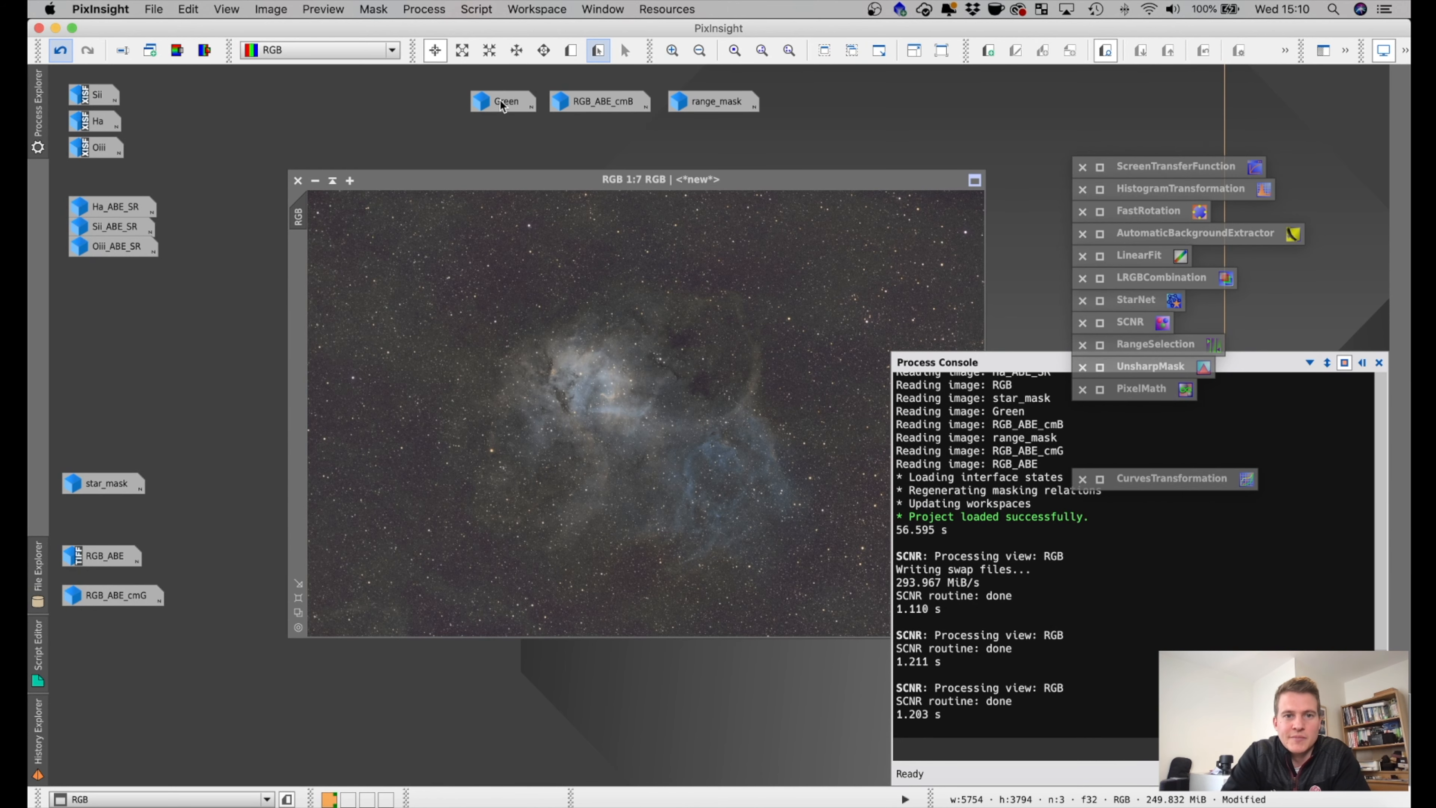
double_click(502, 101)
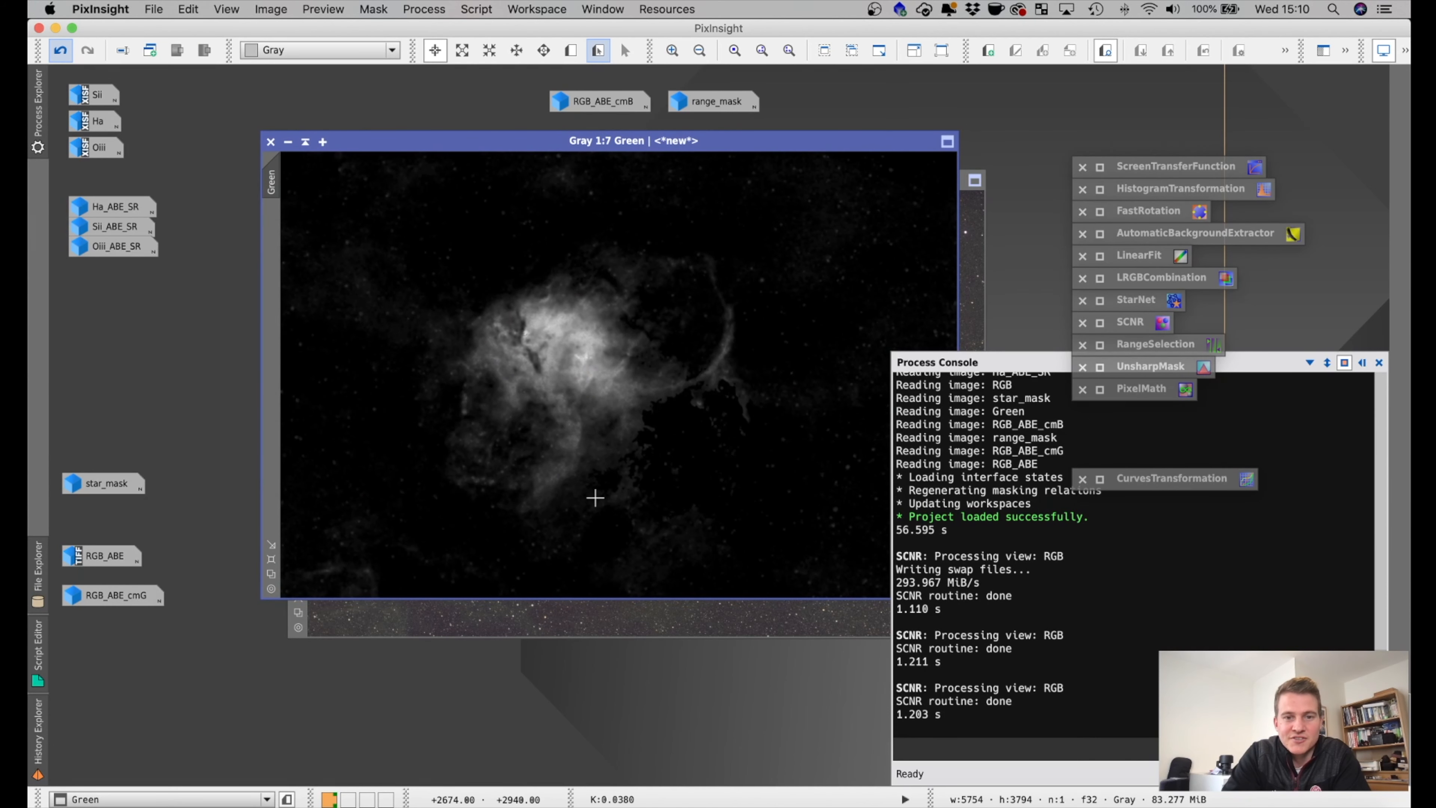
mouse_move(599, 476)
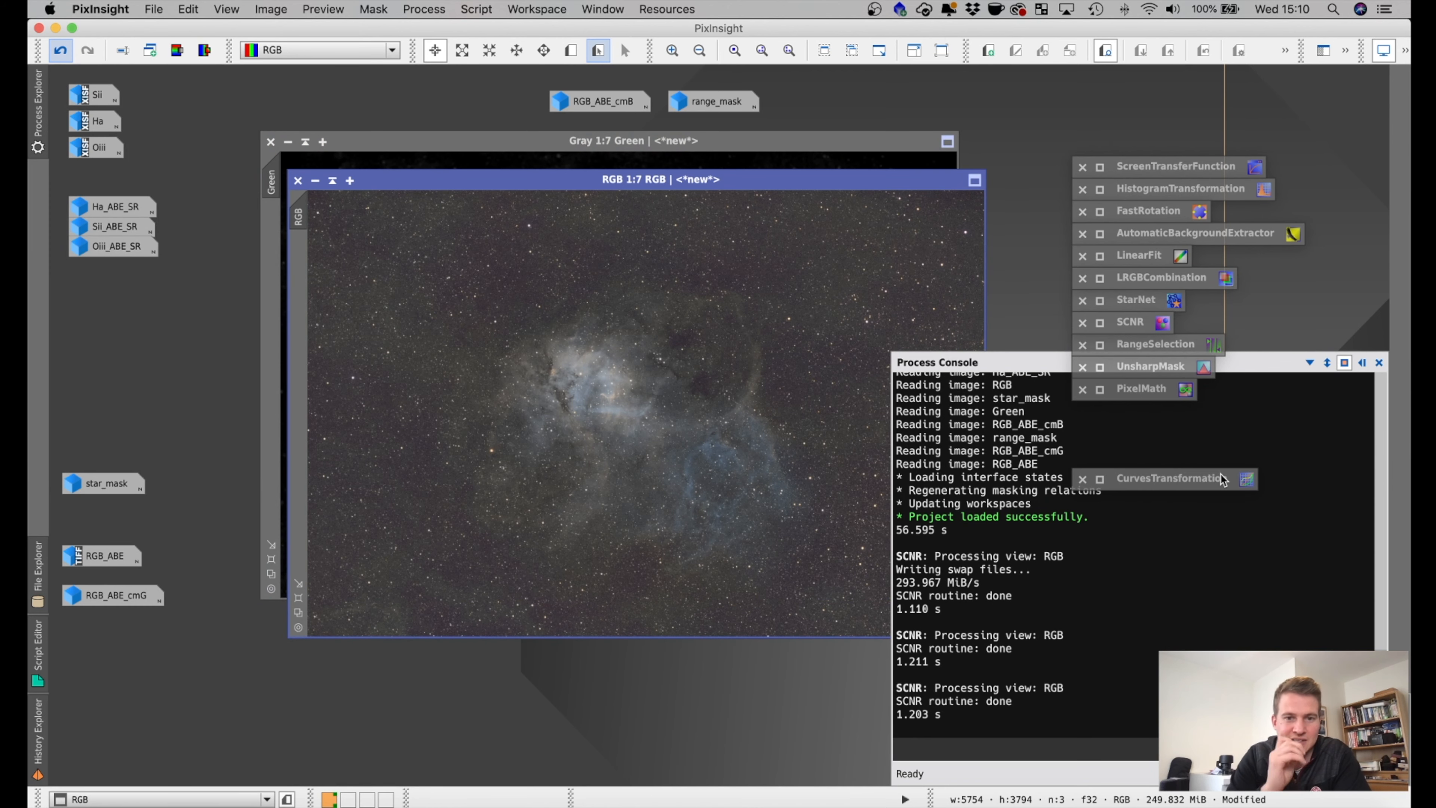
mouse_move(519, 196)
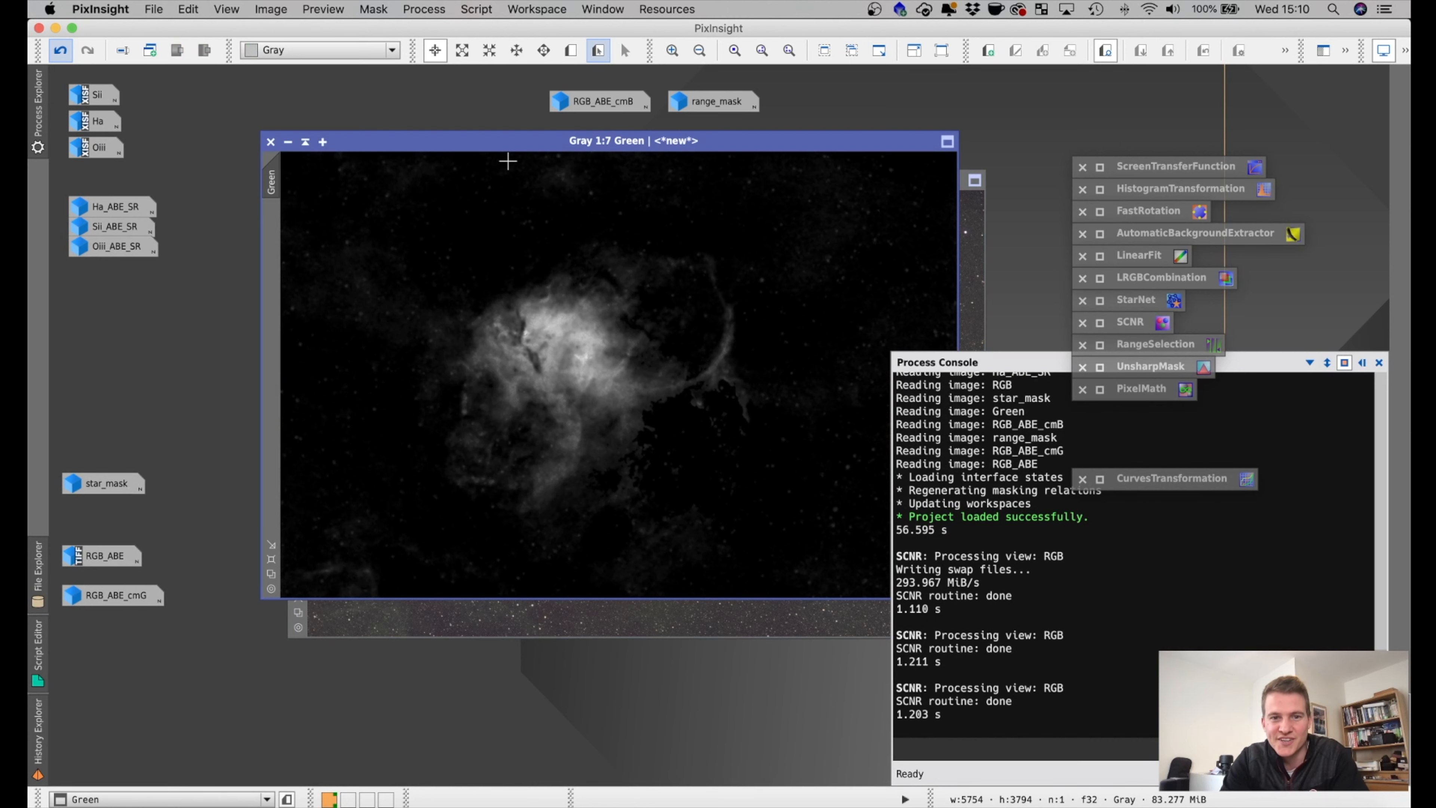
mouse_move(415, 238)
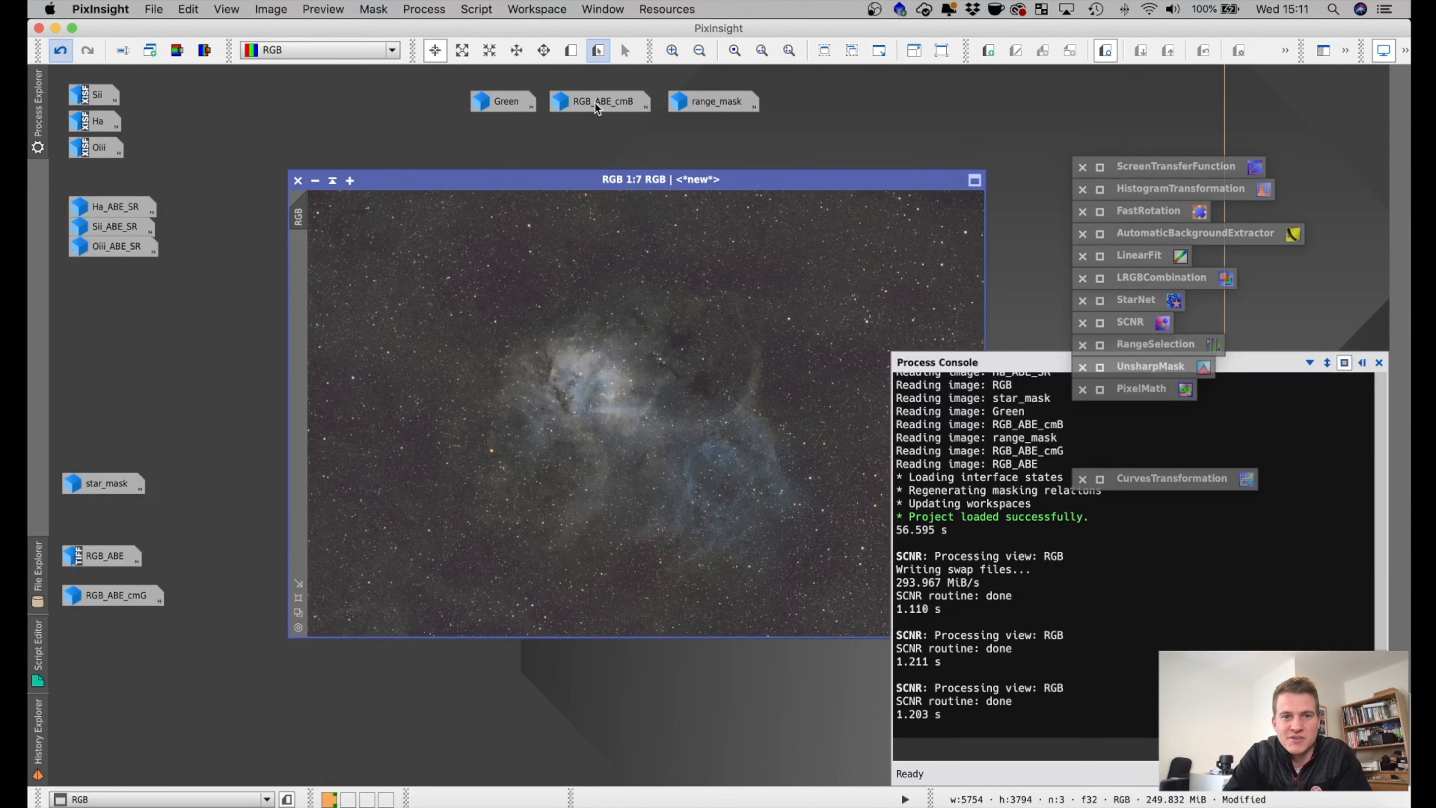
double_click(600, 101)
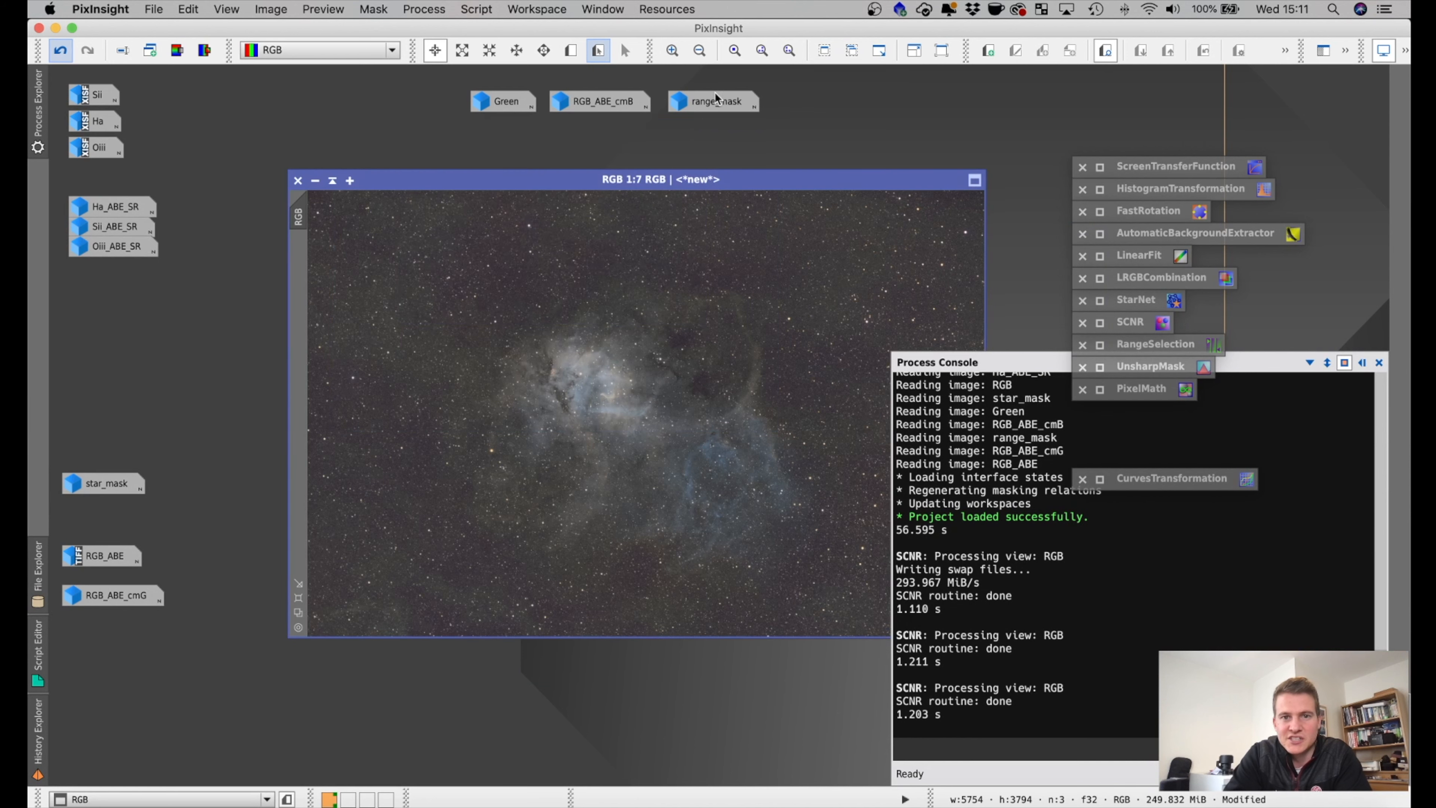
mouse_move(1153, 355)
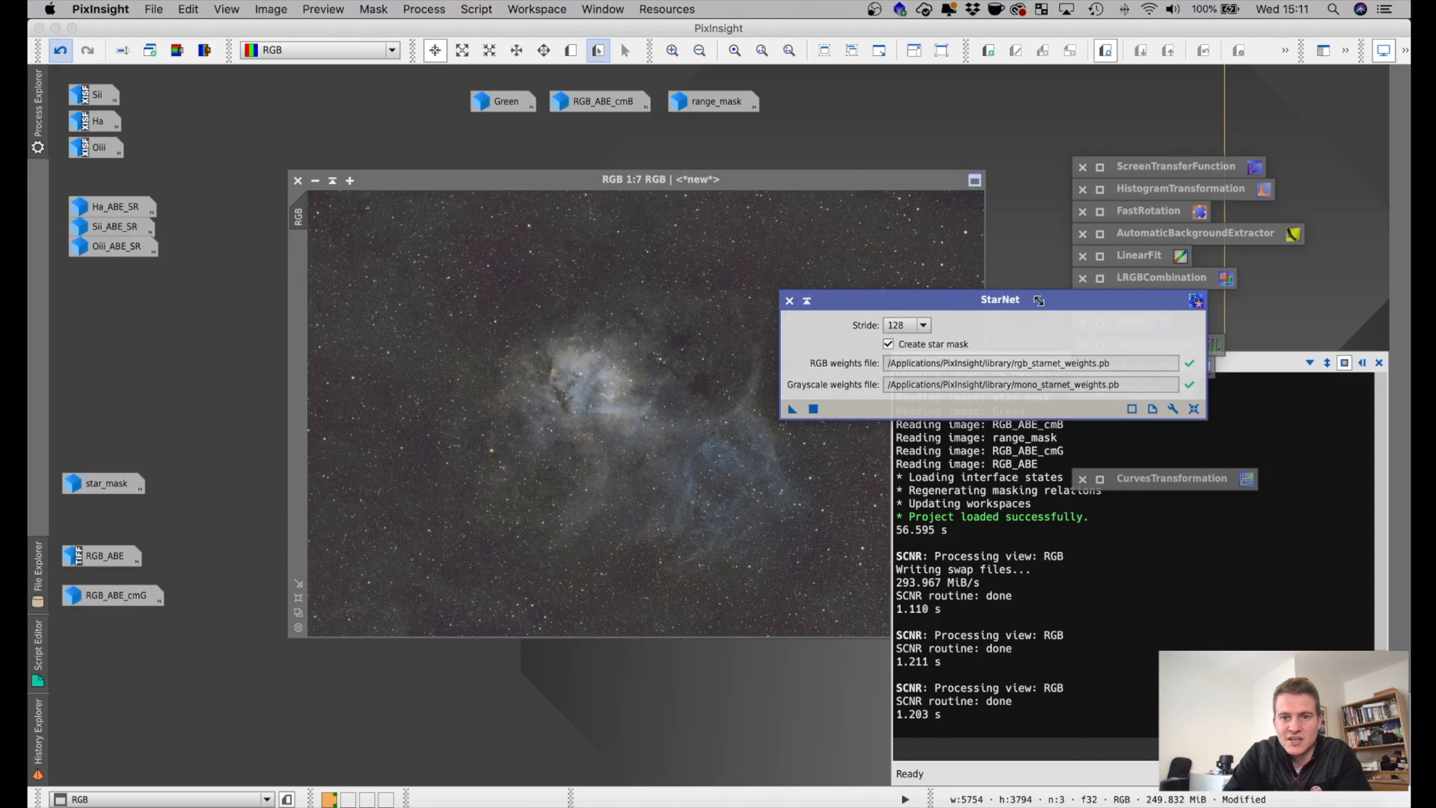
Step: Set aside the StarNet settings (Stride 128, star mask) and close the Process Console
left_click_drag(1000, 299, 786, 300)
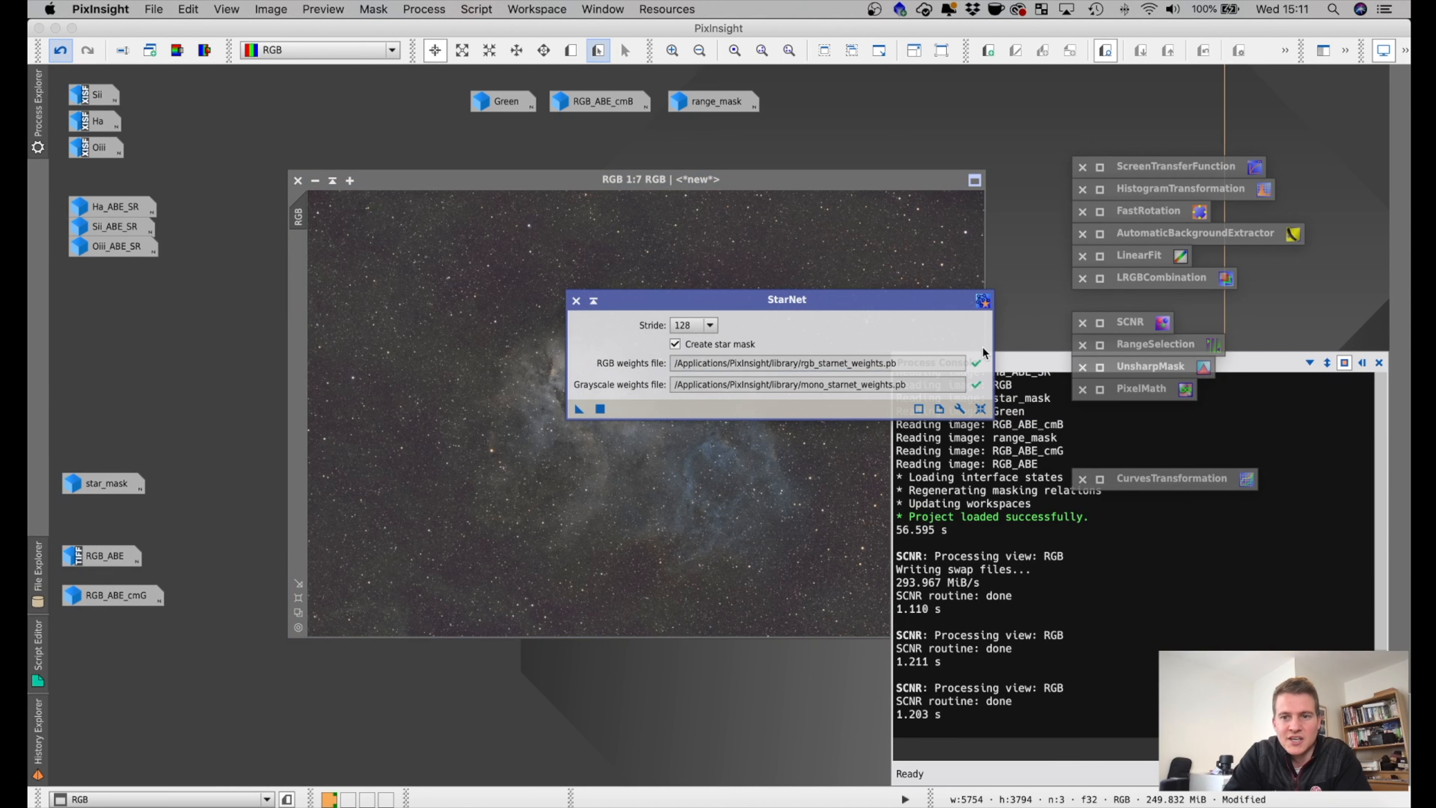
mouse_move(1166, 485)
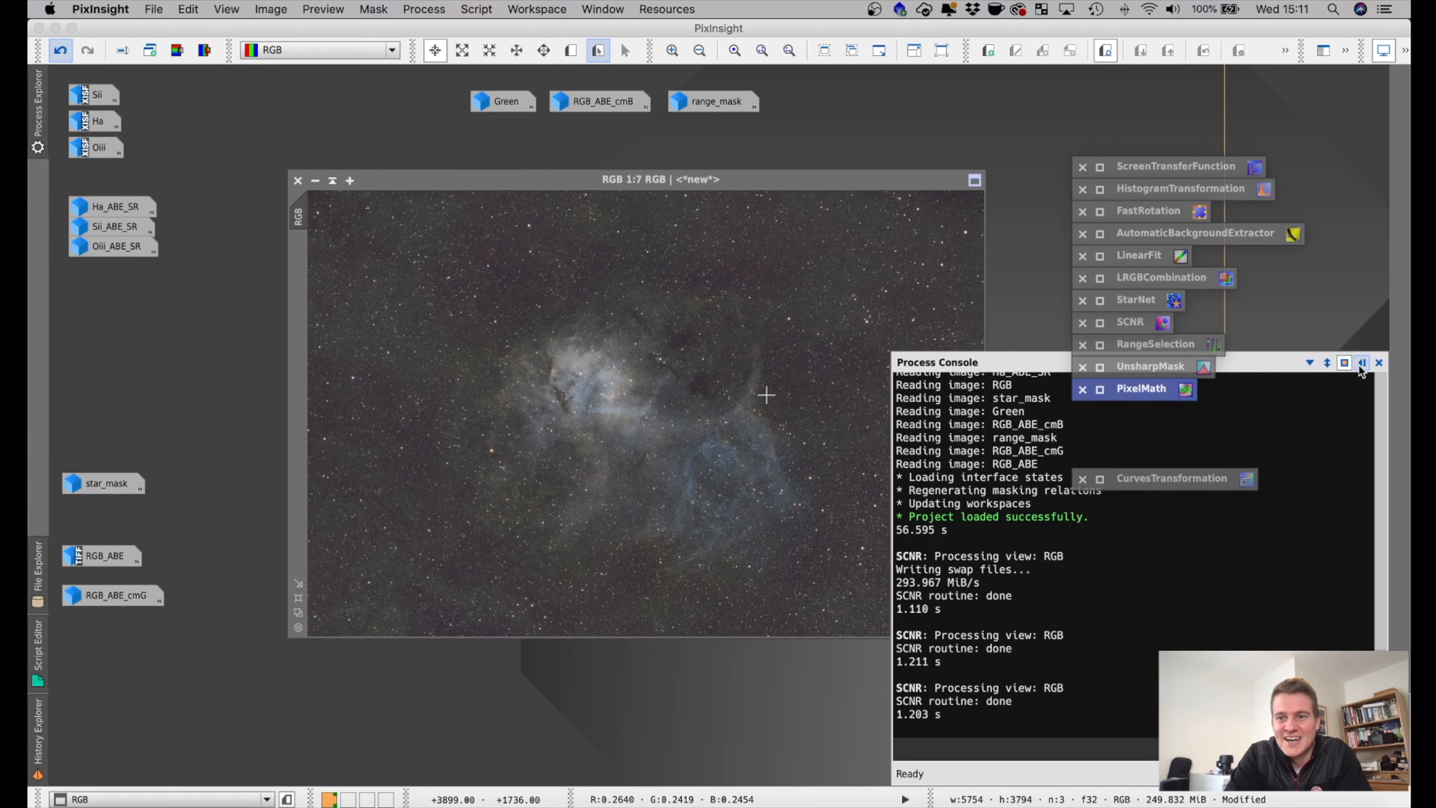
left_click(1378, 363)
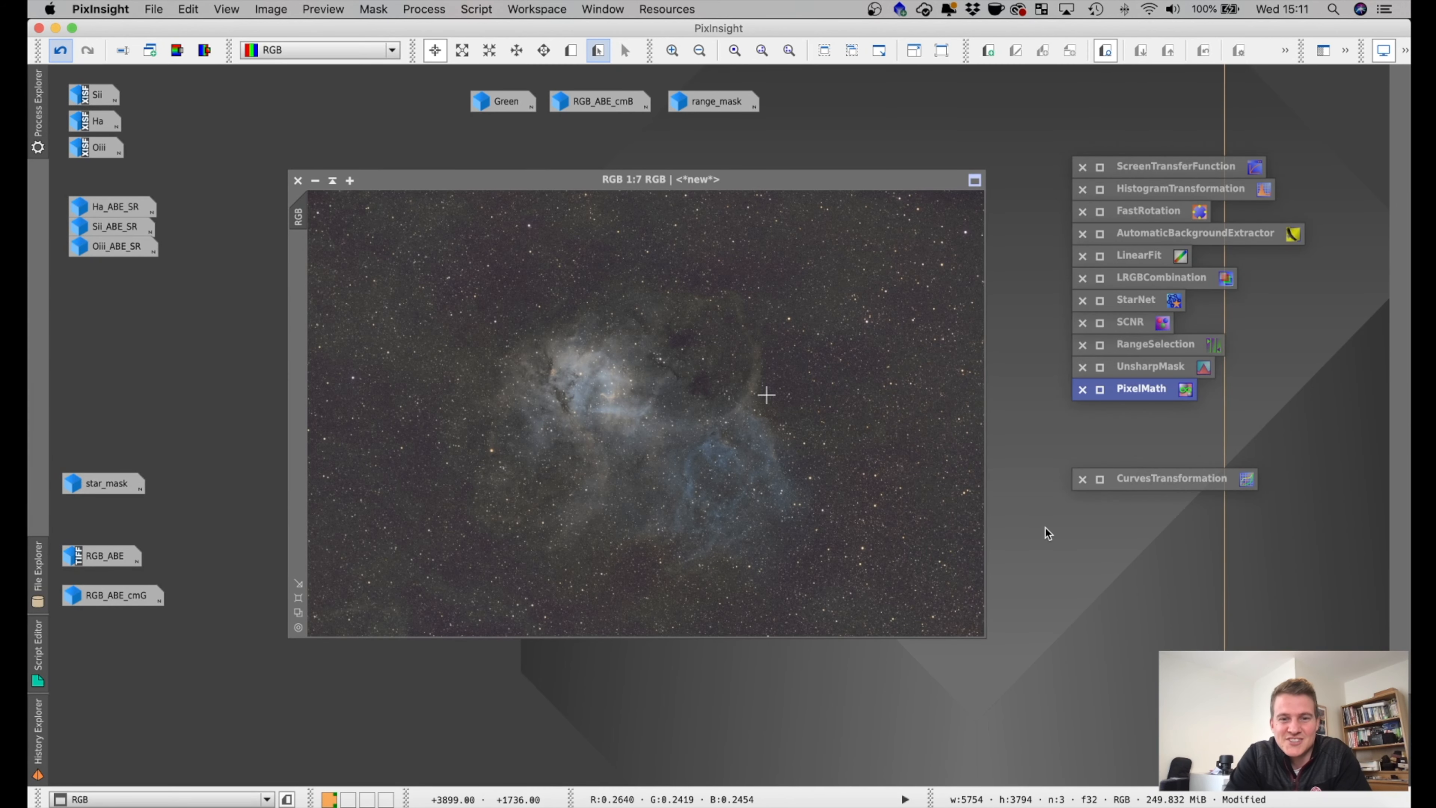